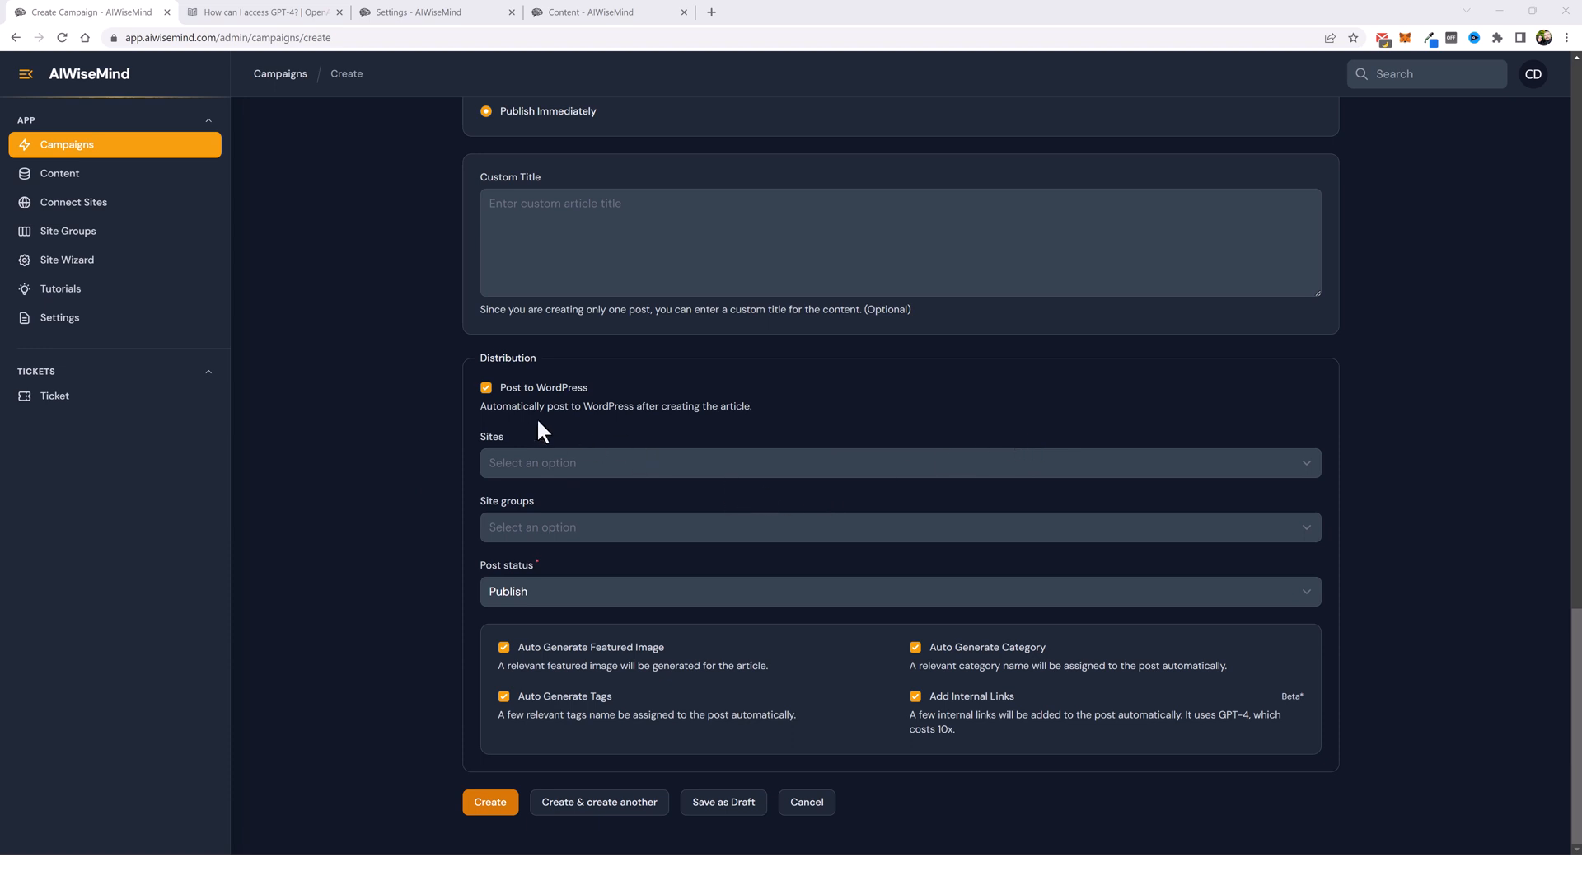
{"action": "mouse_move", "coordinate": [563, 397]}
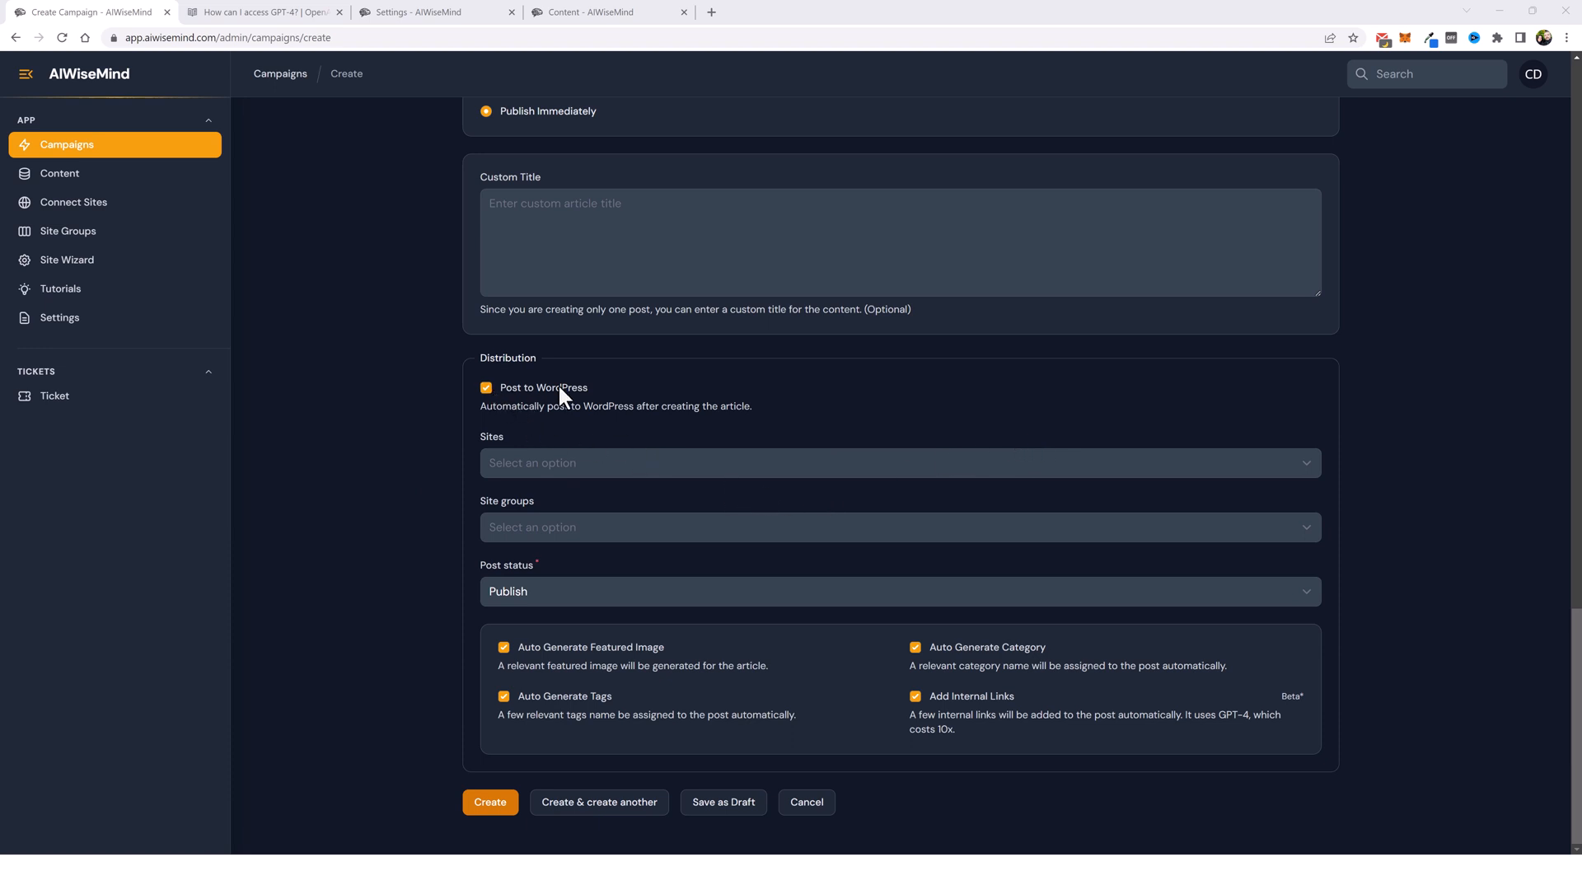
{"action": "mouse_move", "coordinate": [547, 400]}
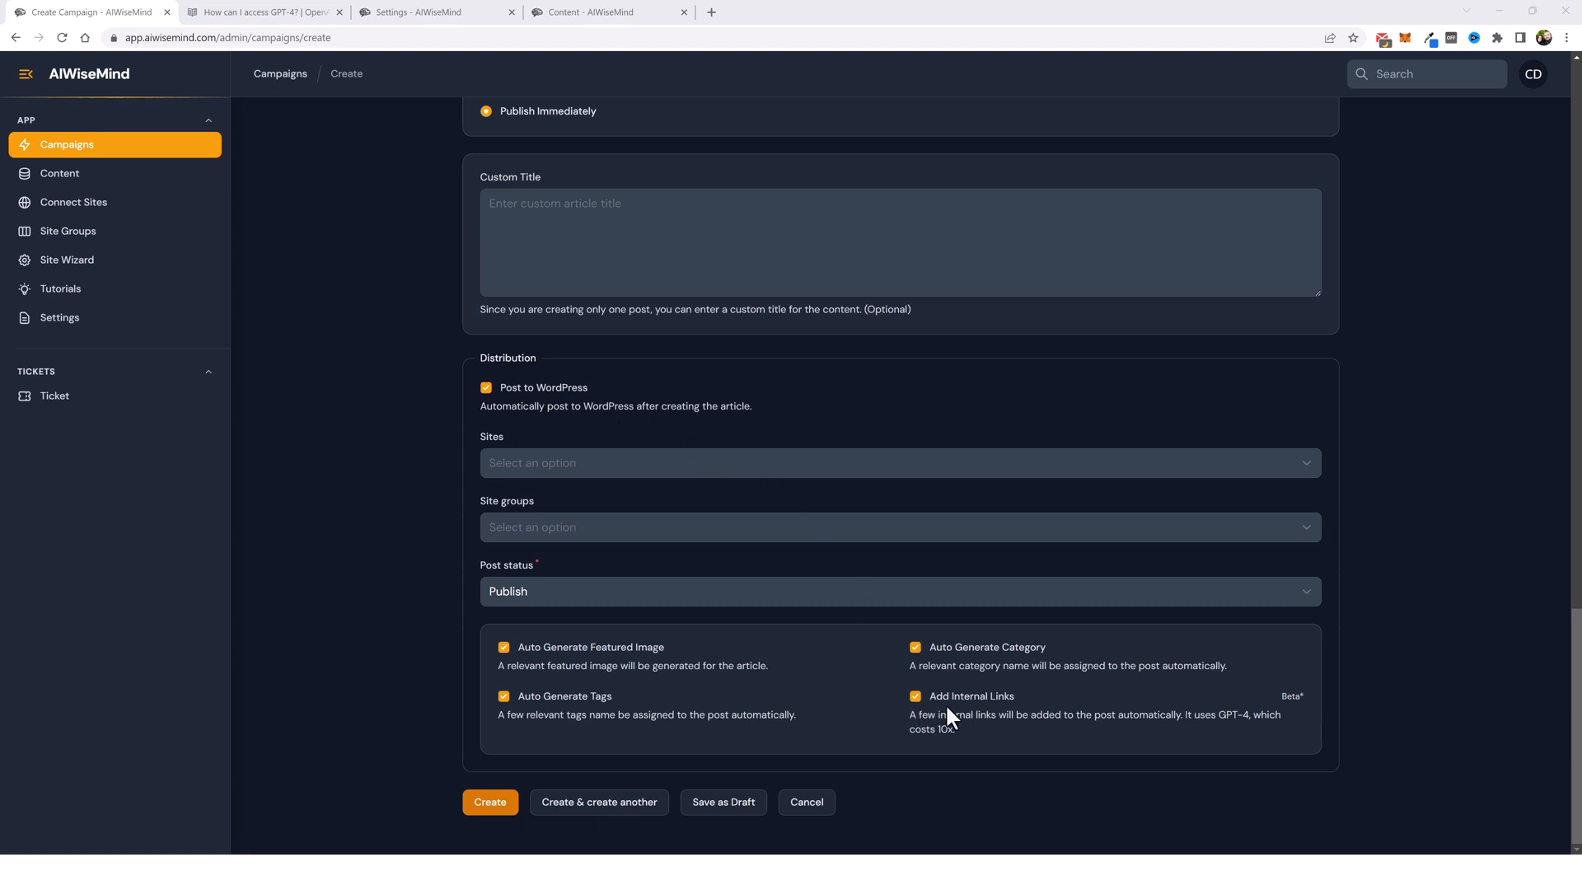
{"action": "mouse_move", "coordinate": [1005, 717]}
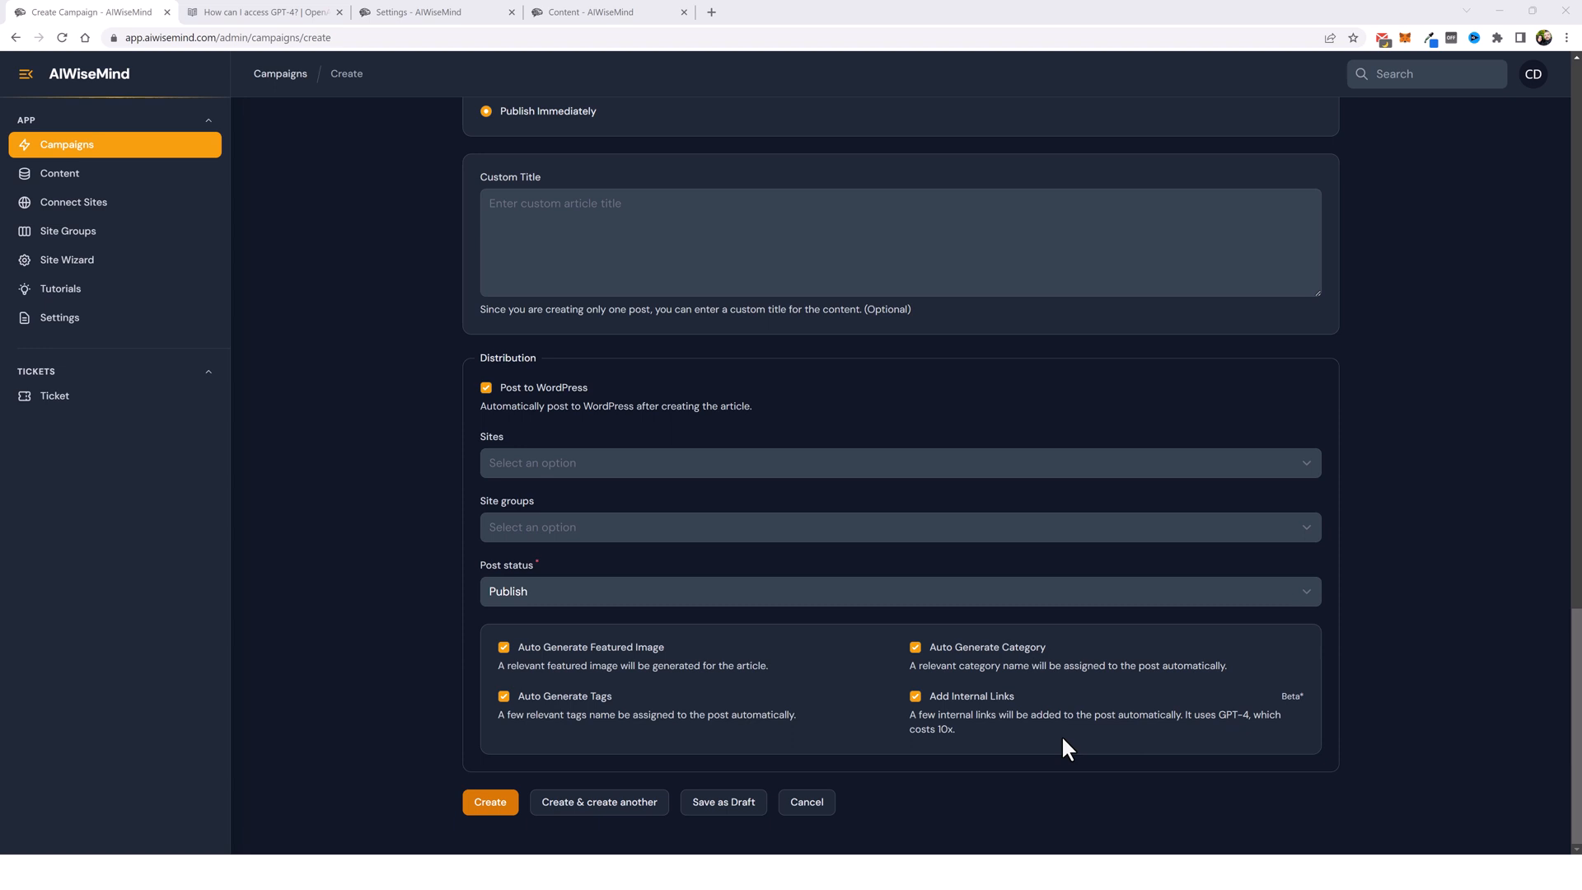
{"action": "mouse_move", "coordinate": [967, 745]}
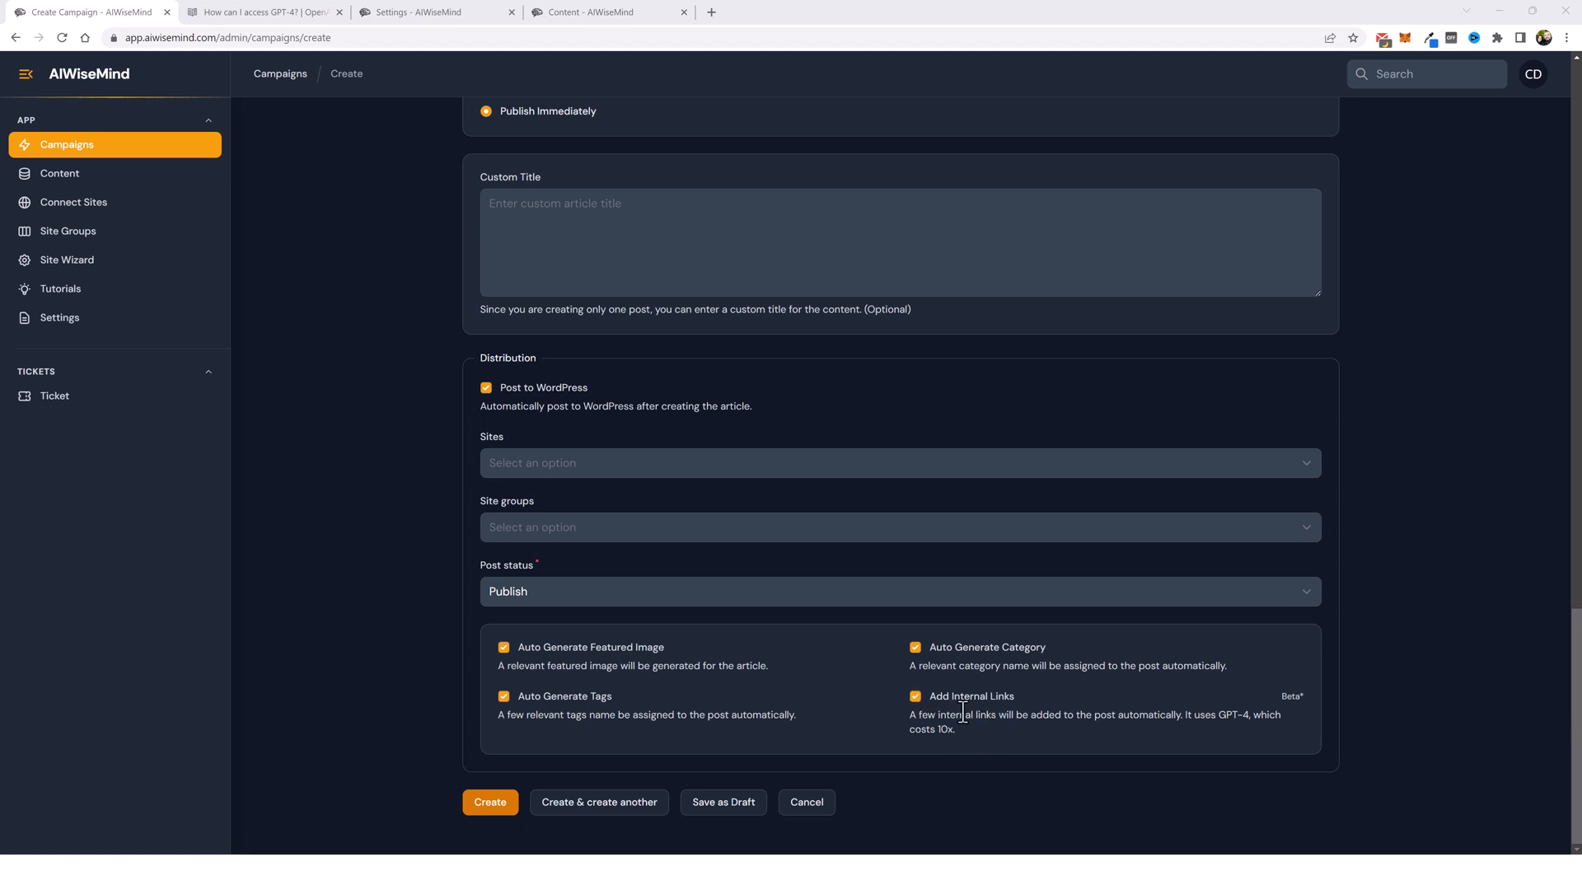
Step: Bring up OpenAI's 'How can I access GPT-4?' article and highlight the July 6, 2023 API access and $1 payment requirement
{"action": "left_click_drag", "start_coordinate": [1188, 714], "coordinate": [1231, 714]}
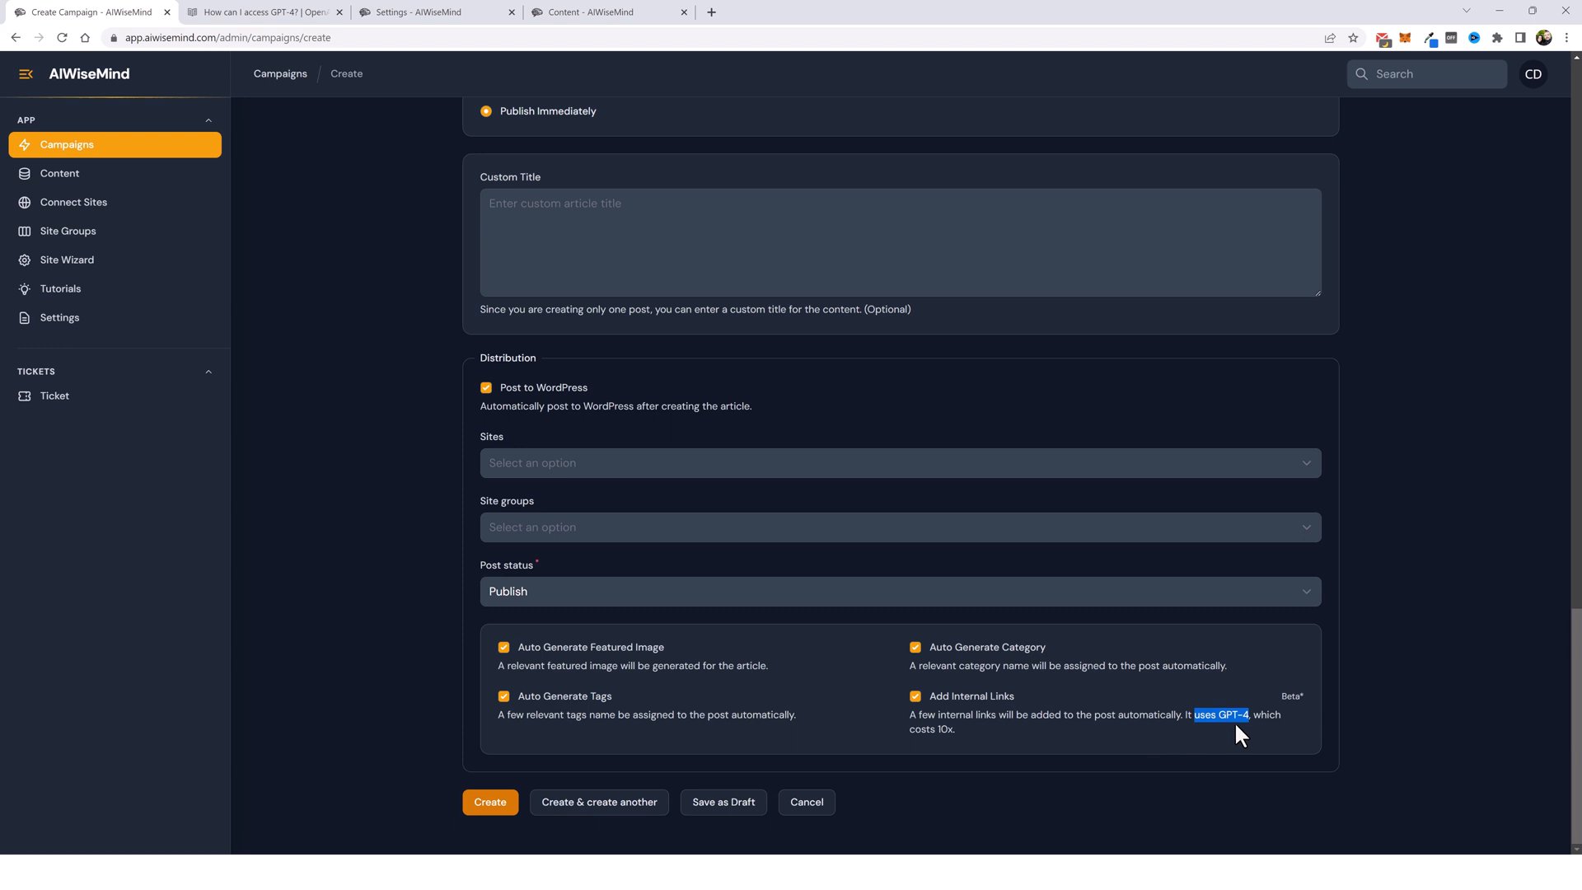
{"action": "left_click", "coordinate": [261, 12]}
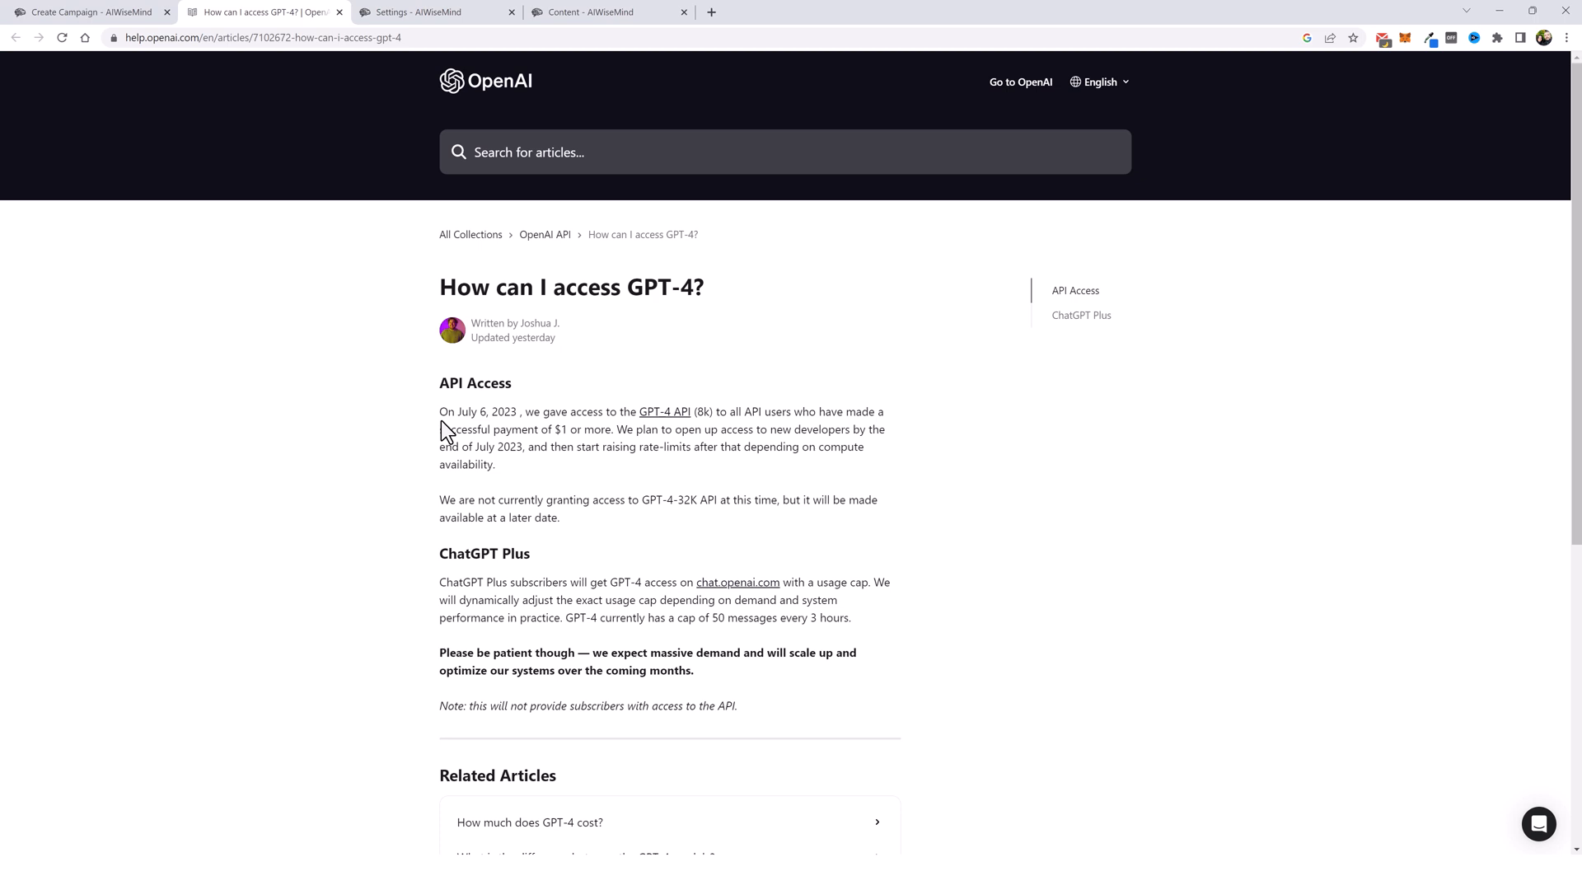
{"action": "left_click_drag", "start_coordinate": [439, 413], "coordinate": [538, 413]}
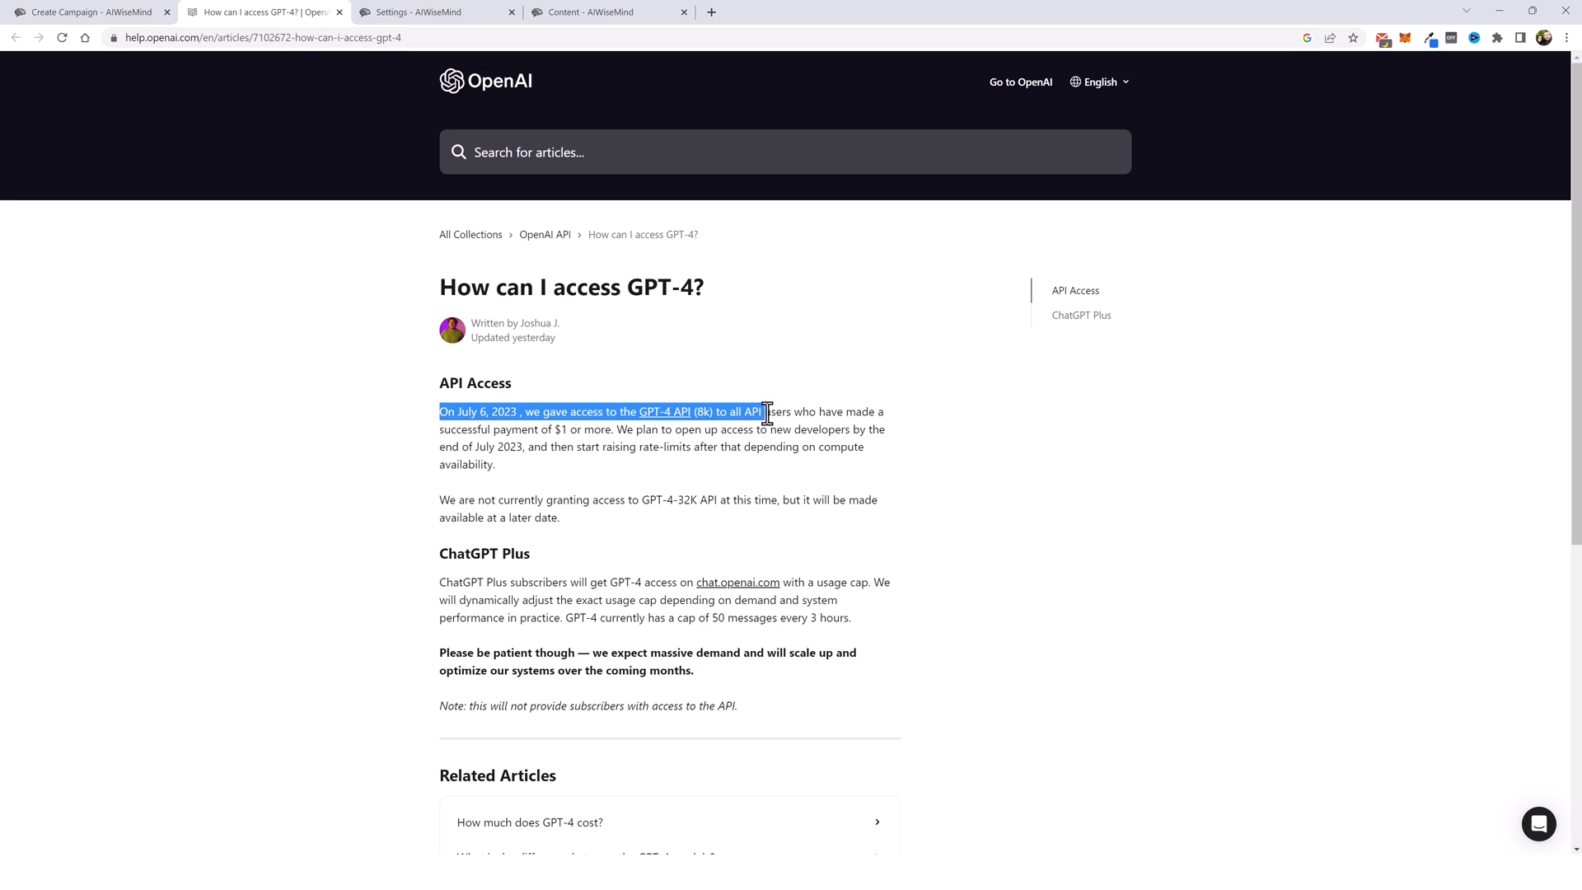
{"action": "left_click_drag", "start_coordinate": [766, 412], "coordinate": [542, 428]}
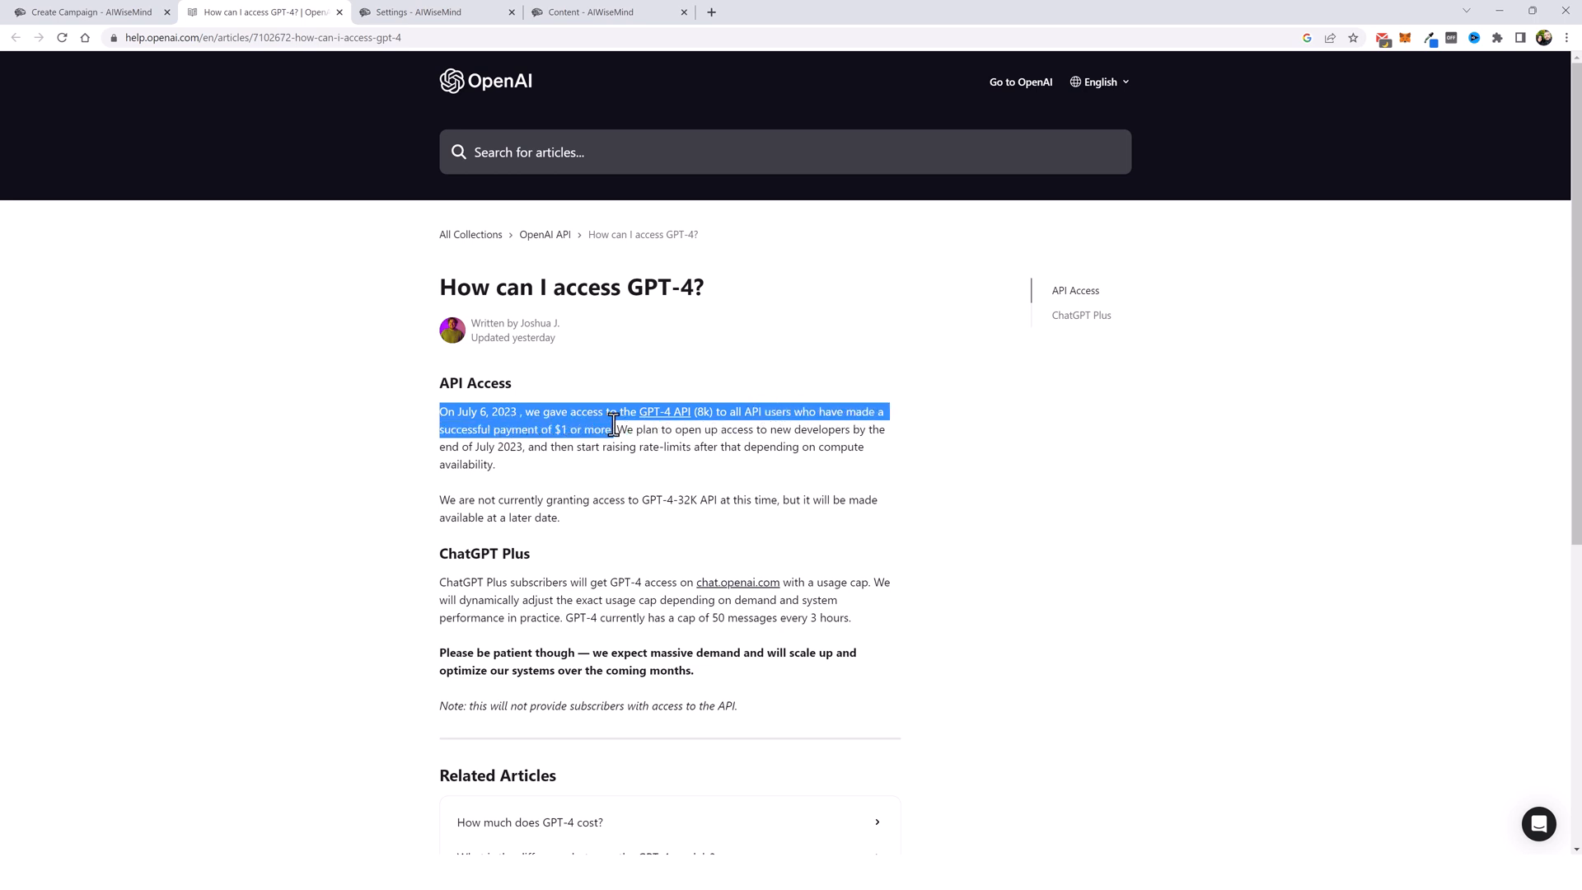
{"action": "left_click", "coordinate": [534, 412]}
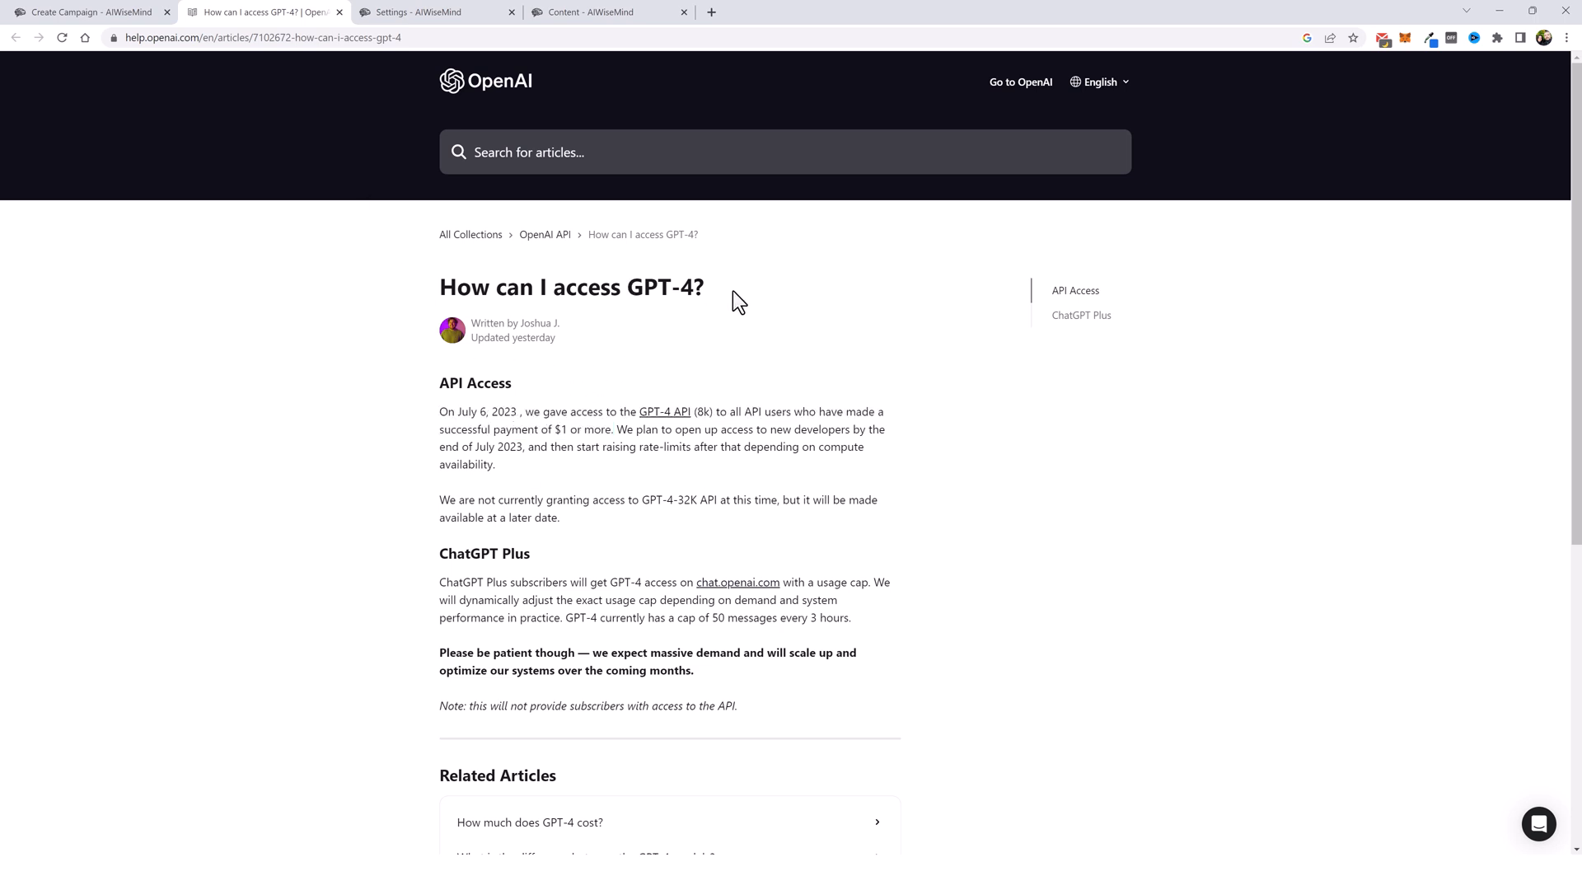
Step: Return to the AIWiseMind Create Campaign form with its distribution options
{"action": "left_click", "coordinate": [86, 11]}
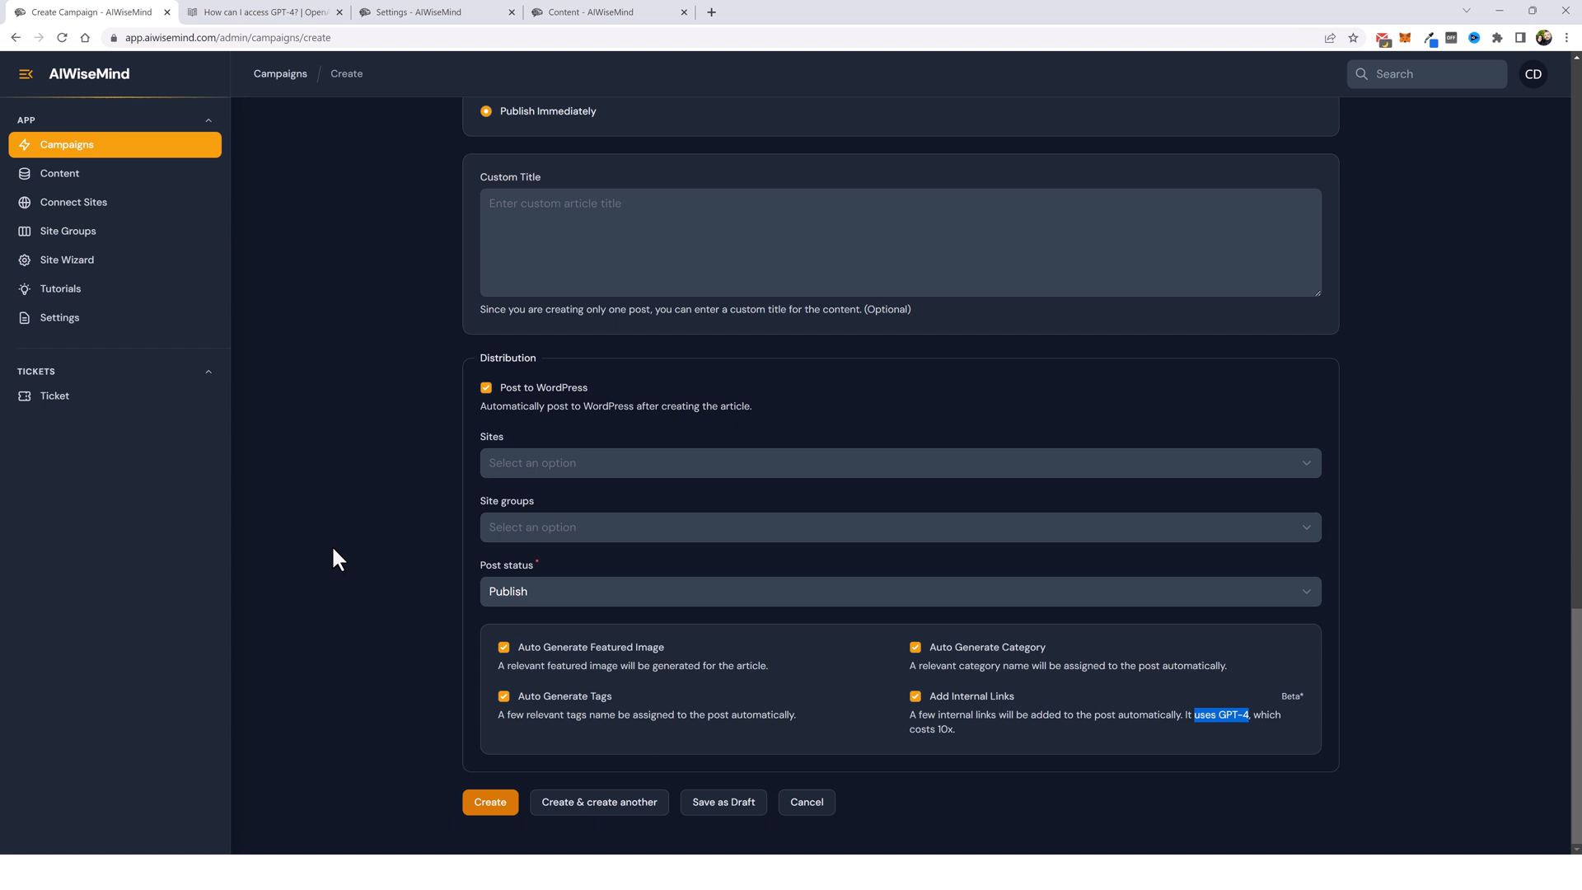
{"action": "mouse_move", "coordinate": [346, 560]}
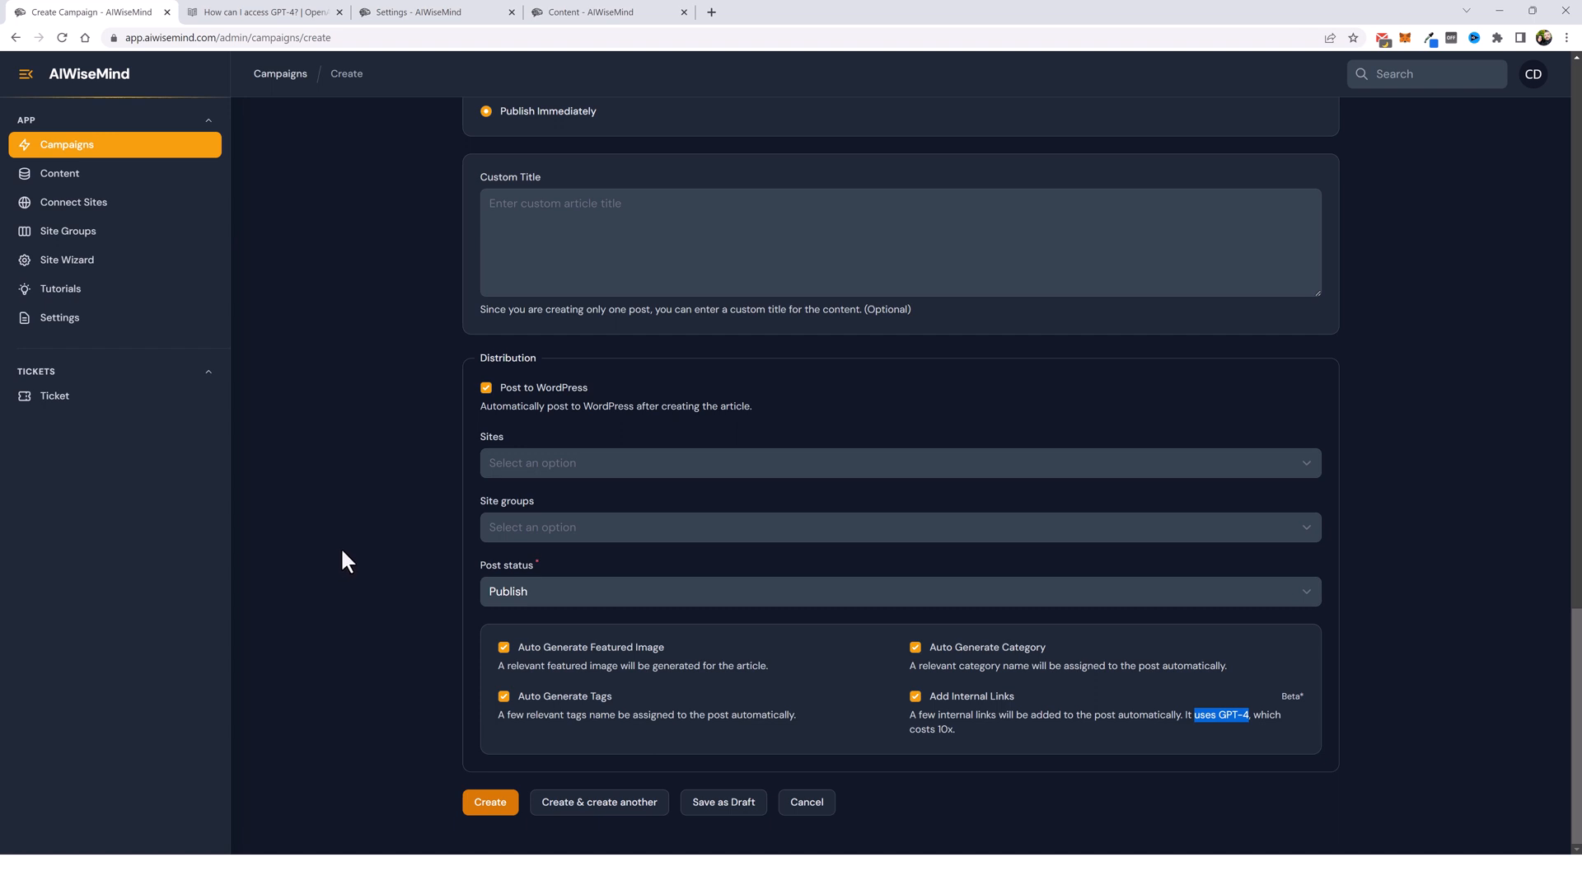
{"action": "mouse_move", "coordinate": [298, 561]}
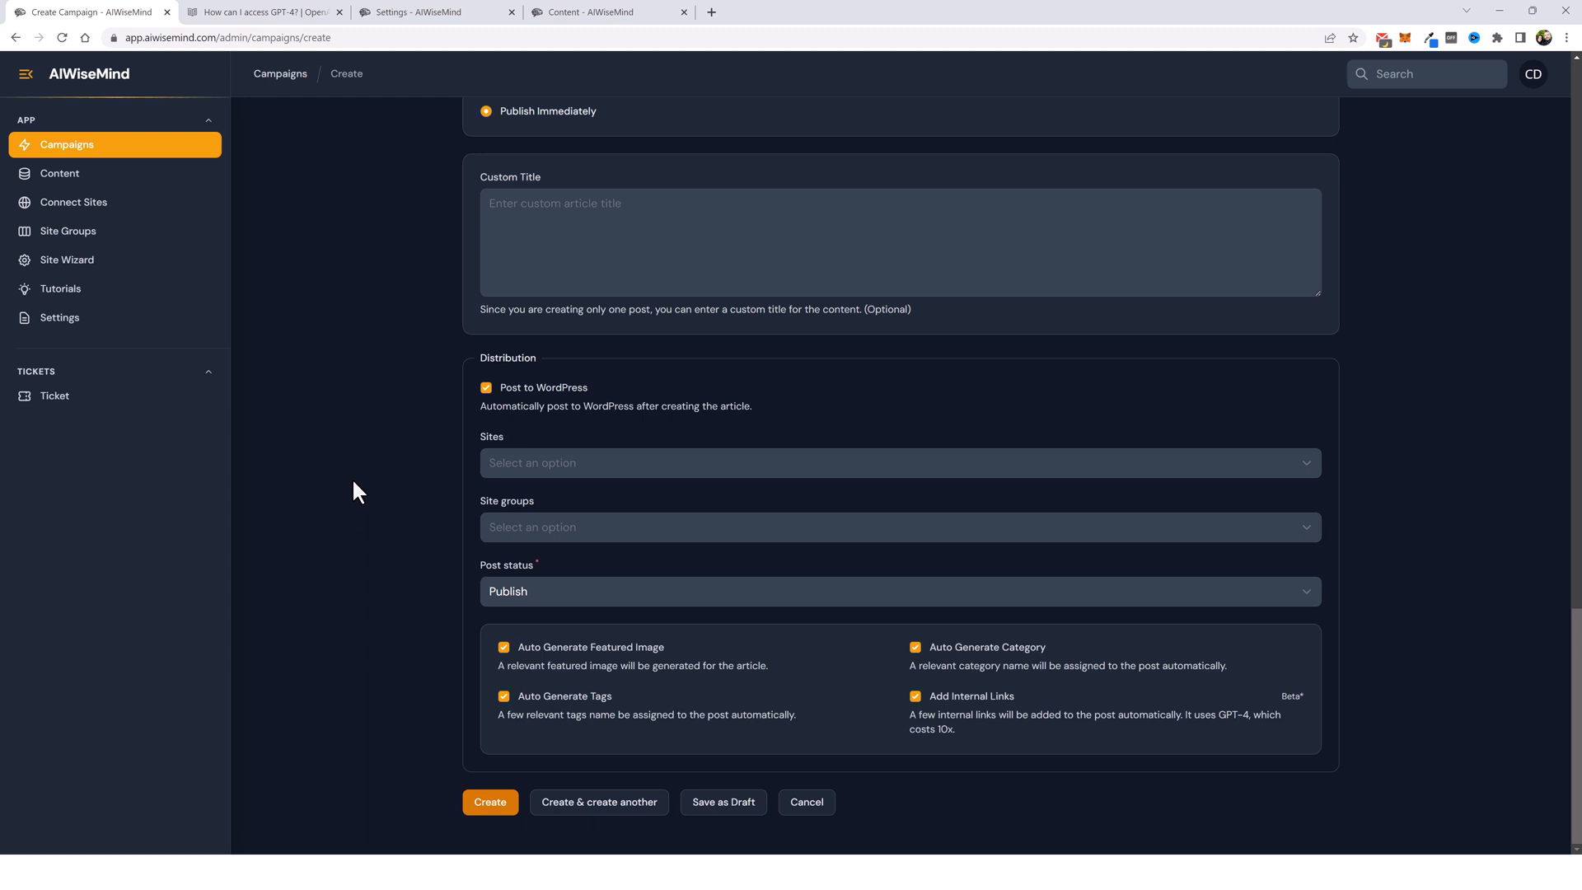
{"action": "mouse_move", "coordinate": [162, 380]}
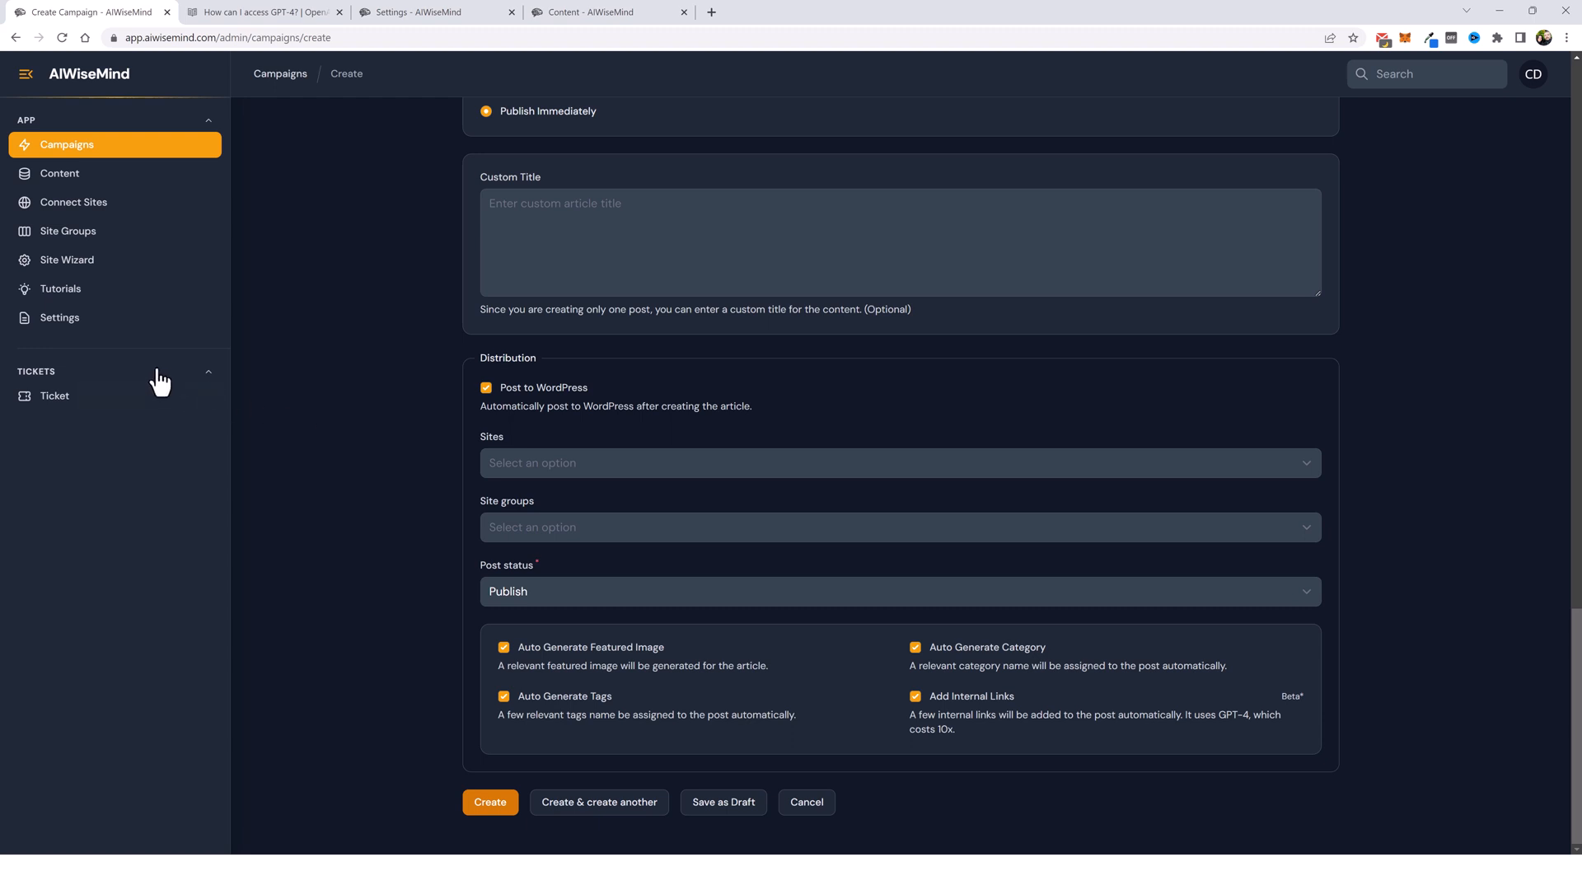
Step: Save the OpenAI API key in AIWiseMind settings to confirm GPT-4 access
{"action": "left_click", "coordinate": [60, 318]}
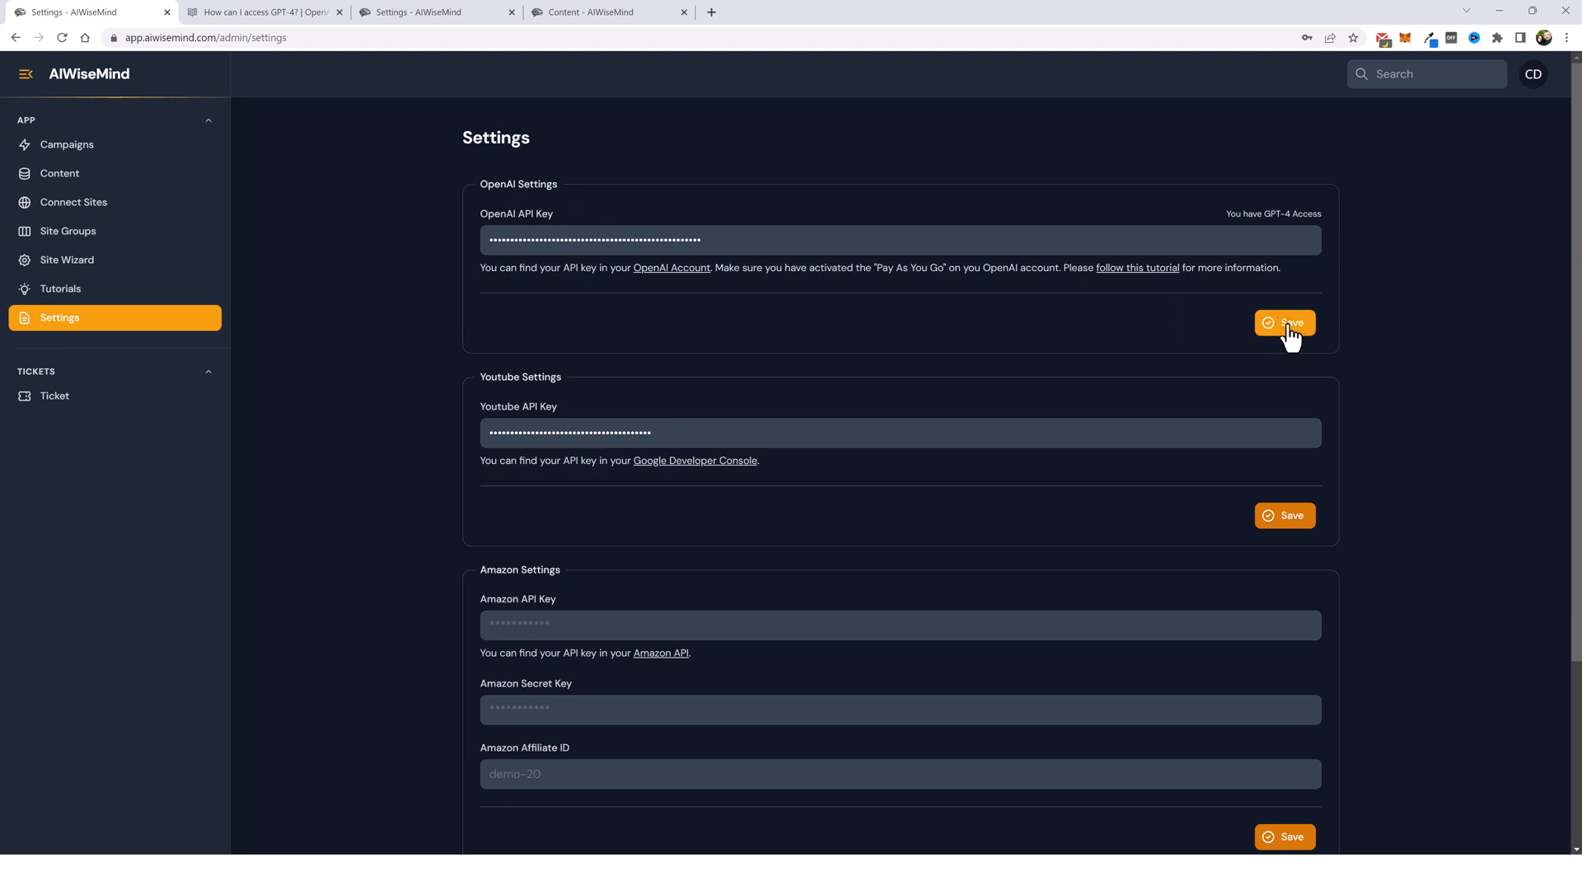
{"action": "left_click", "coordinate": [1284, 321]}
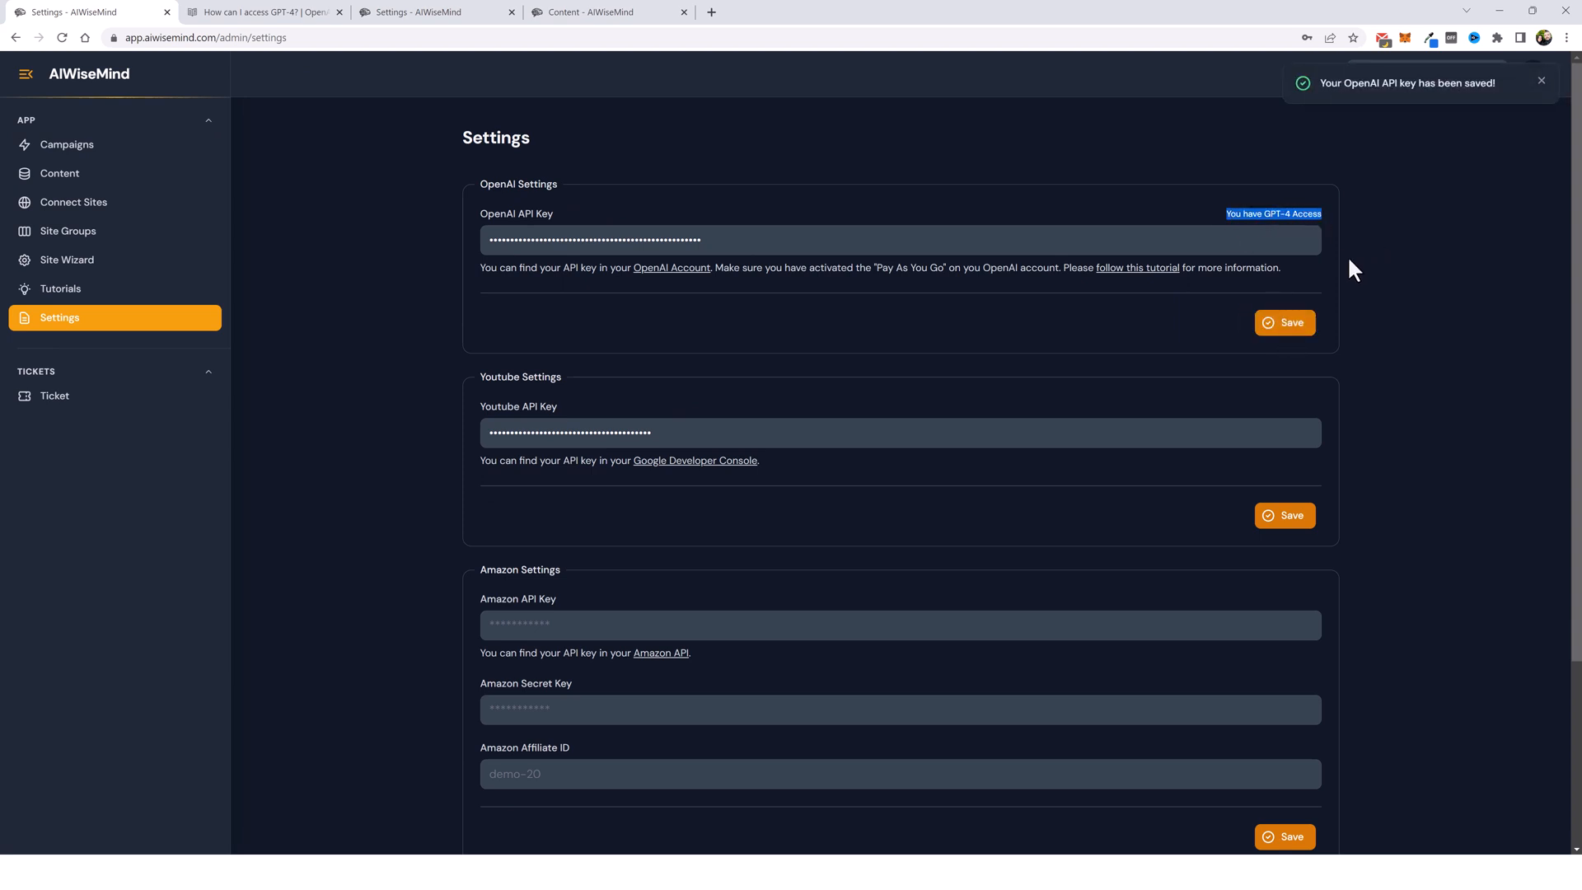
{"action": "mouse_move", "coordinate": [1403, 337]}
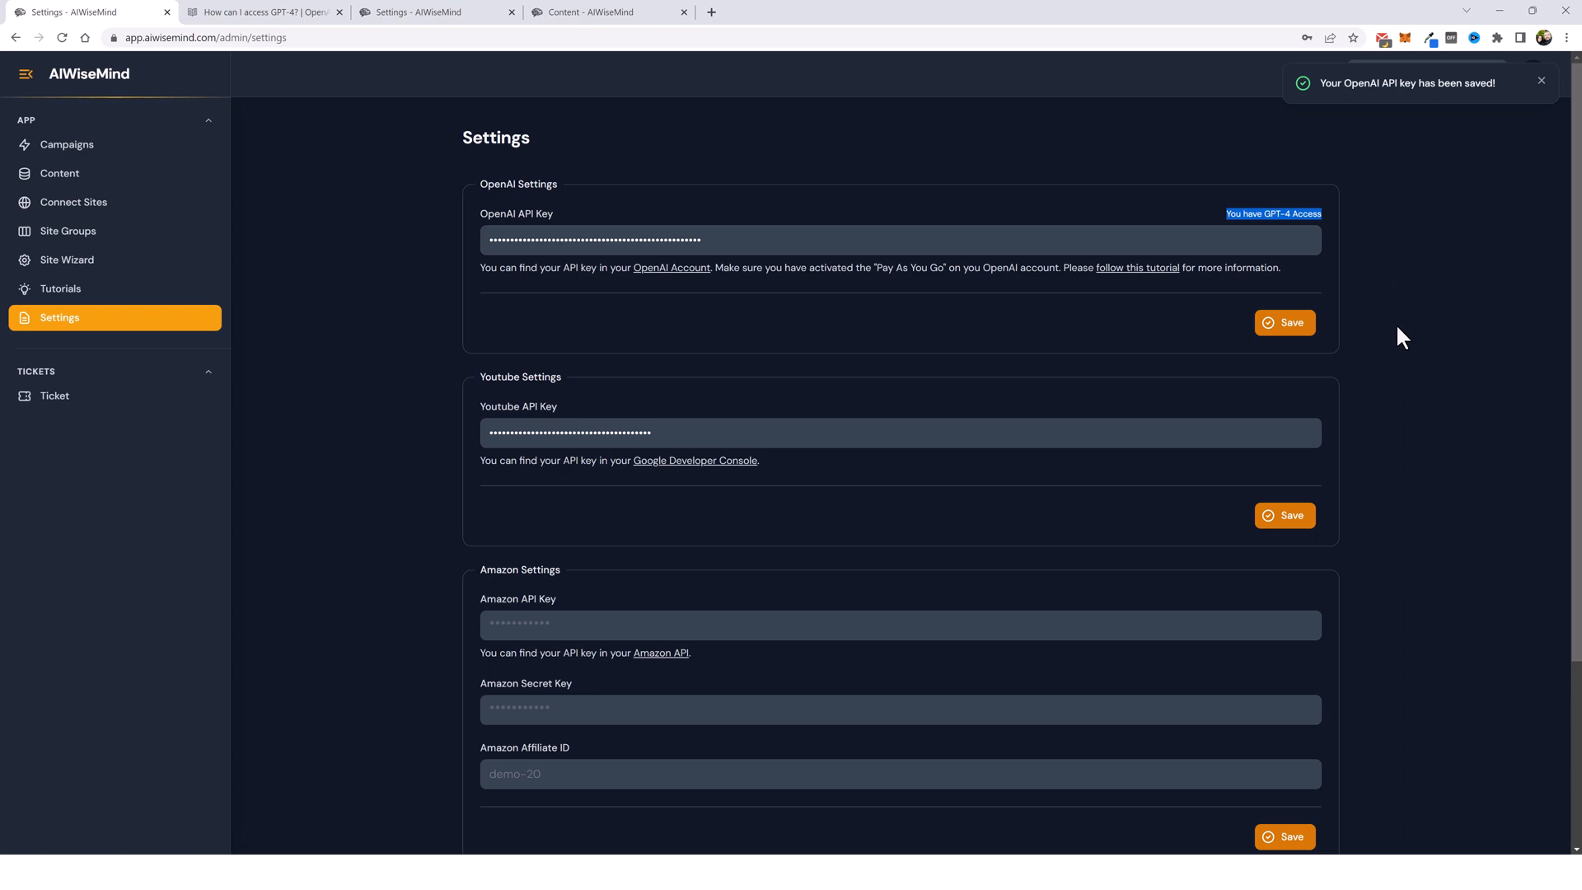
Step: Open the Voyage Voices site's Cruise Questions category listing its cruise articles
{"action": "left_click", "coordinate": [605, 12]}
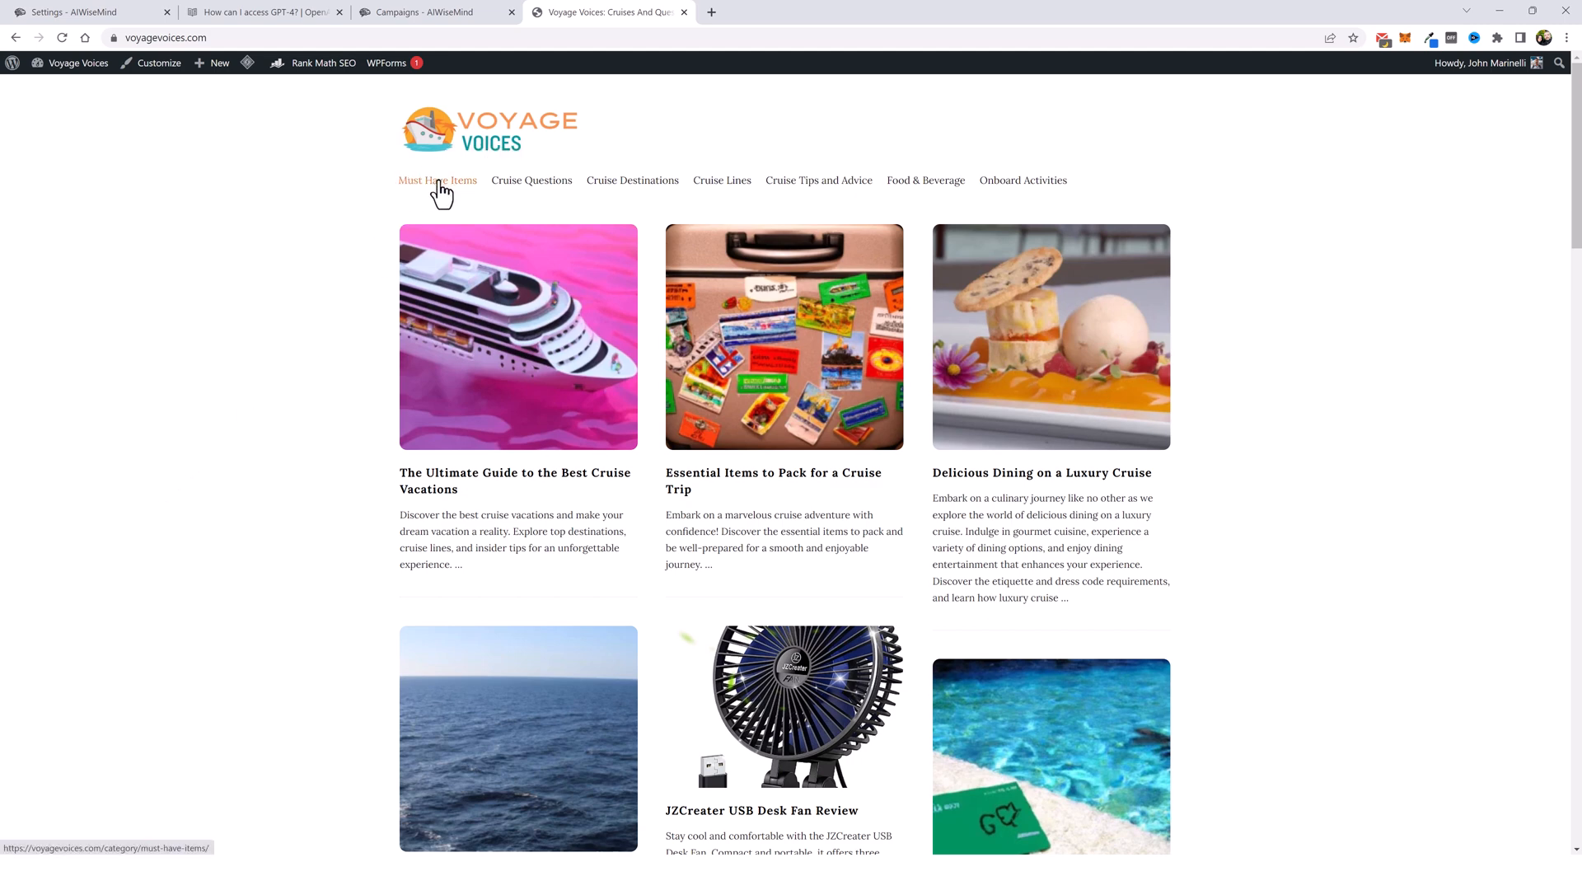
{"action": "mouse_move", "coordinate": [438, 186]}
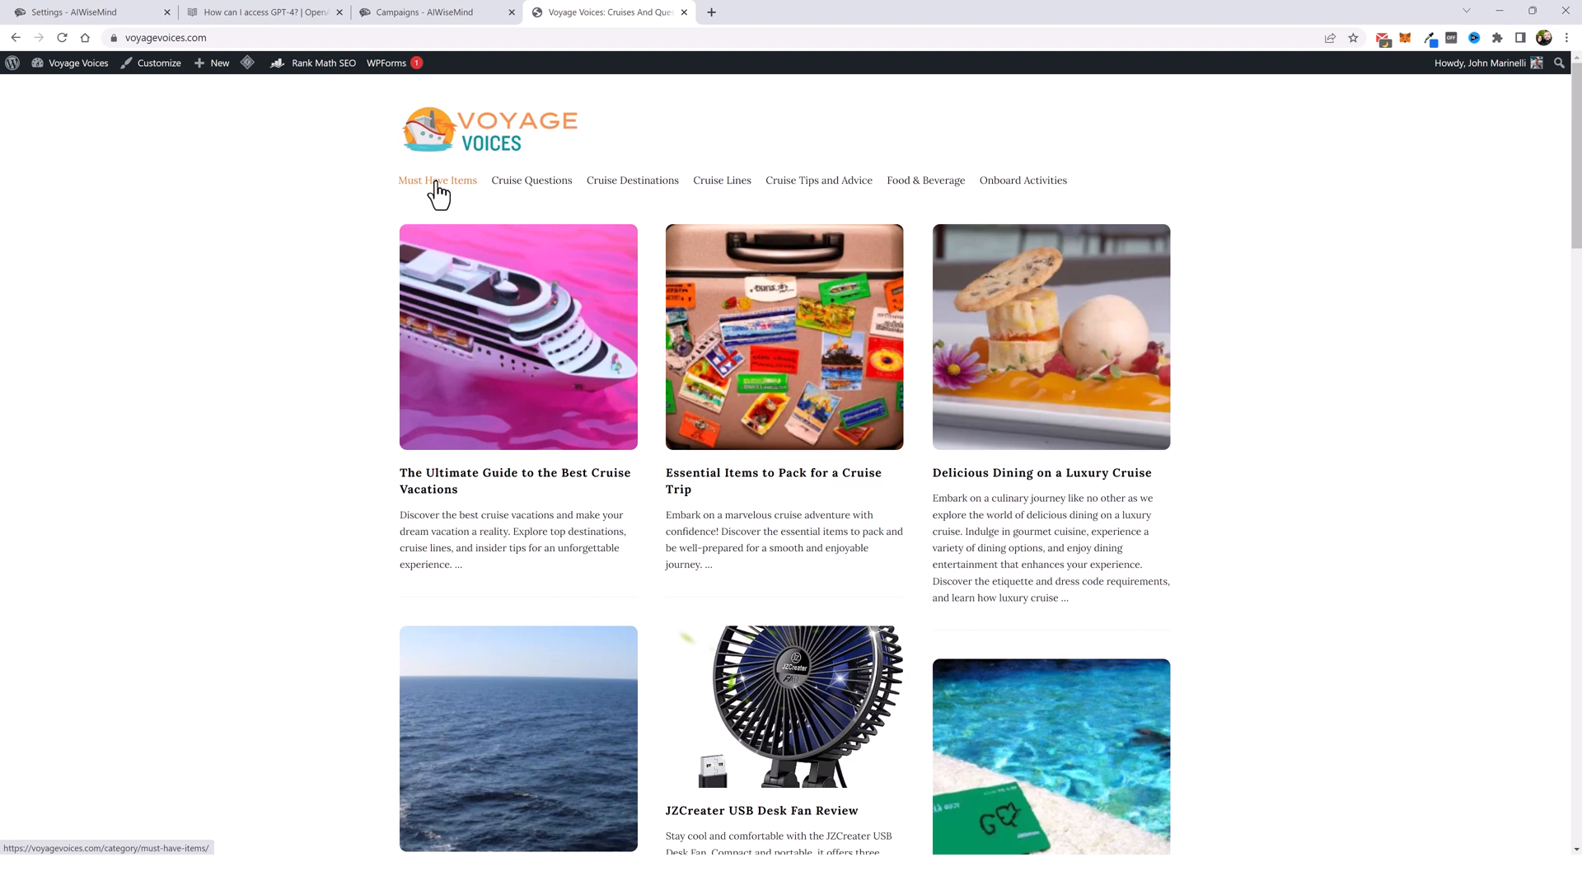
{"action": "left_click", "coordinate": [531, 179]}
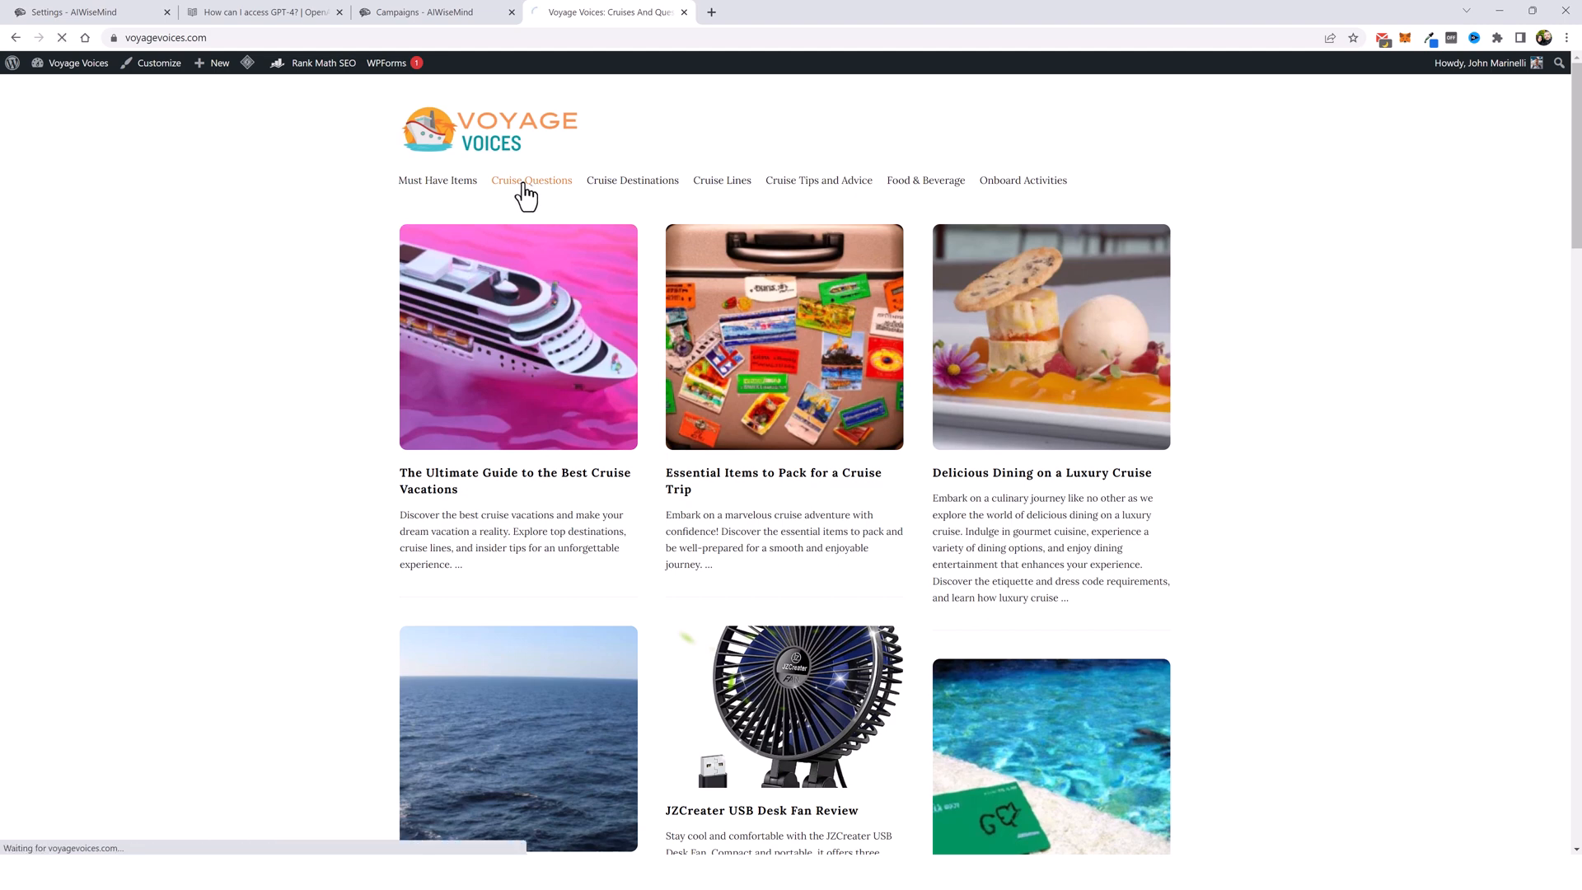
{"action": "left_click", "coordinate": [531, 182]}
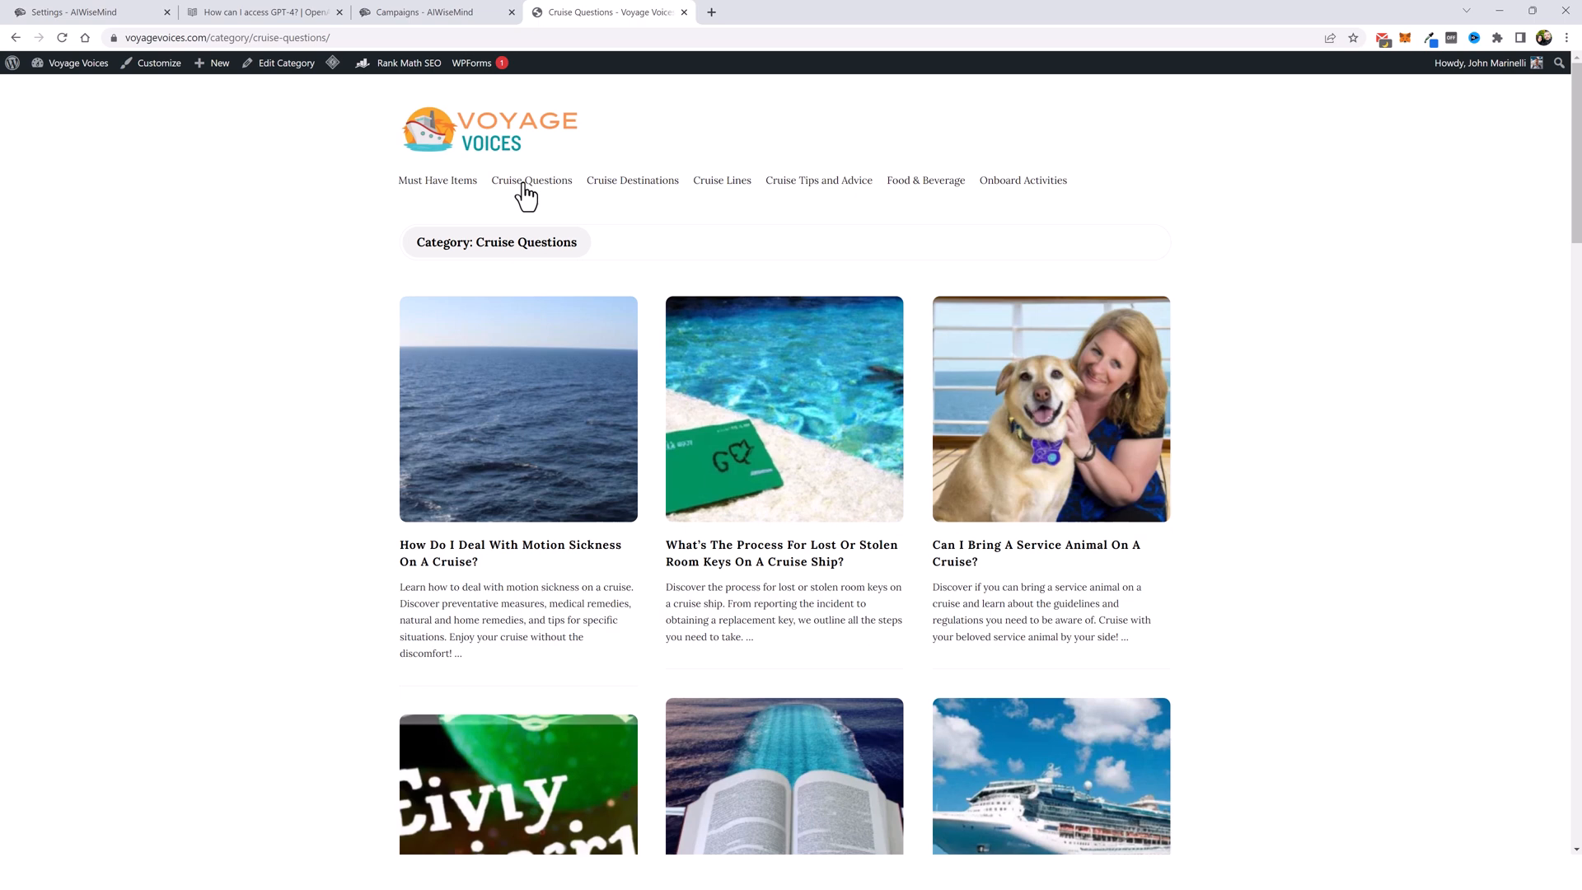
{"action": "mouse_move", "coordinate": [310, 206]}
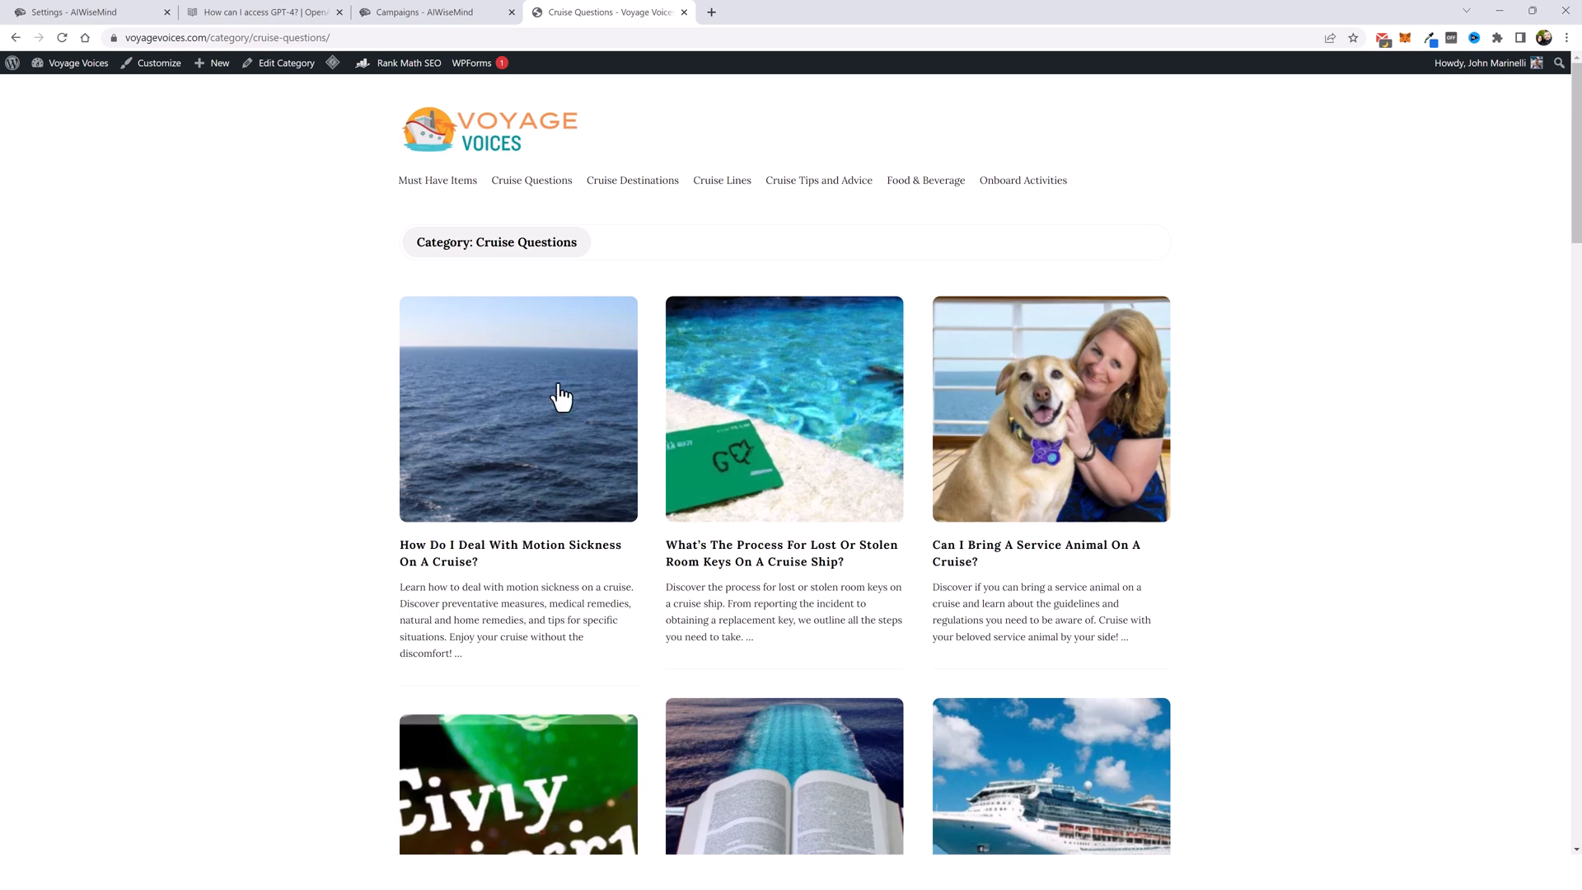
{"action": "mouse_move", "coordinate": [257, 509]}
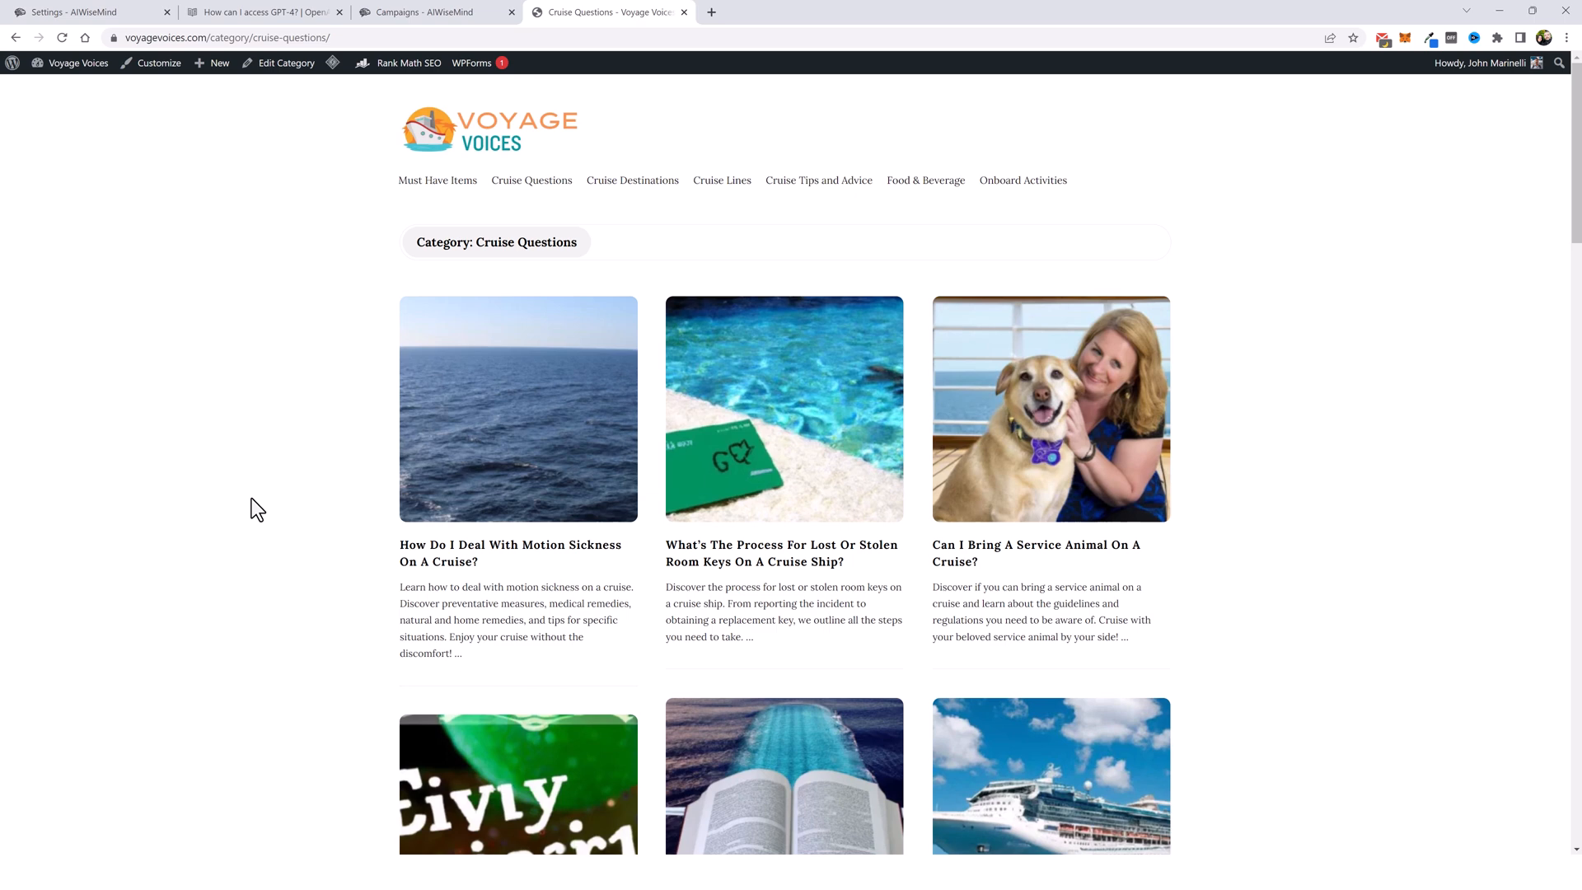
Step: Start a new campaign with keyword 'Tips for taking a first time cruise' and video embeds turned off
{"action": "left_click", "coordinate": [434, 12]}
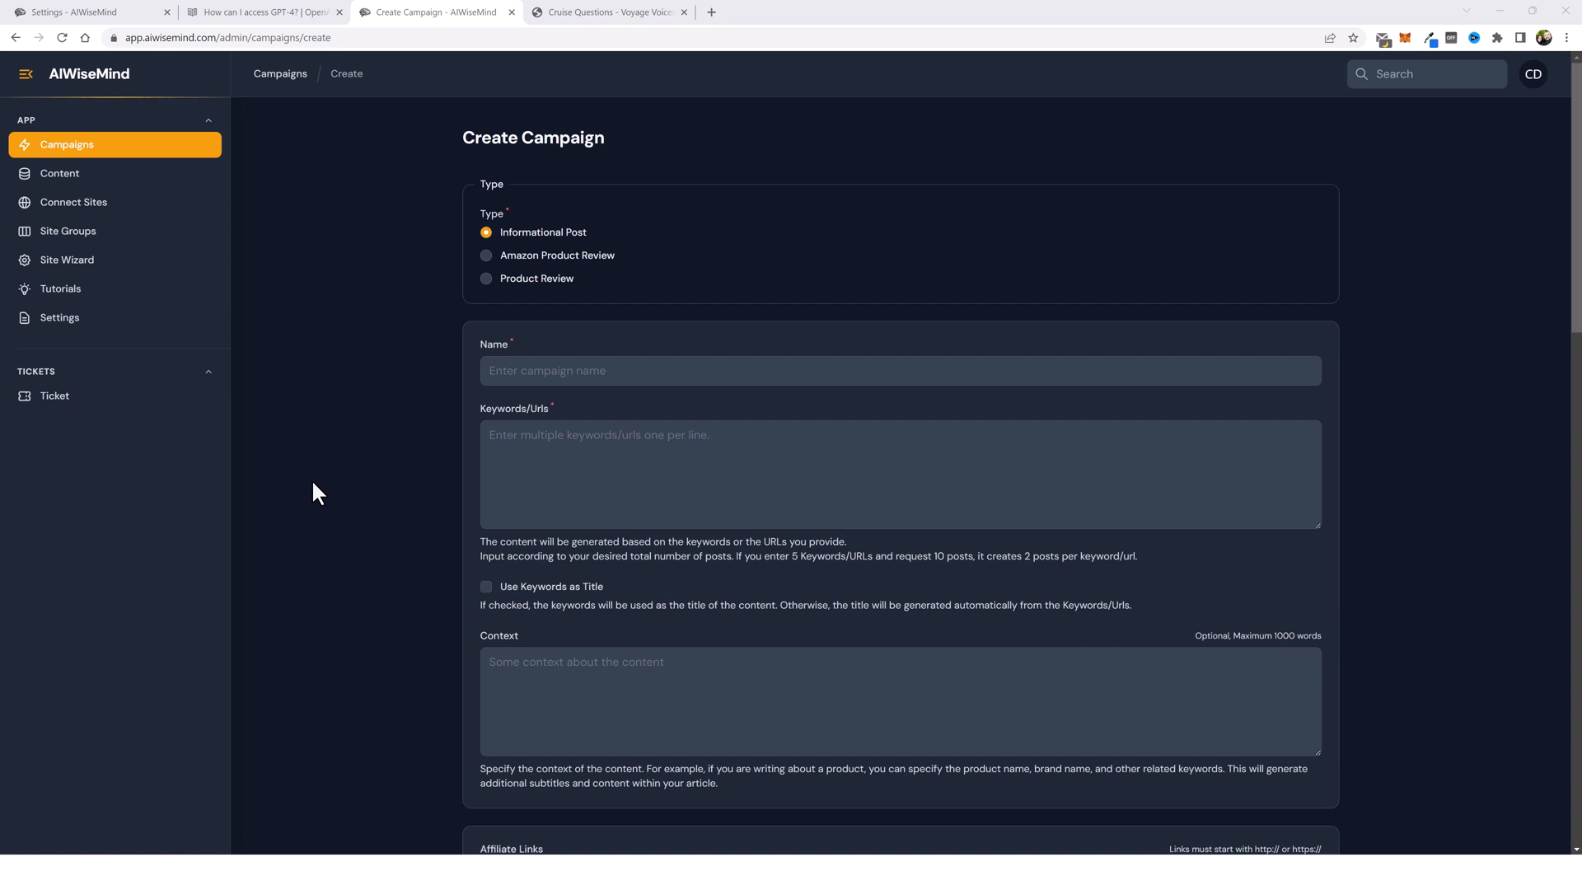
{"action": "scroll", "scroll_direction": "down", "scroll_amount": 3}
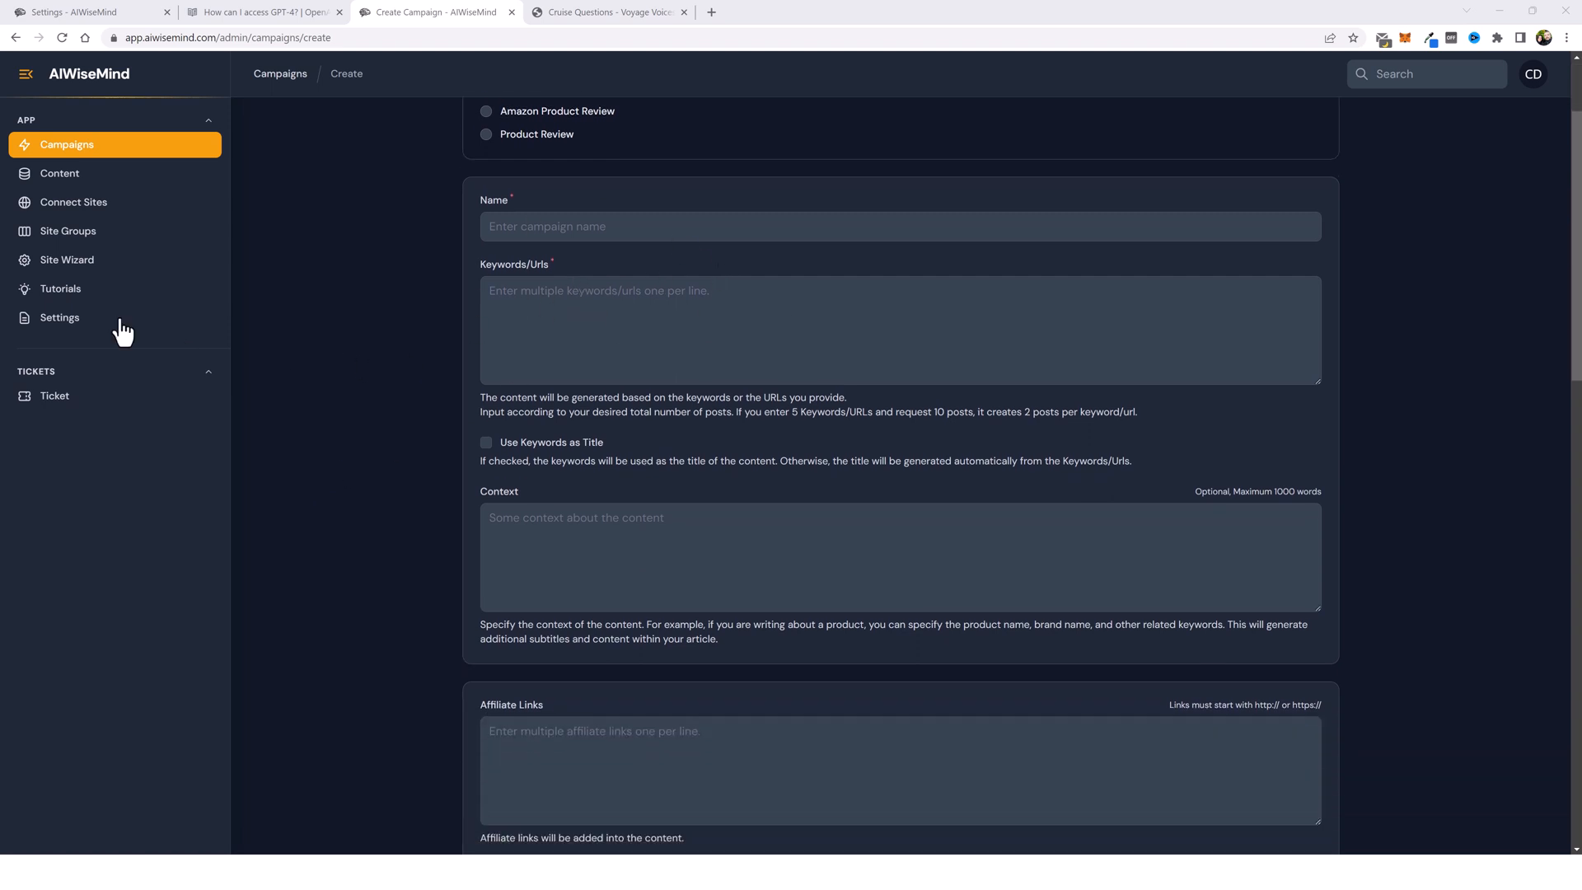
{"action": "type", "text": "Tips for taking a first time cruise"}
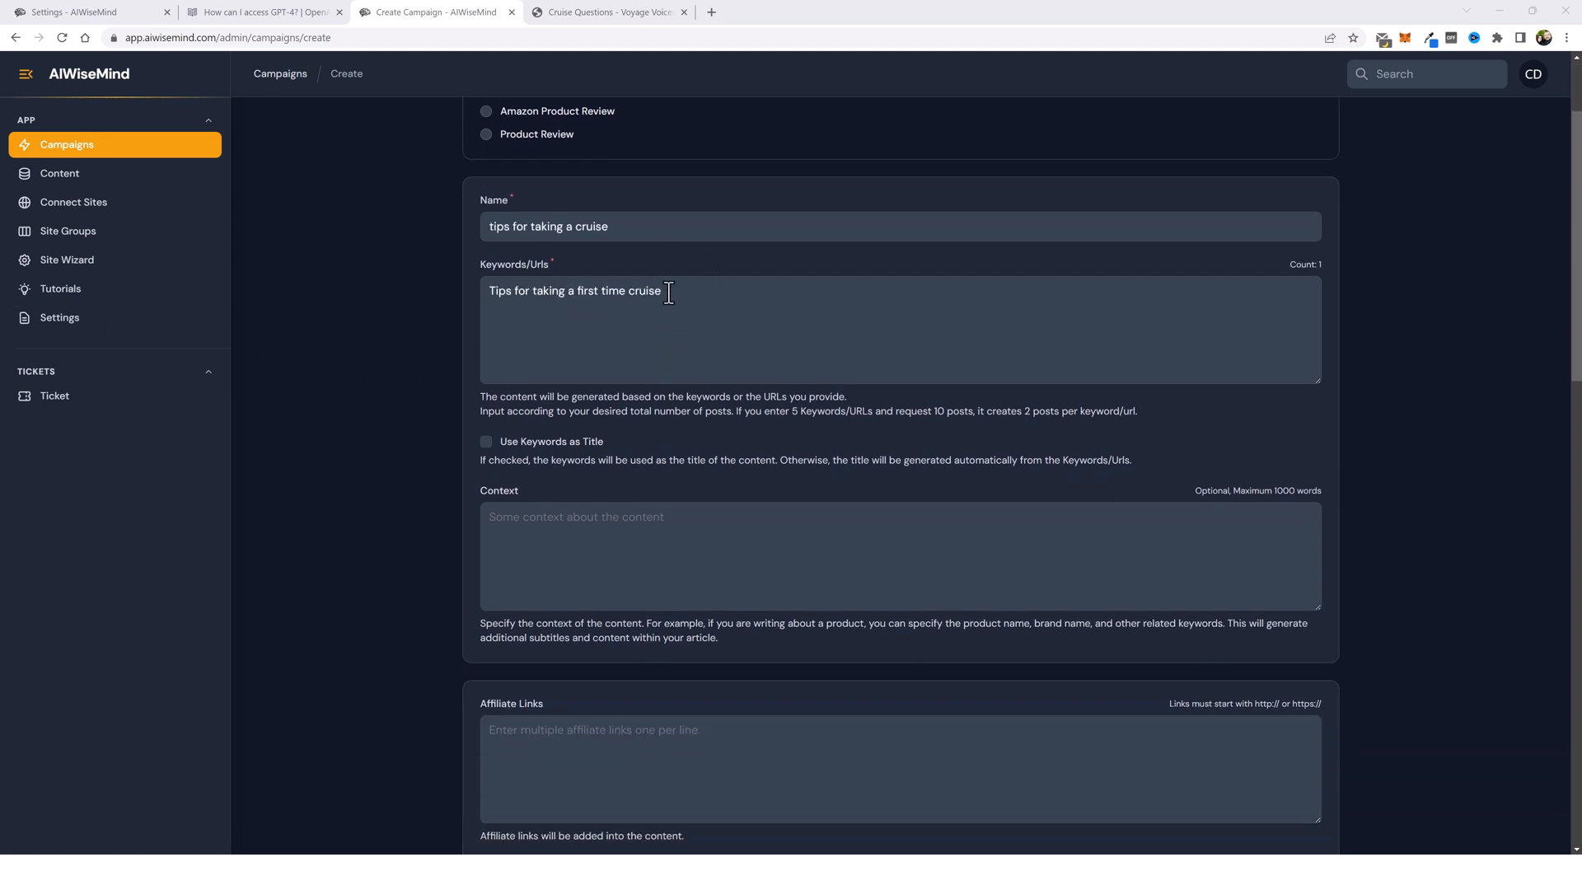
{"action": "triple_click", "coordinate": [576, 290]}
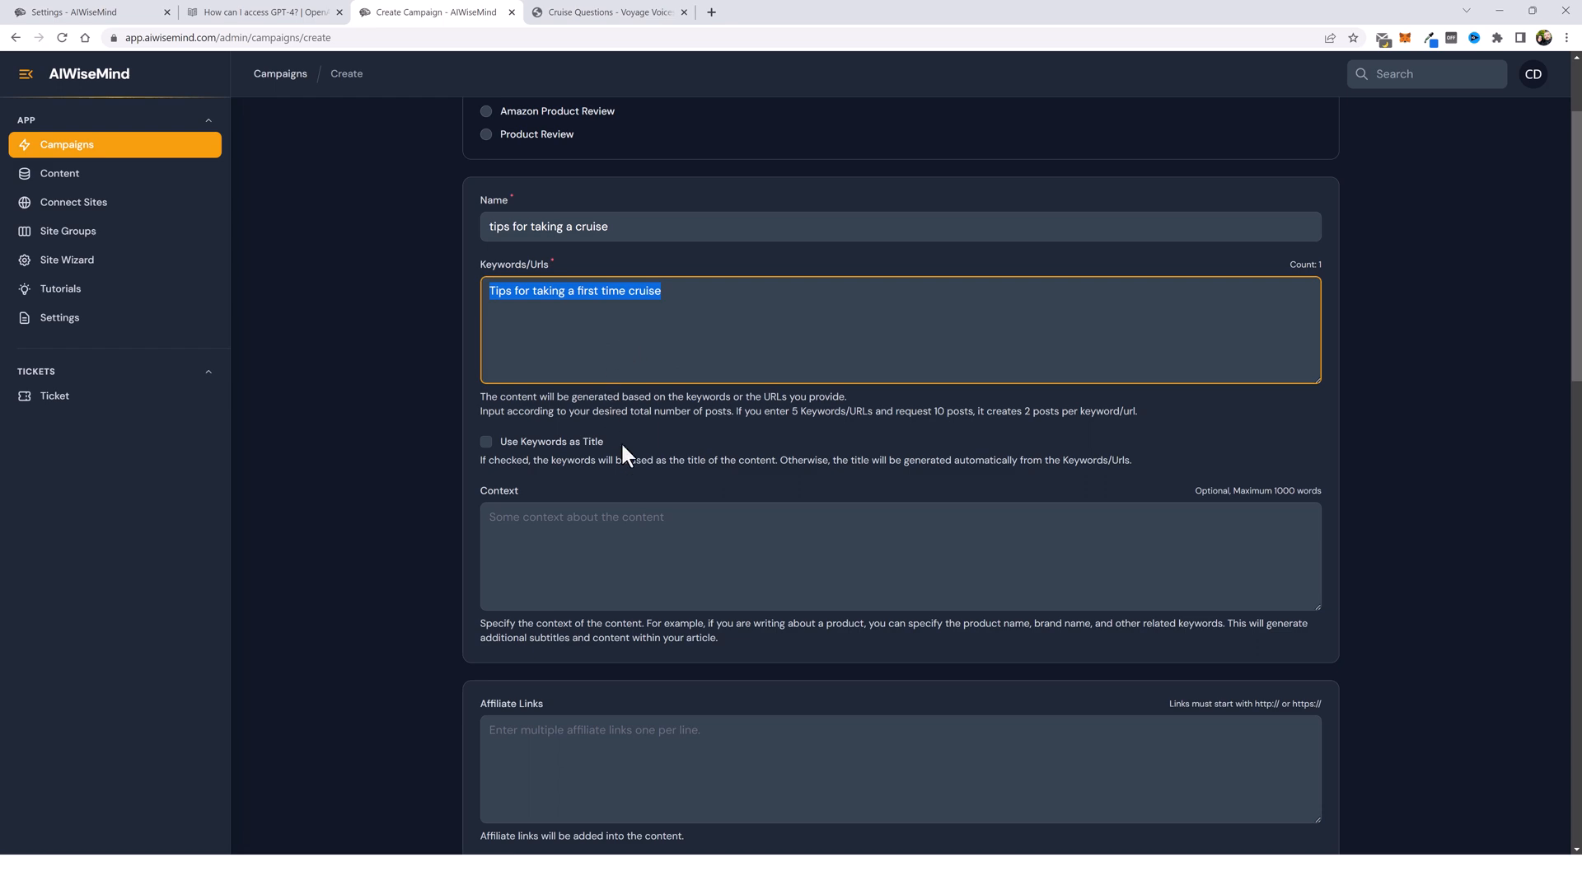
{"action": "scroll", "scroll_direction": "down", "scroll_amount": 3}
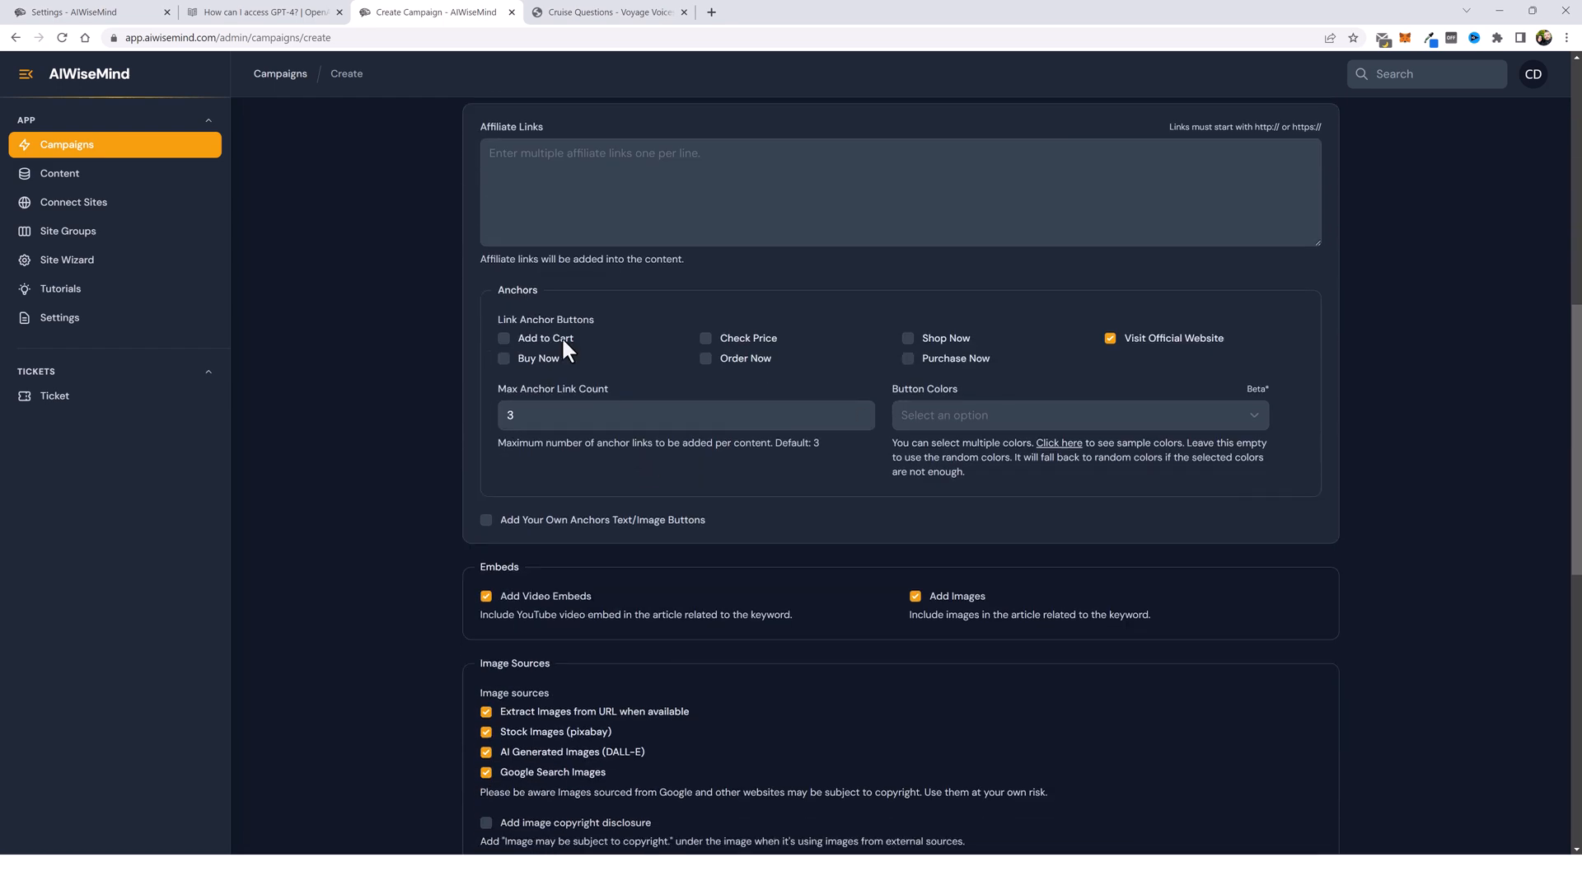
{"action": "left_click", "coordinate": [1109, 338]}
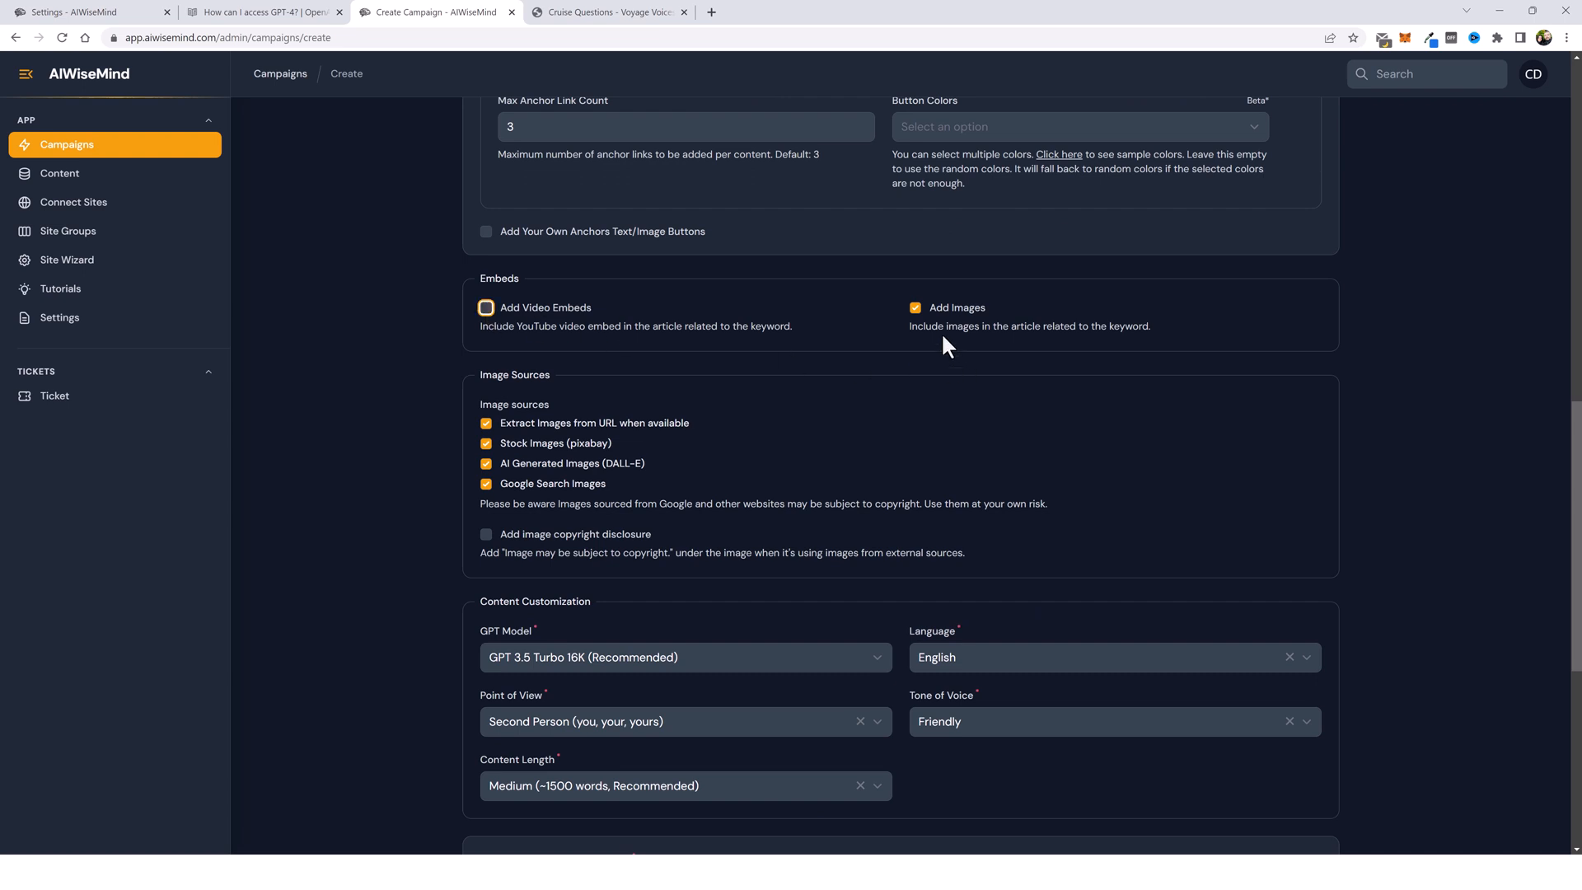
Step: Enable Post to WordPress for the Voyage Voices site with internal links added
{"action": "scroll", "scroll_direction": "down", "scroll_amount": 3}
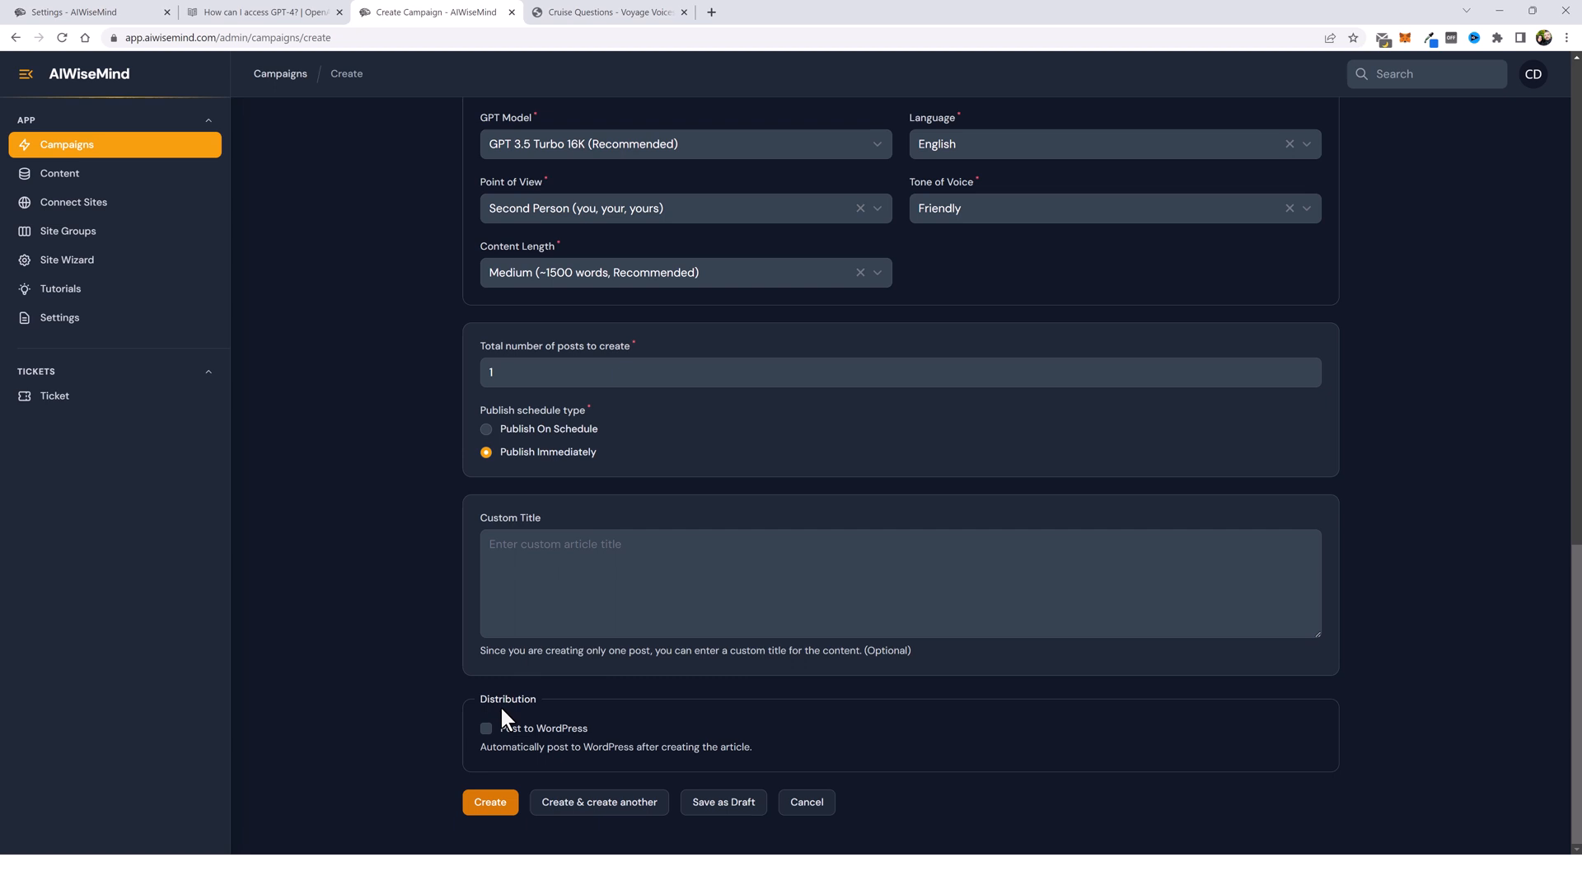
{"action": "left_click", "coordinate": [484, 727]}
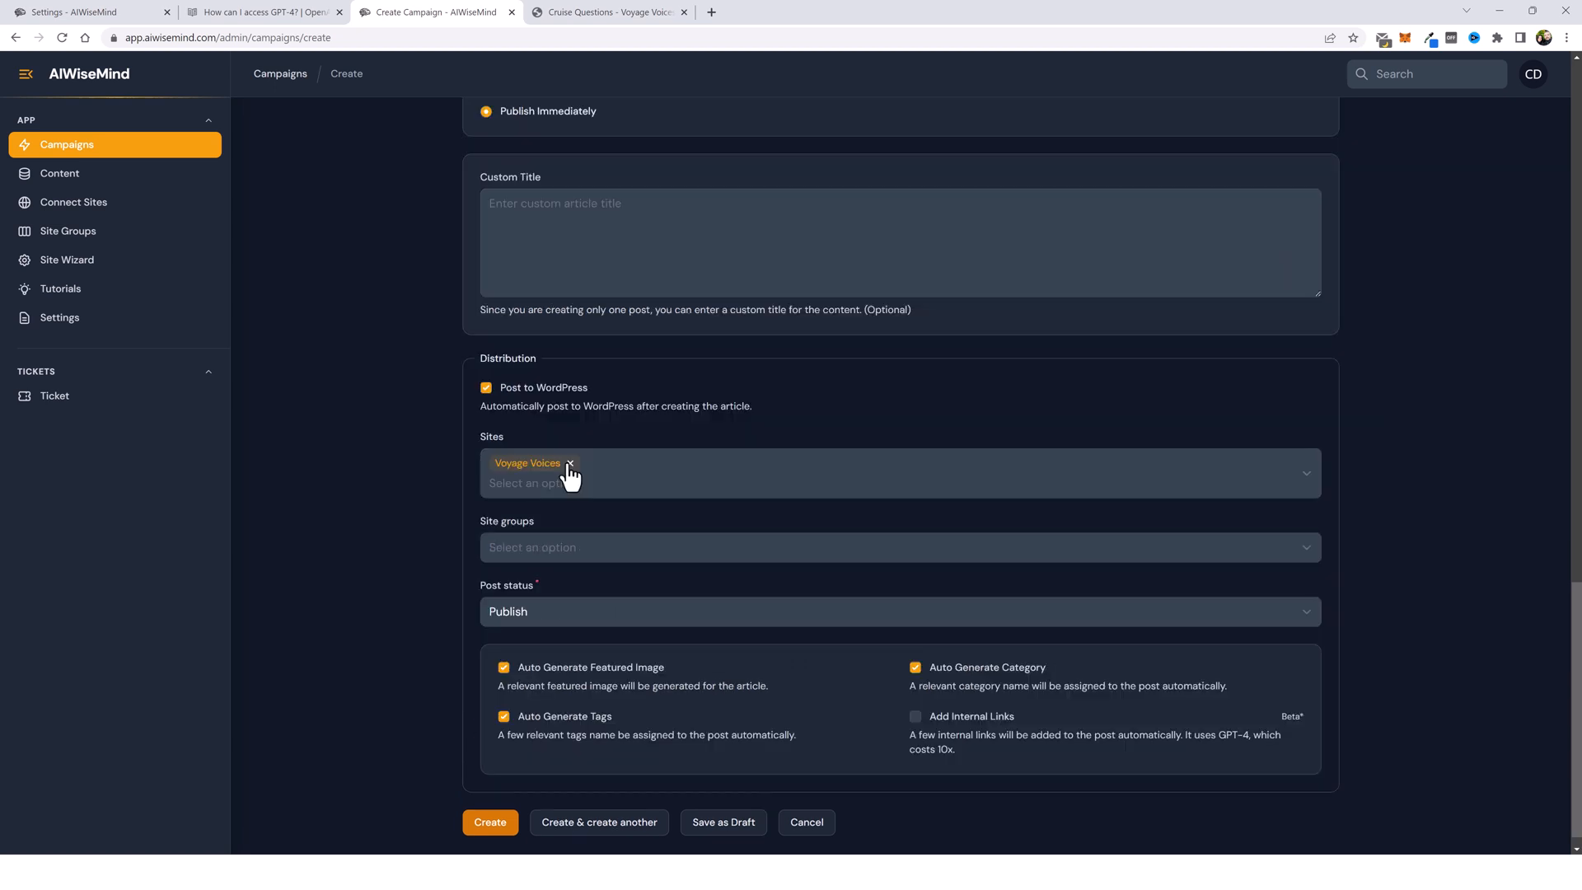
{"action": "scroll", "scroll_direction": "down", "scroll_amount": 3}
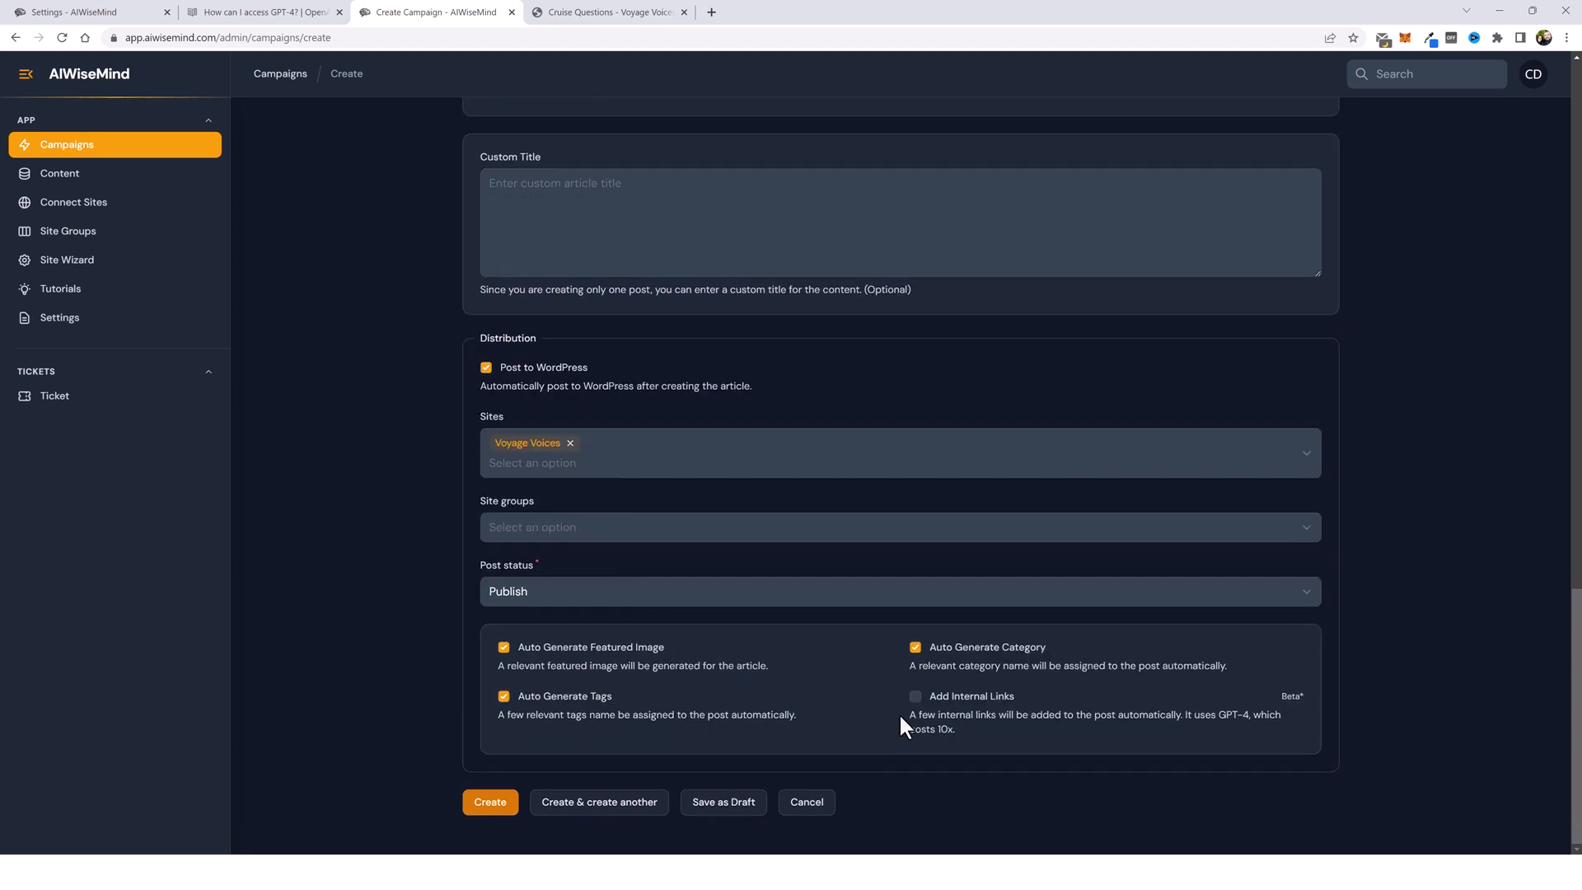
{"action": "left_click", "coordinate": [915, 696]}
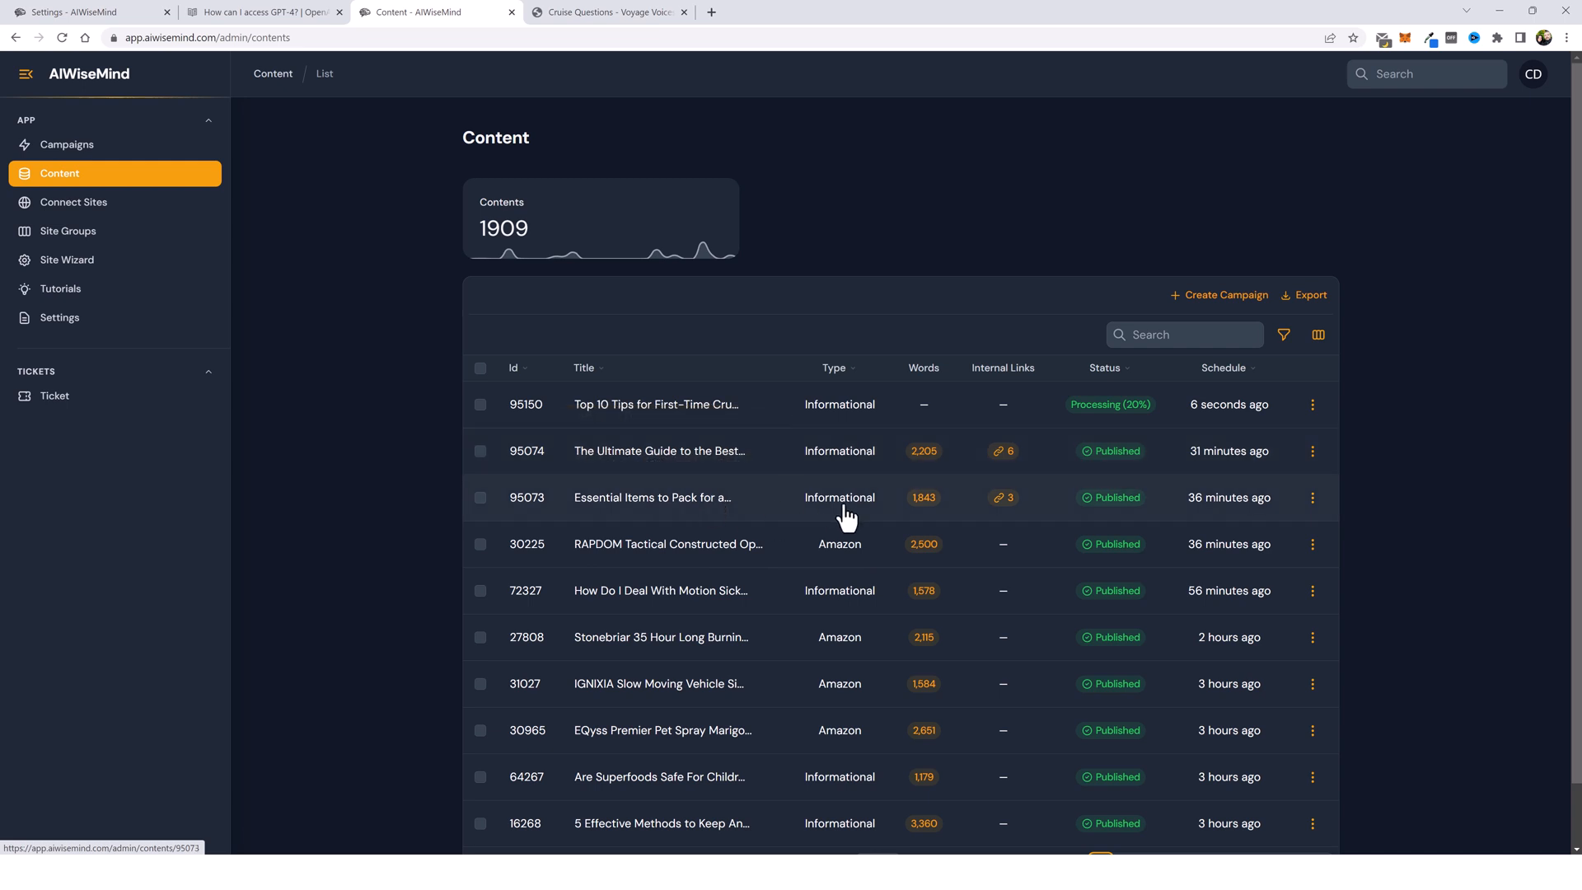
{"action": "mouse_move", "coordinate": [954, 467]}
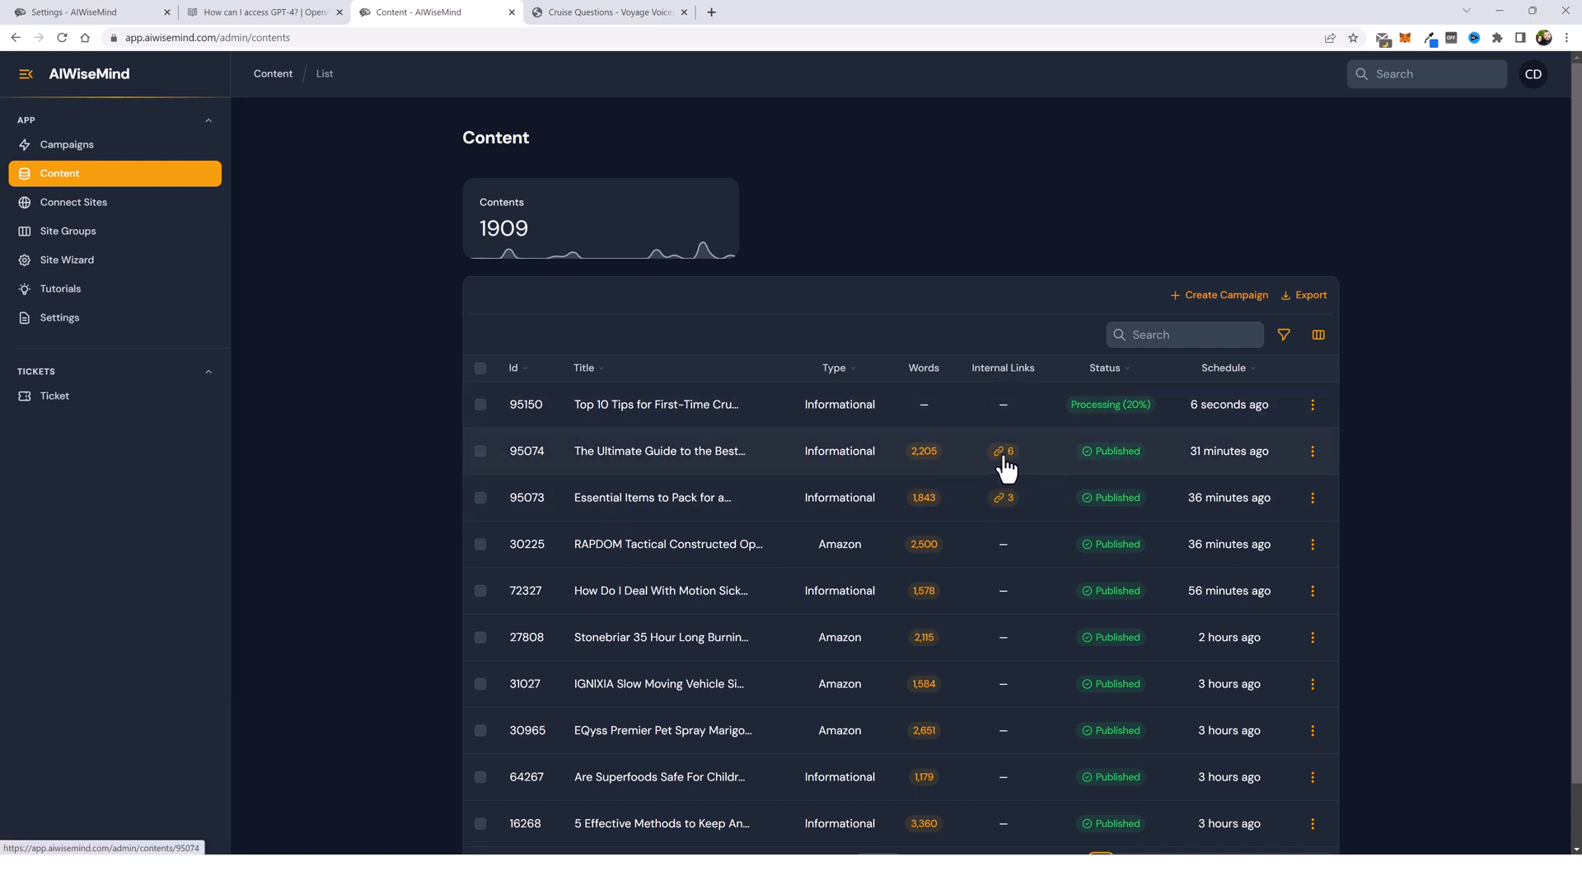
{"action": "mouse_move", "coordinate": [1005, 498]}
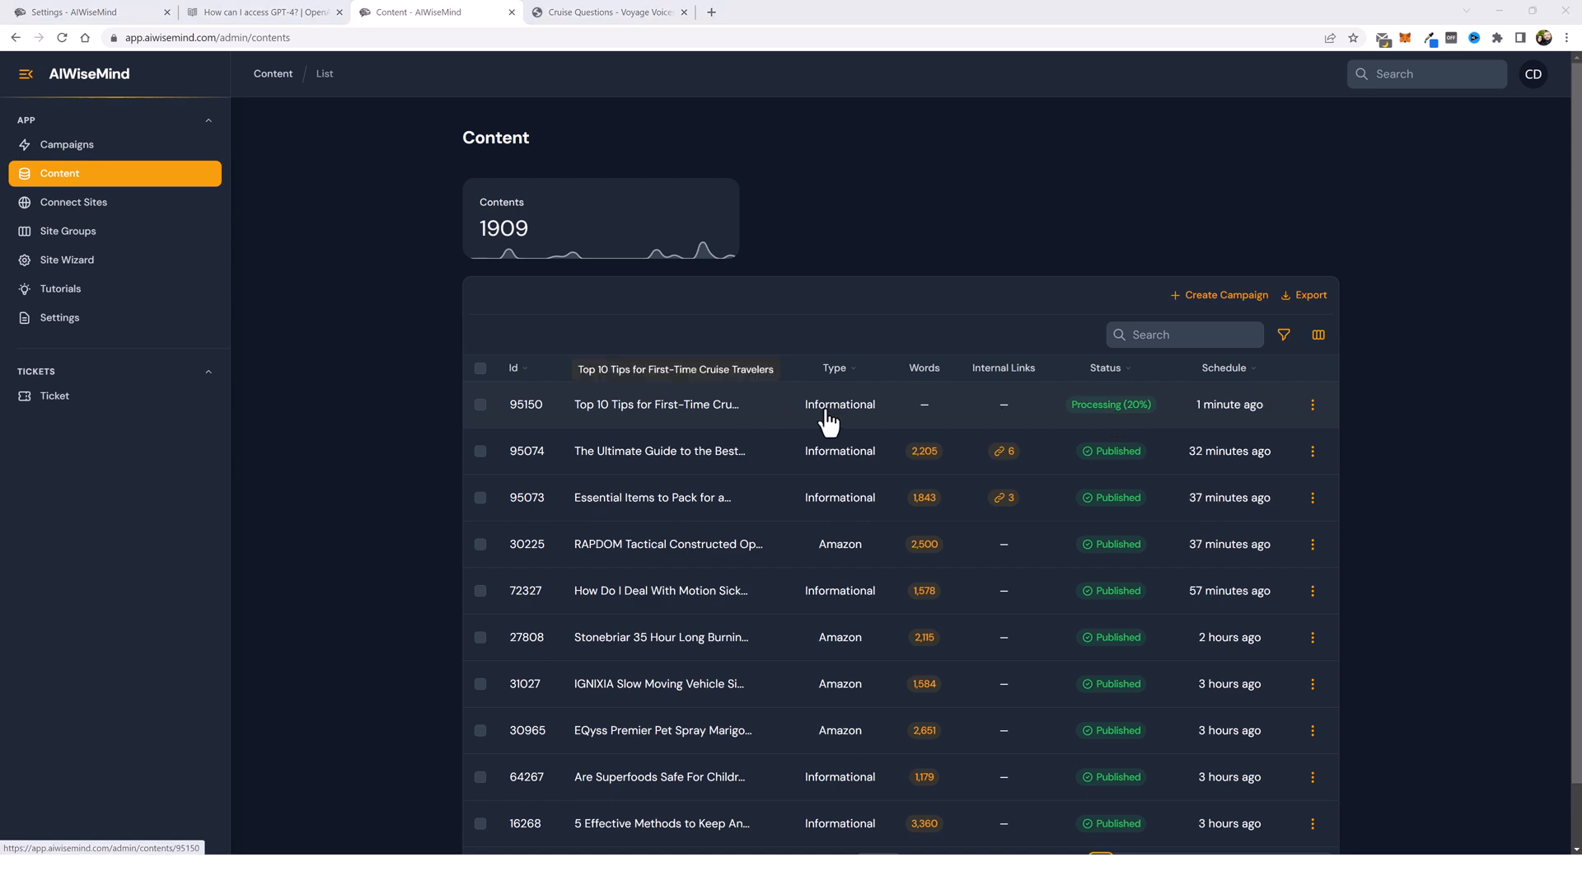
{"action": "mouse_move", "coordinate": [801, 462]}
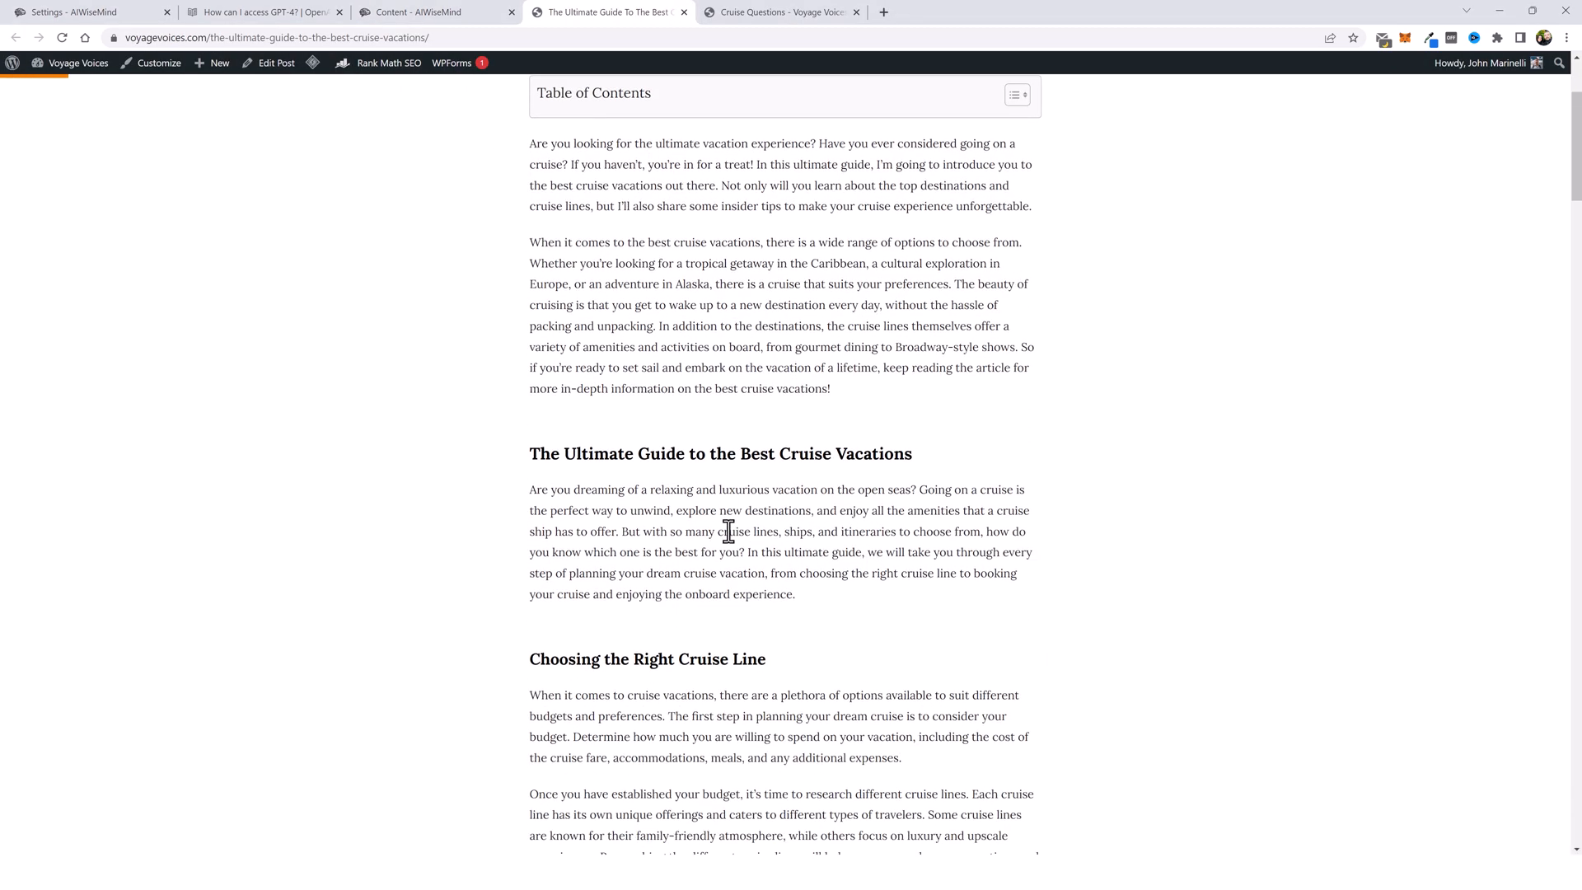
Step: Follow the cruise guide's in-text link to the packing essentials post and review it
{"action": "scroll", "scroll_direction": "down", "scroll_amount": 3}
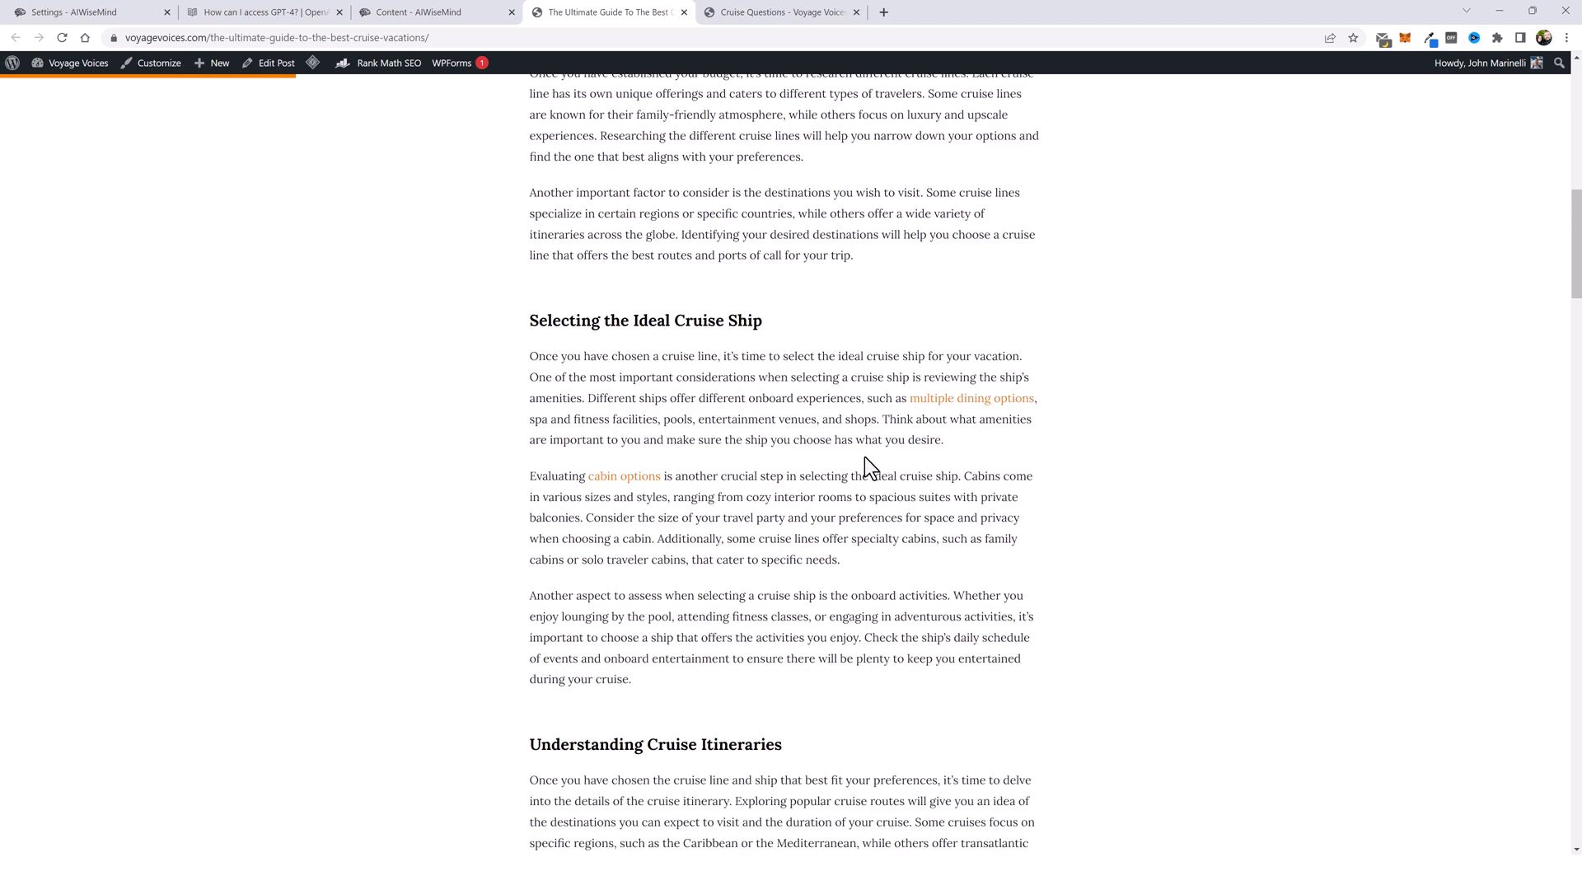
{"action": "mouse_move", "coordinate": [956, 422]}
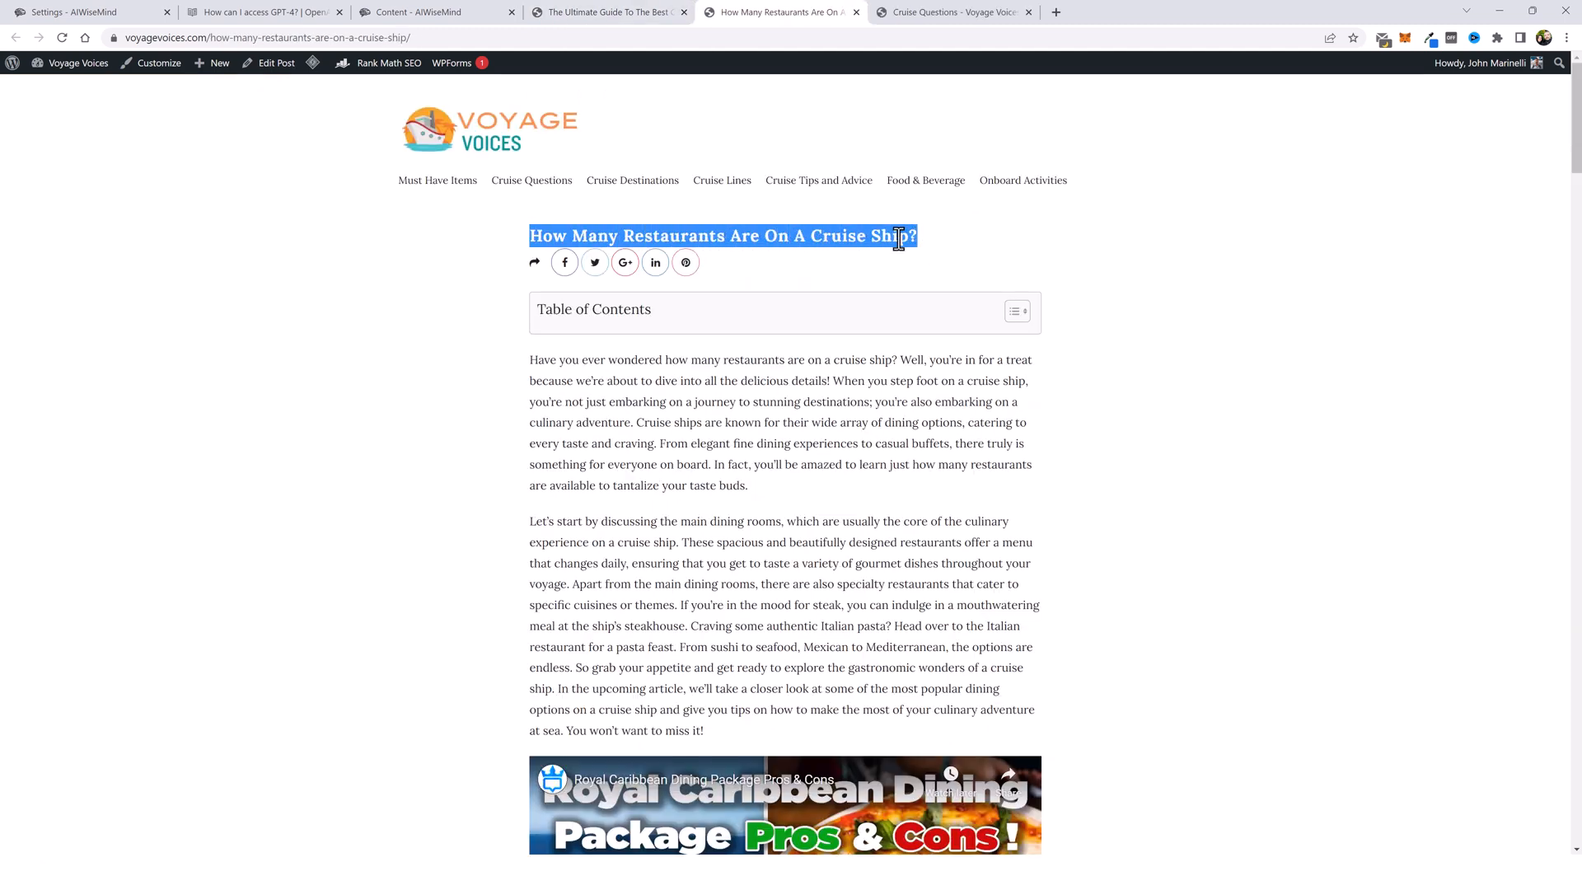
{"action": "left_click", "coordinate": [605, 11]}
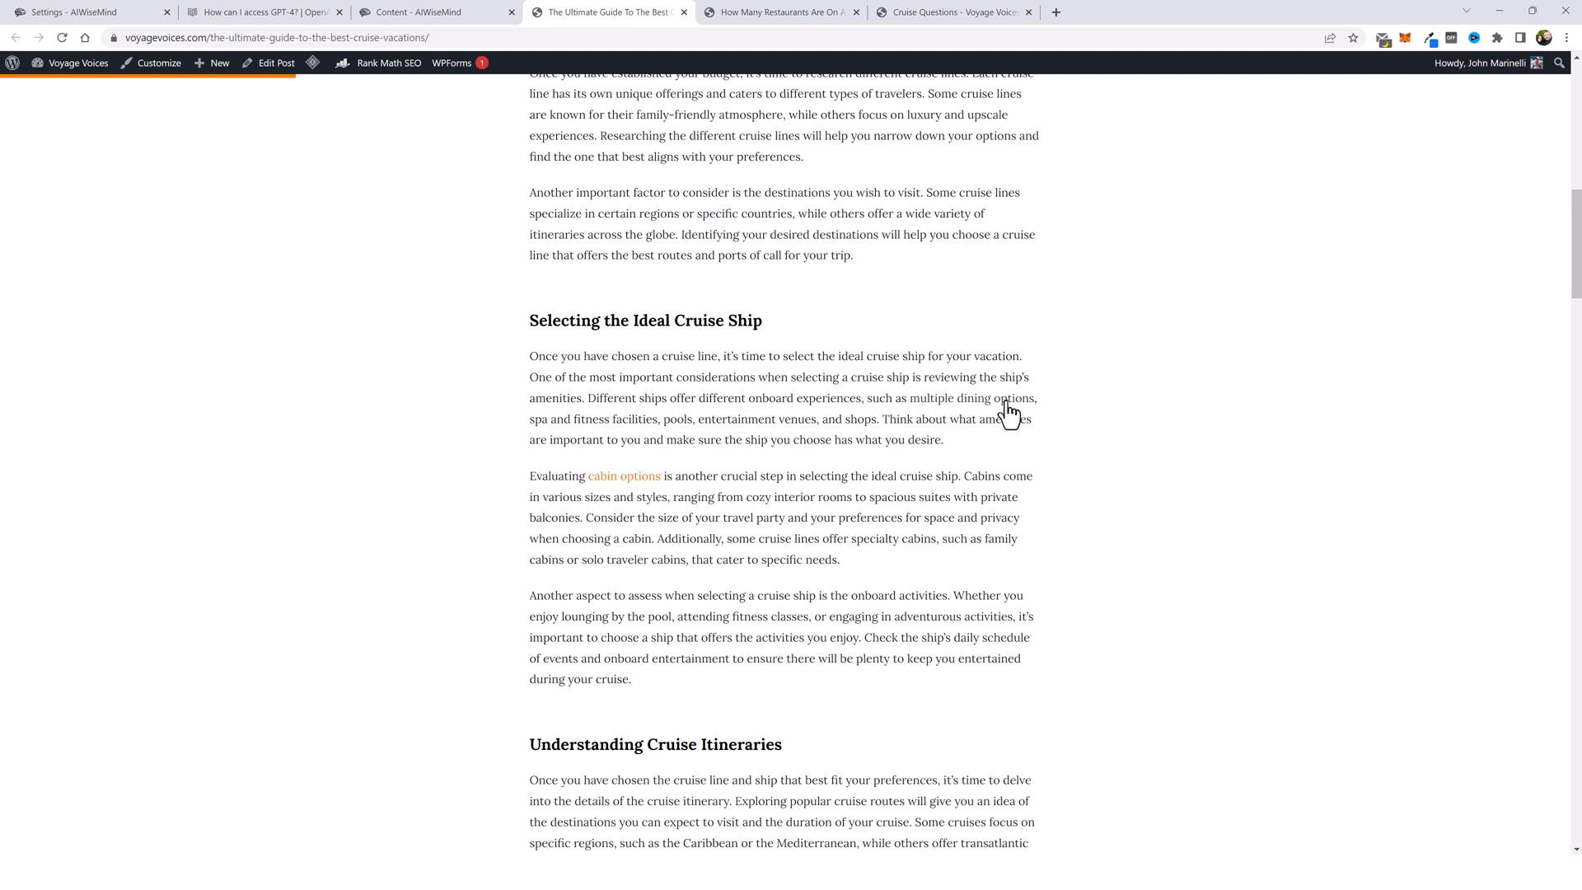
{"action": "mouse_move", "coordinate": [802, 94]}
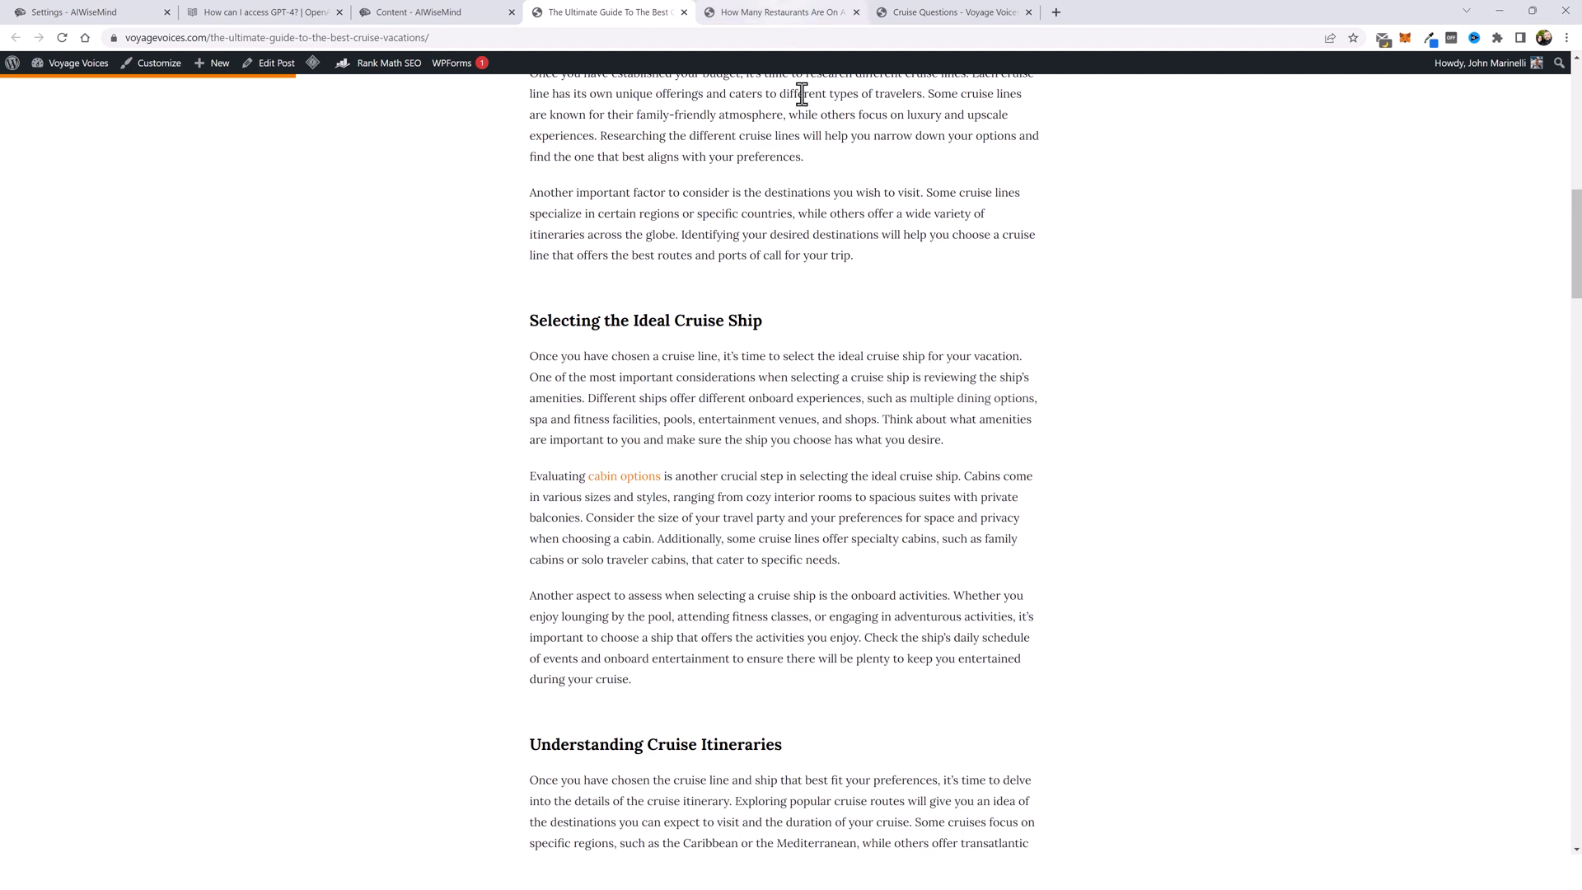
{"action": "scroll", "scroll_direction": "down", "scroll_amount": 3}
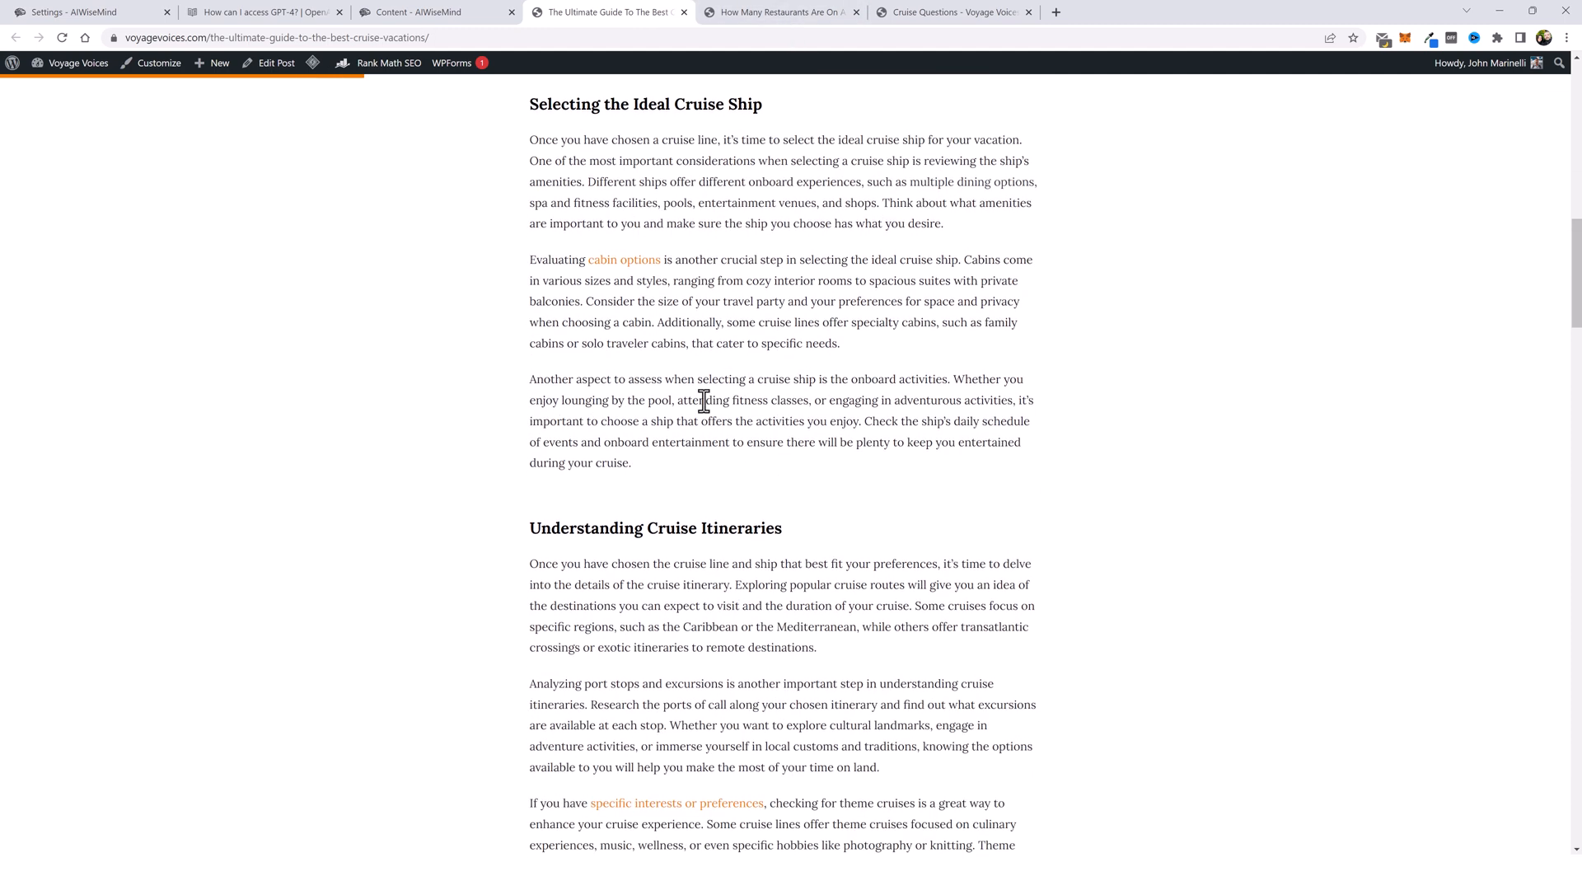
{"action": "mouse_move", "coordinate": [625, 262]}
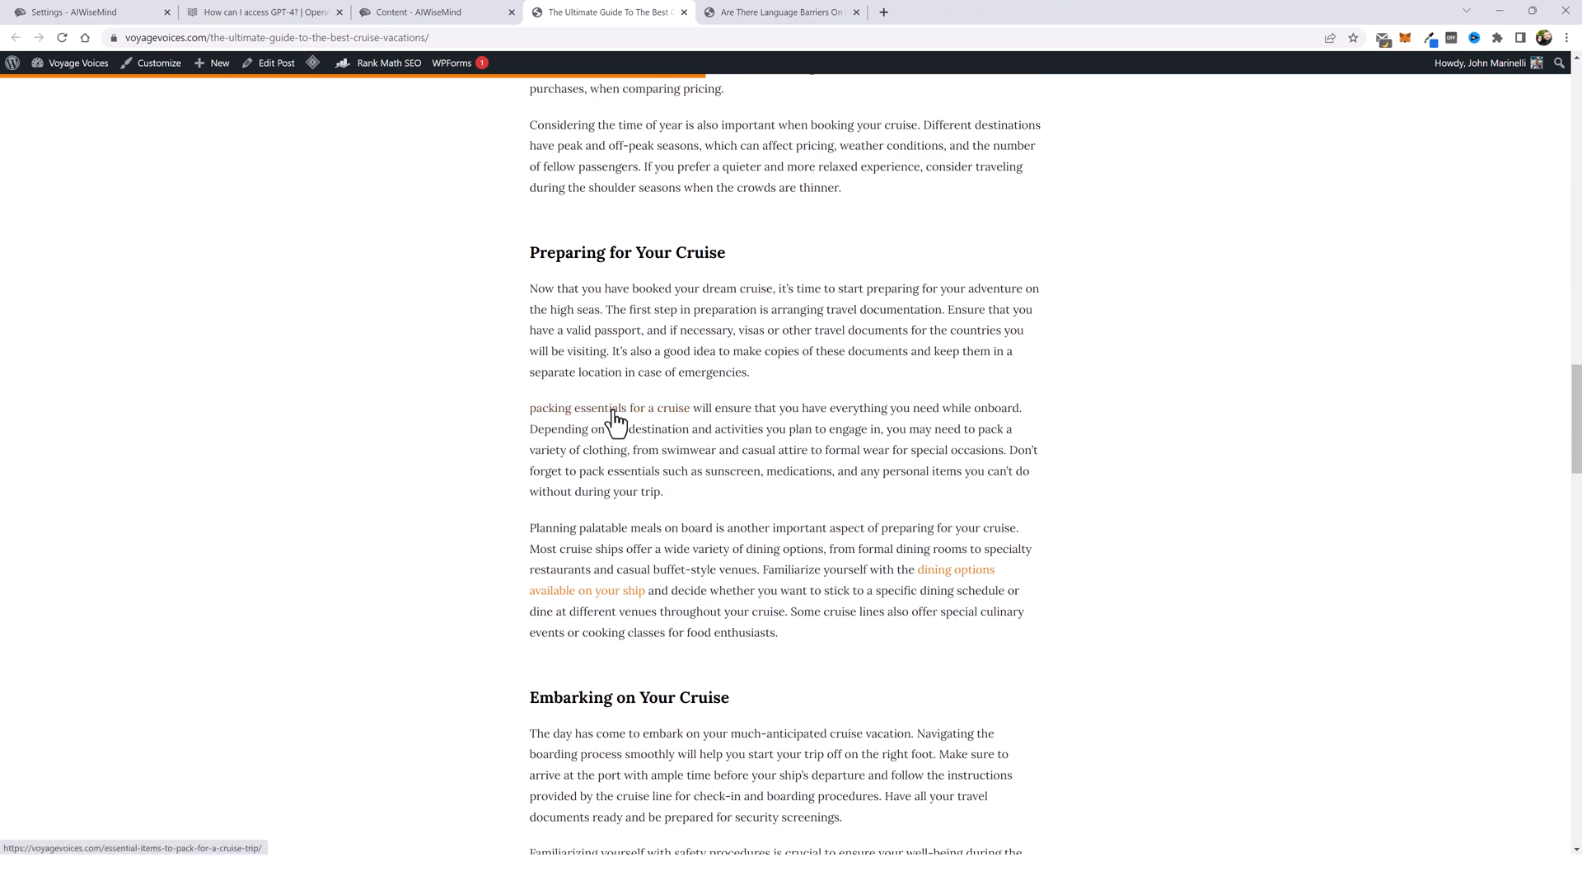
{"action": "left_click", "coordinate": [601, 407]}
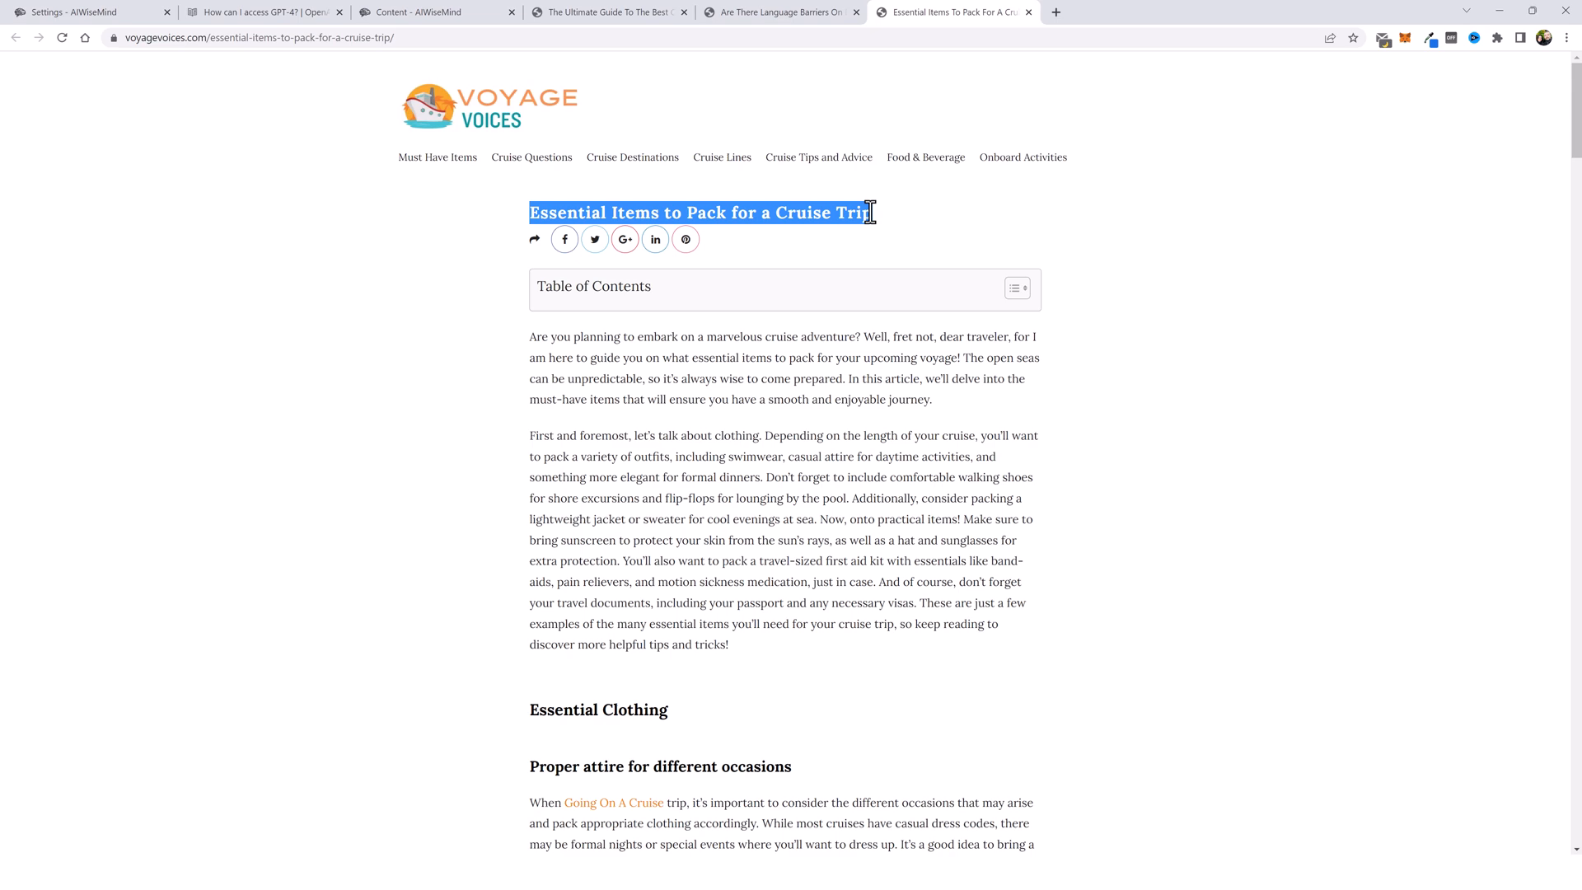
{"action": "left_click", "coordinate": [788, 259]}
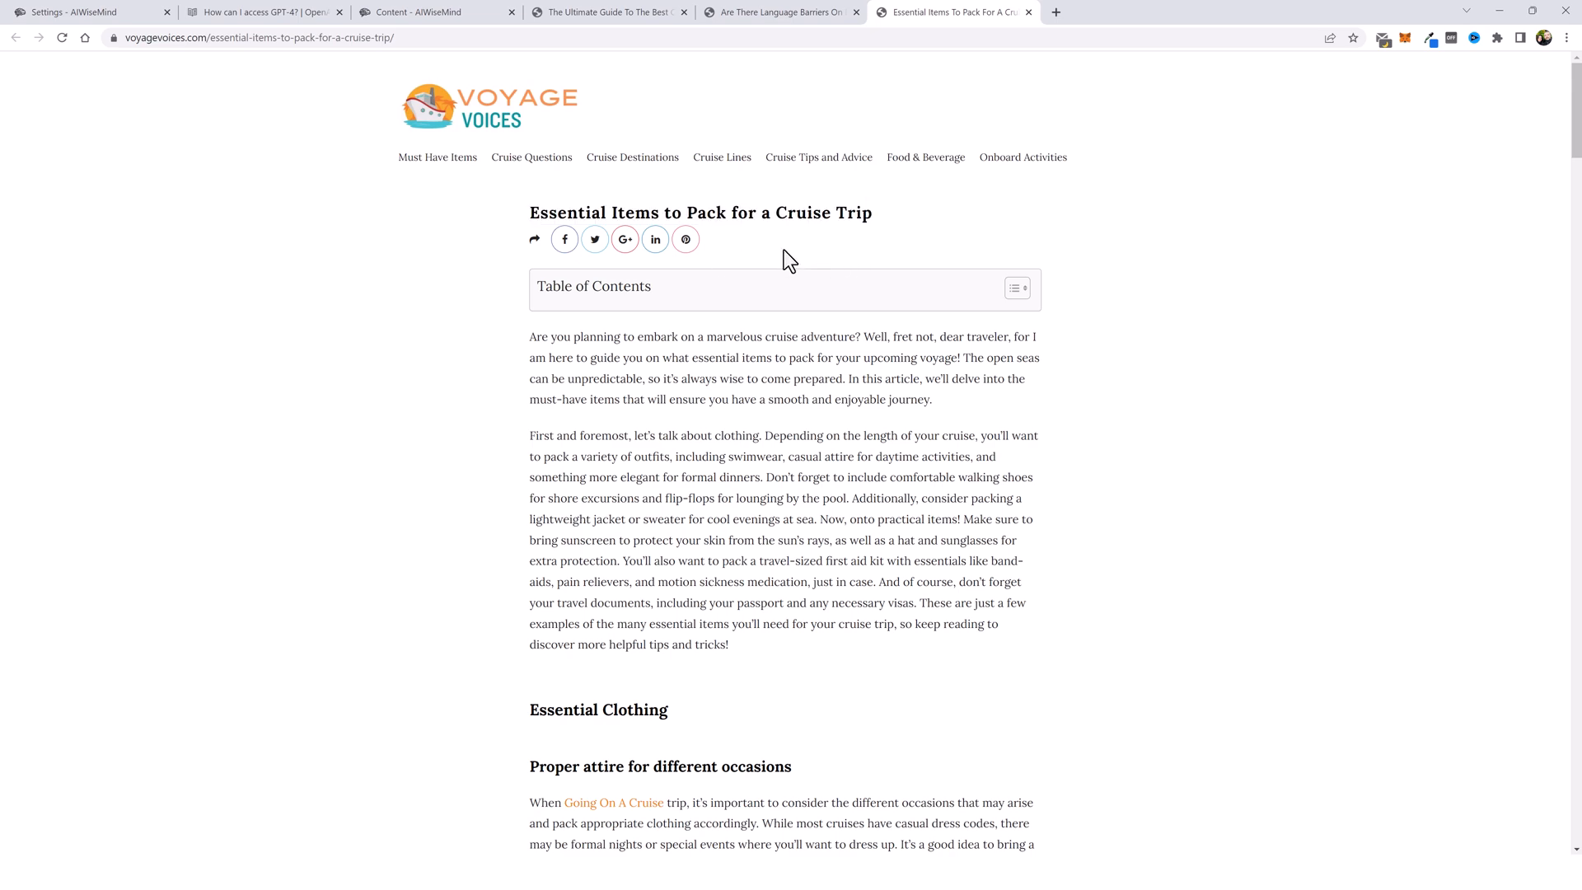
{"action": "scroll", "scroll_direction": "down", "scroll_amount": 3}
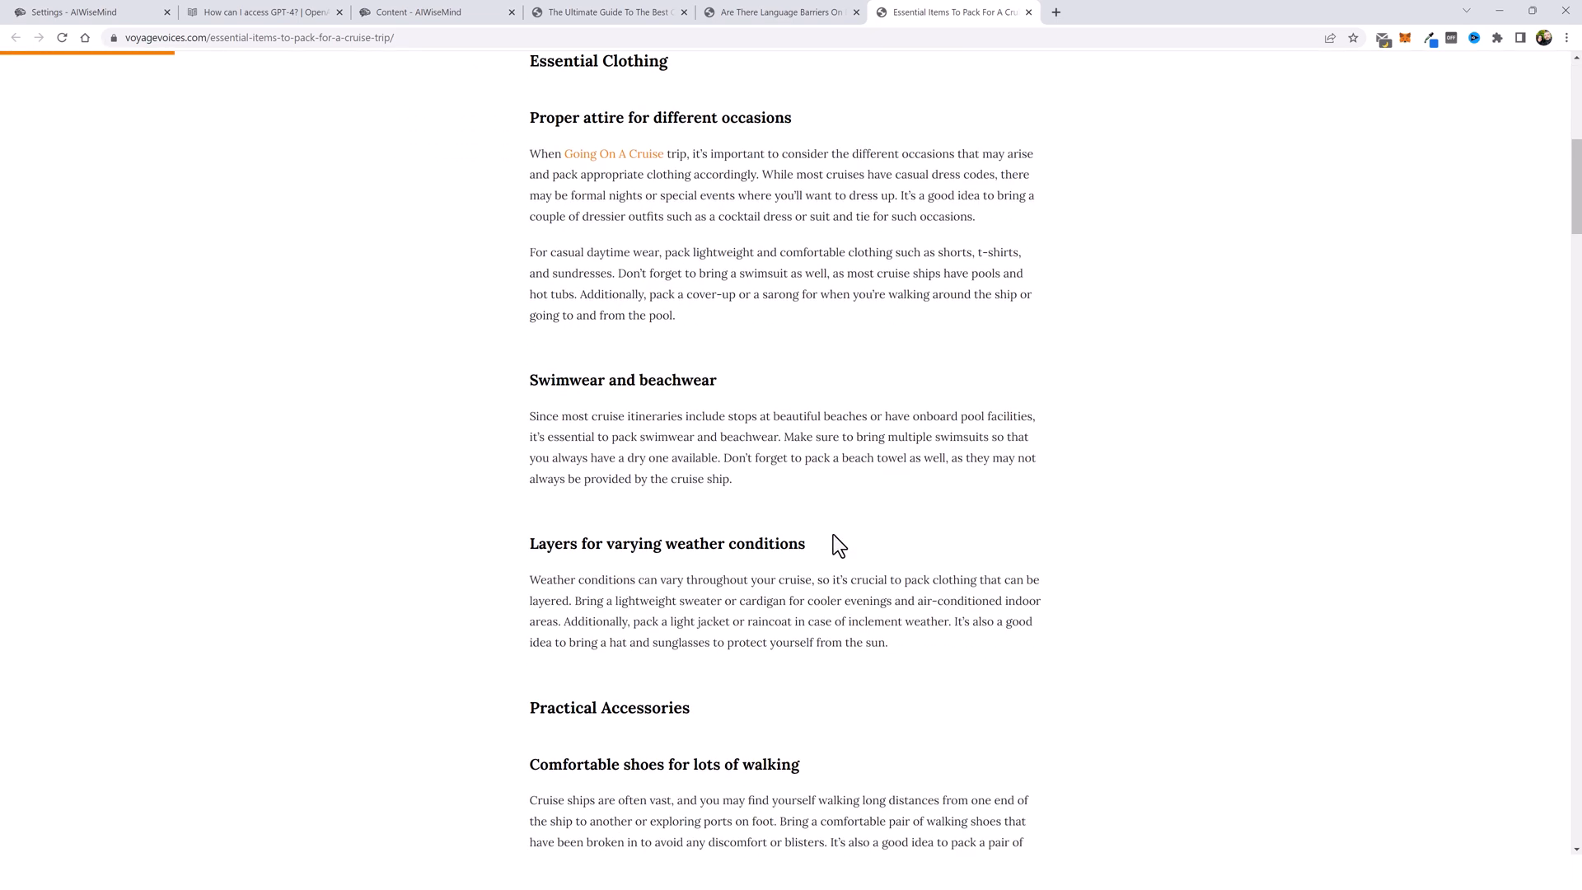
{"action": "scroll", "scroll_direction": "up", "scroll_amount": 3}
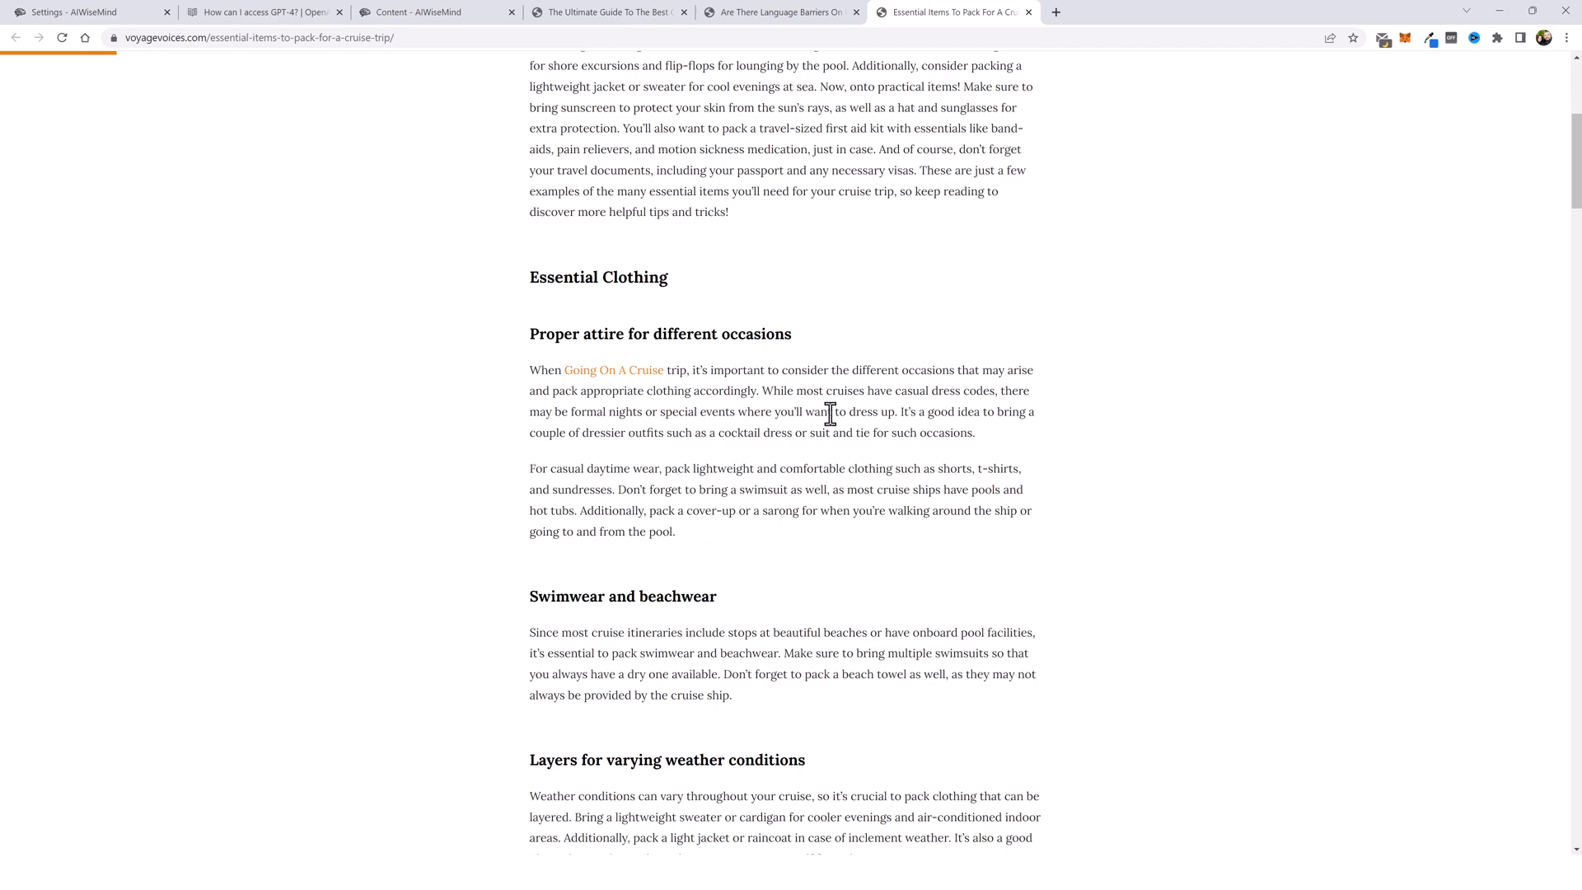
{"action": "scroll", "scroll_direction": "down", "scroll_amount": 3}
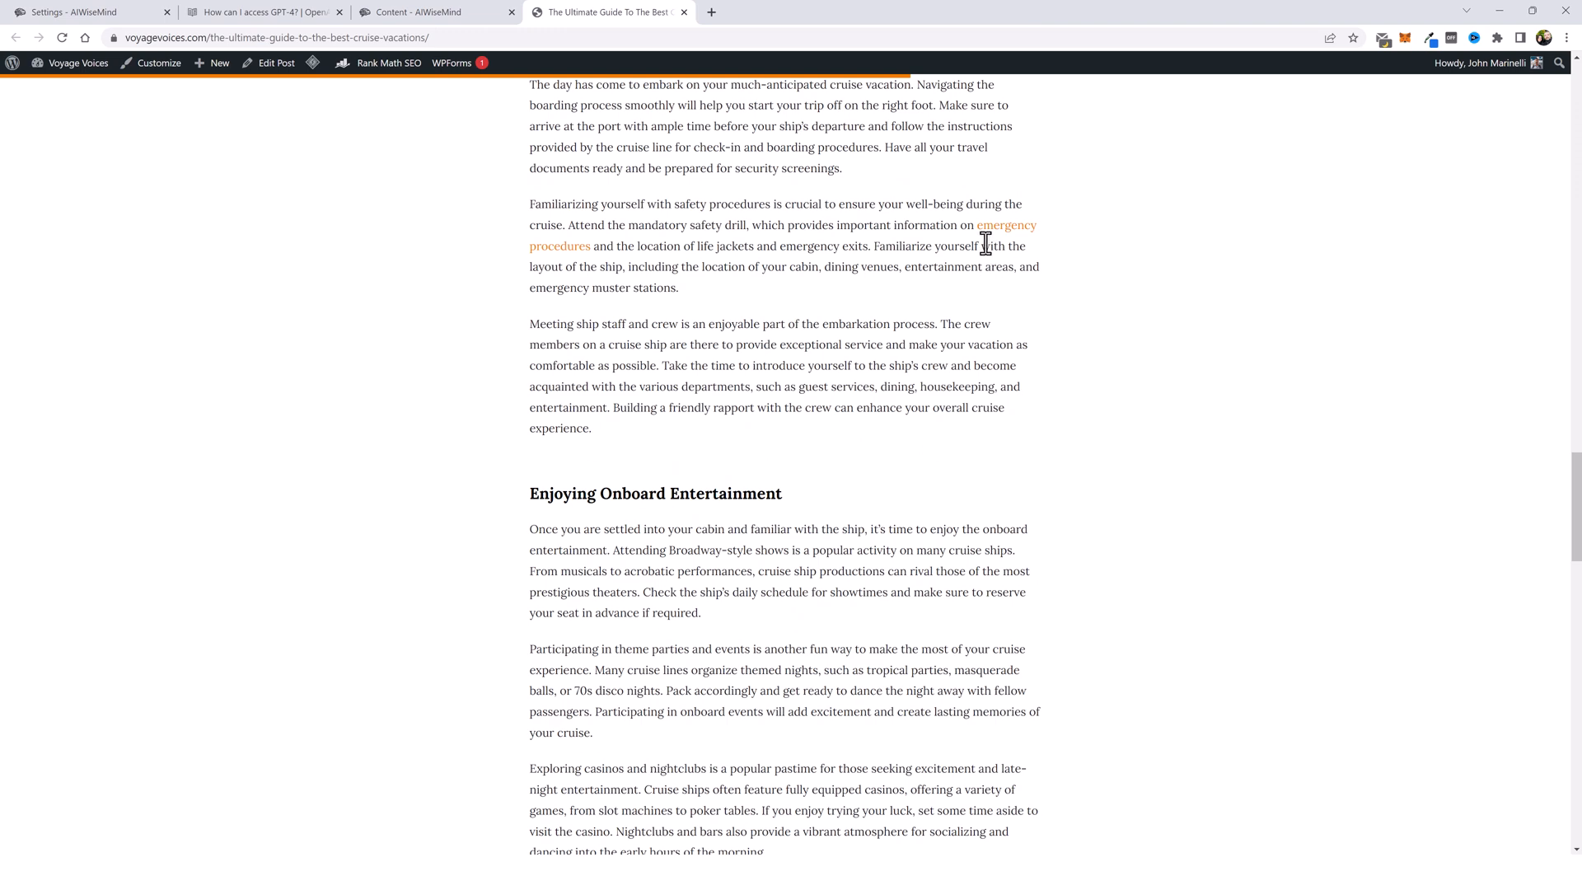
Step: Follow the link to the emergency procedures post and review it
{"action": "left_click", "coordinate": [1005, 224]}
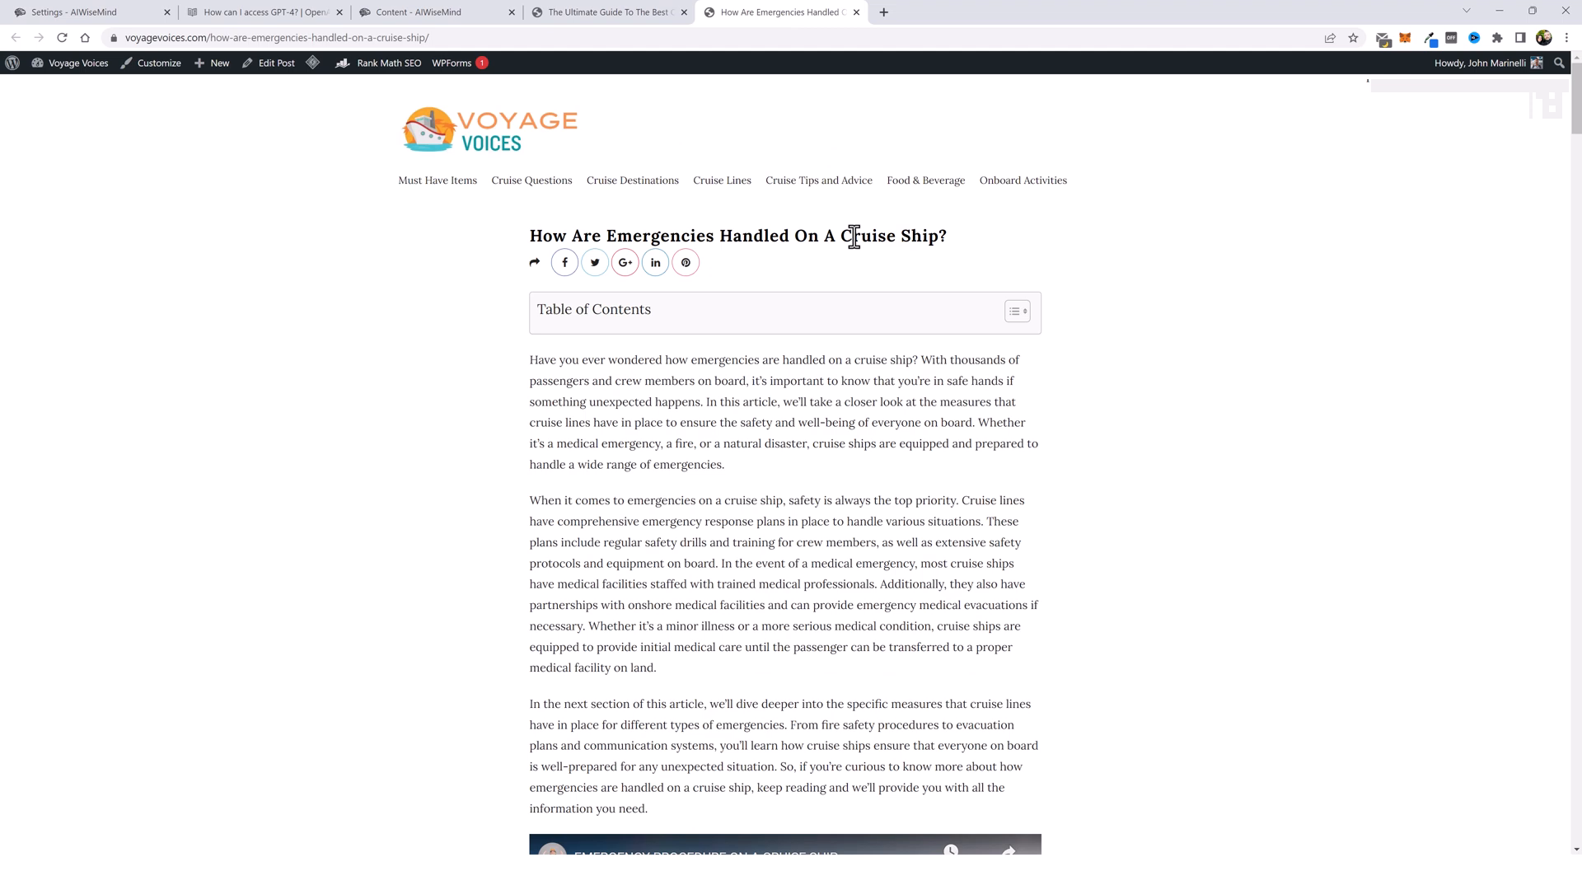
{"action": "scroll", "scroll_direction": "down", "scroll_amount": 3}
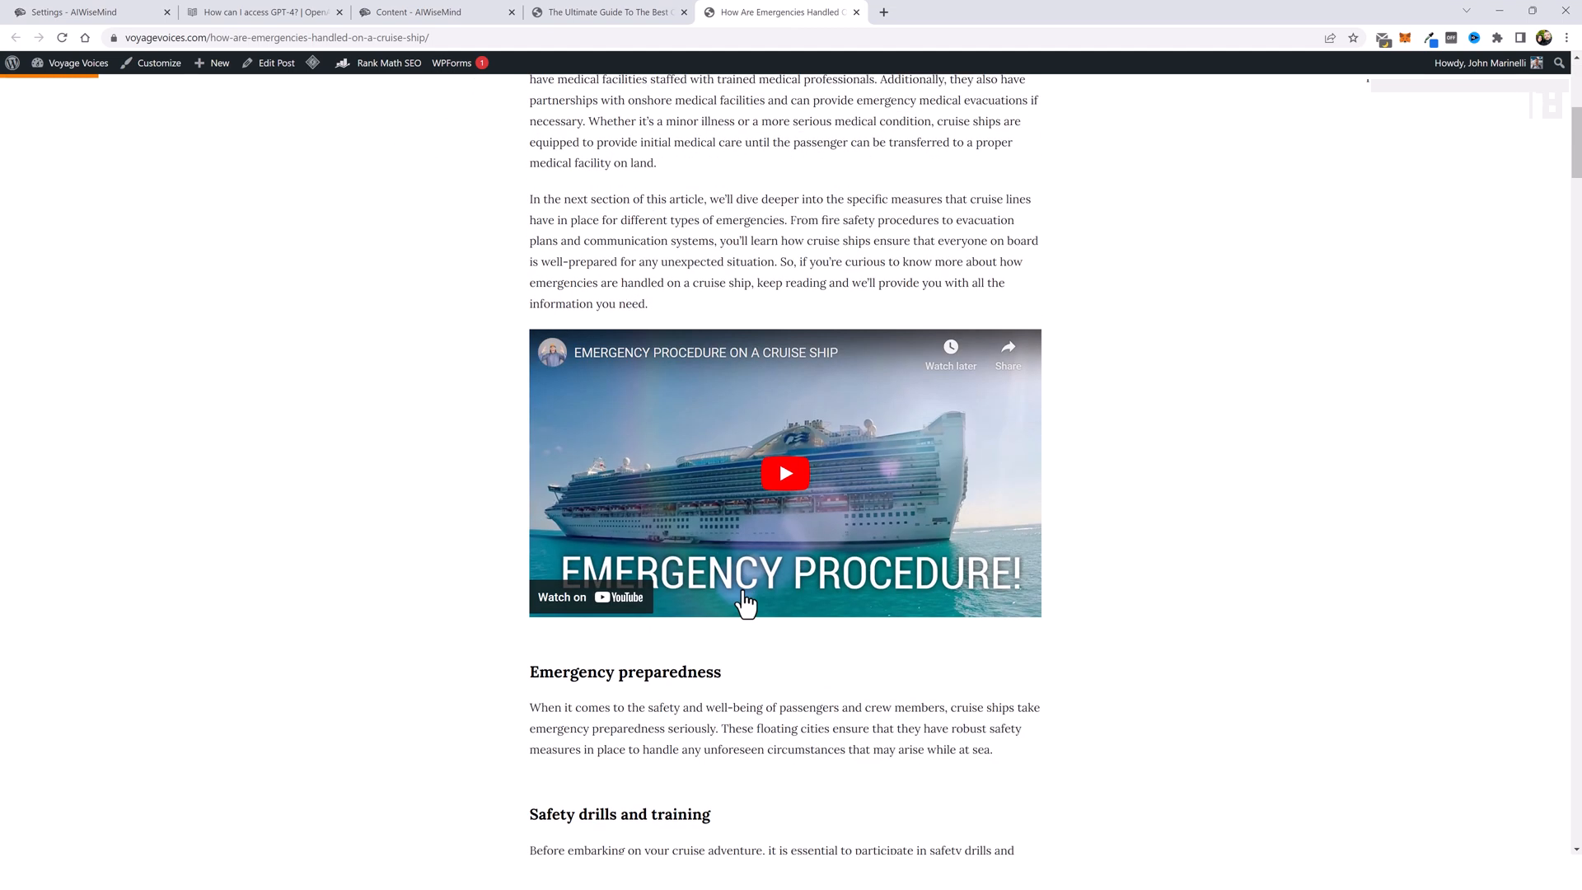
{"action": "mouse_move", "coordinate": [798, 412]}
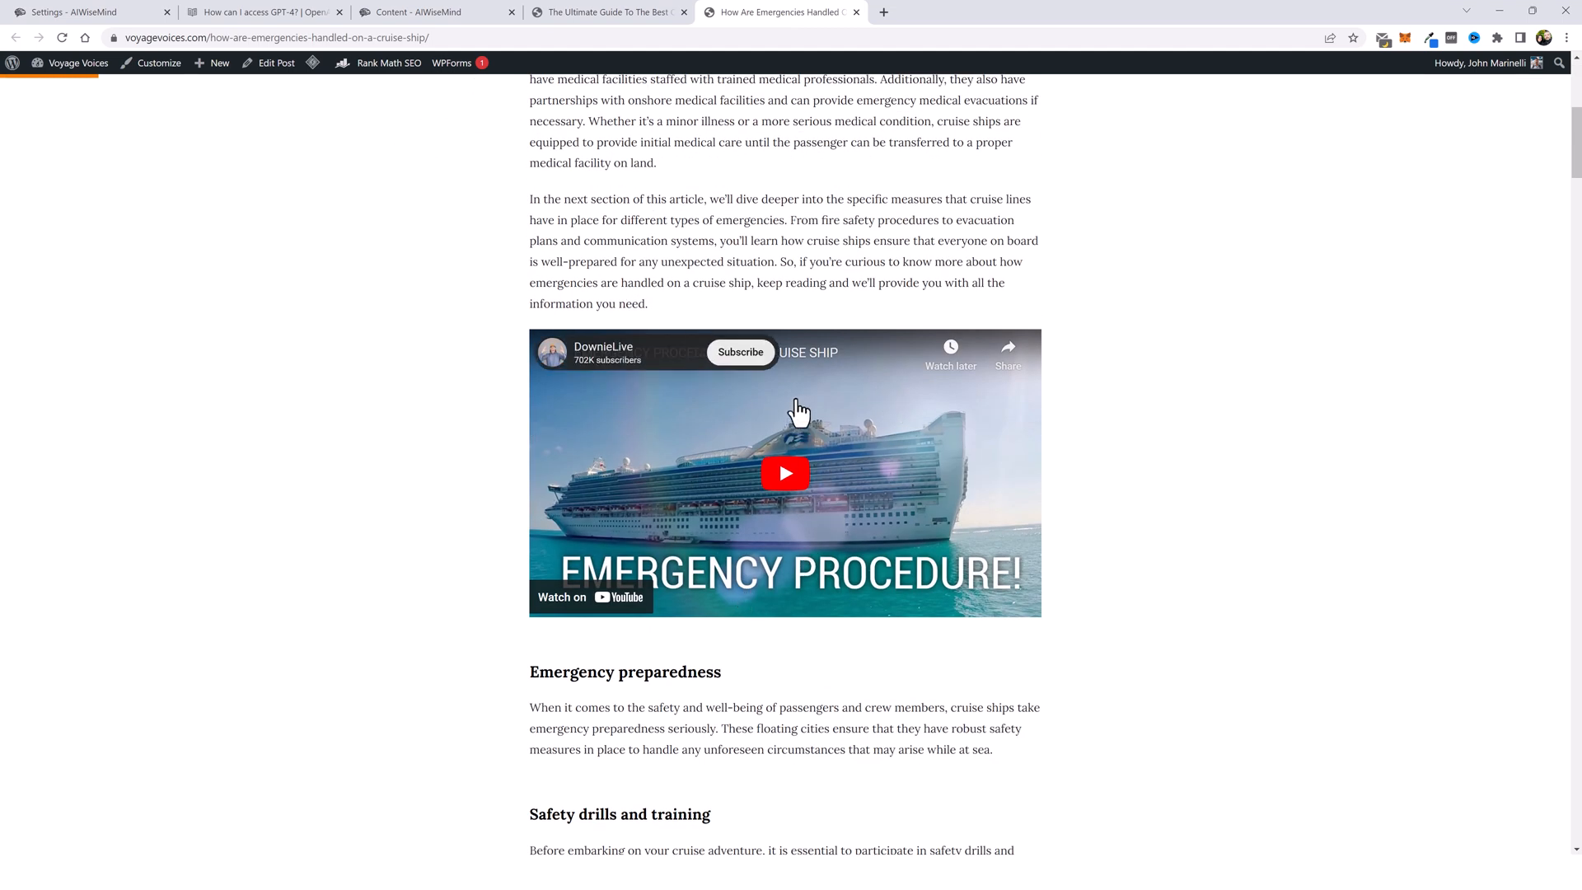
{"action": "scroll", "scroll_direction": "down", "scroll_amount": 3}
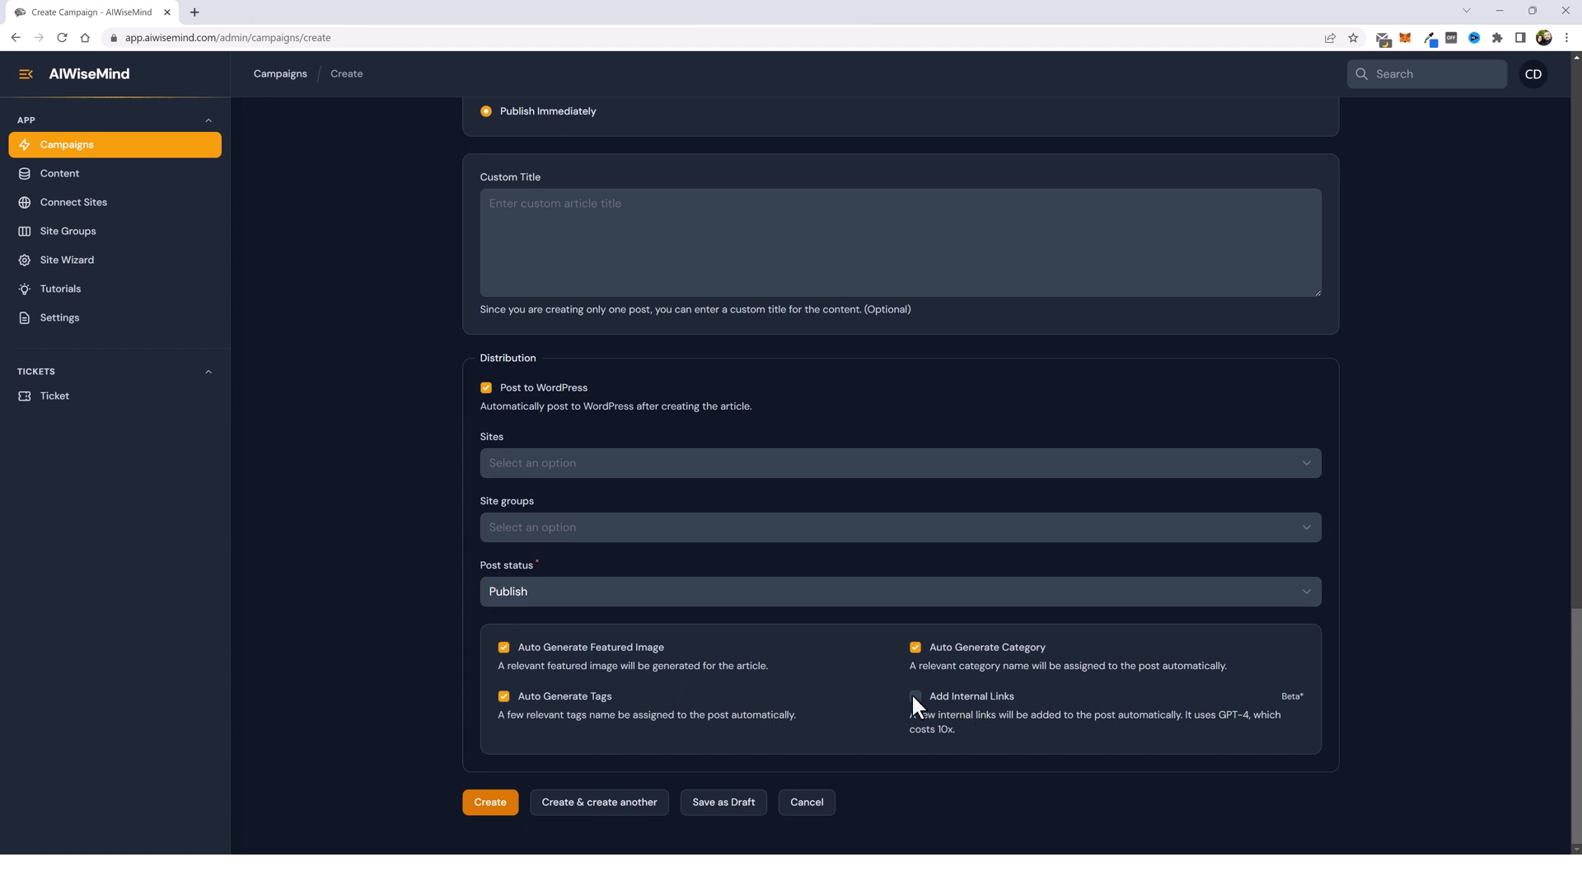
Step: Toggle the Add Internal Links (Beta) option so it remains enabled with its GPT-4 cost note
{"action": "left_click", "coordinate": [915, 696]}
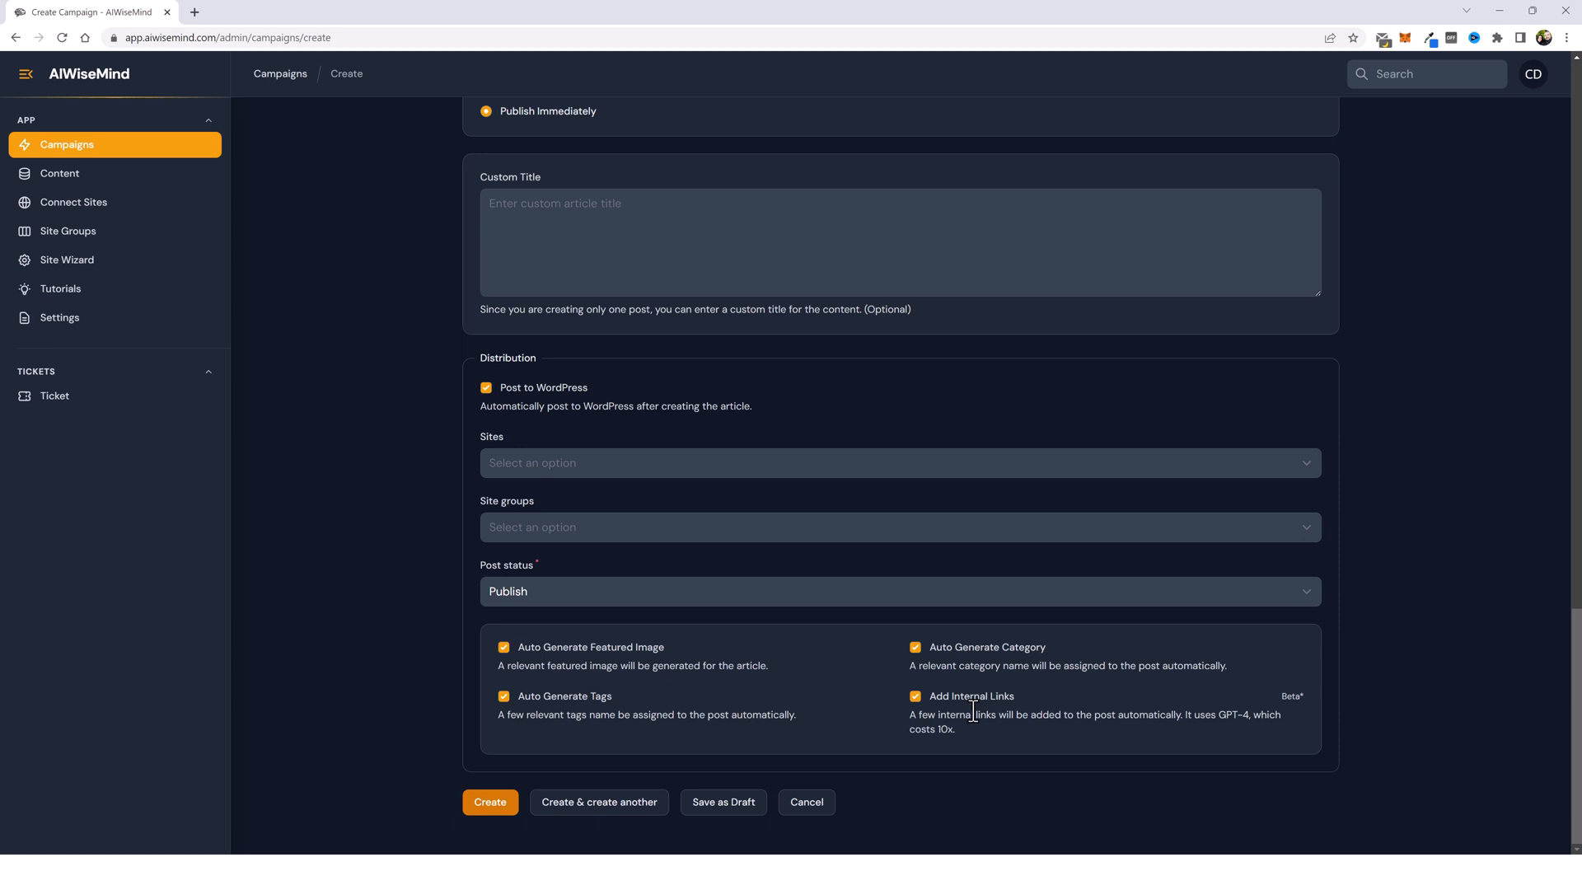
{"action": "mouse_move", "coordinate": [984, 737]}
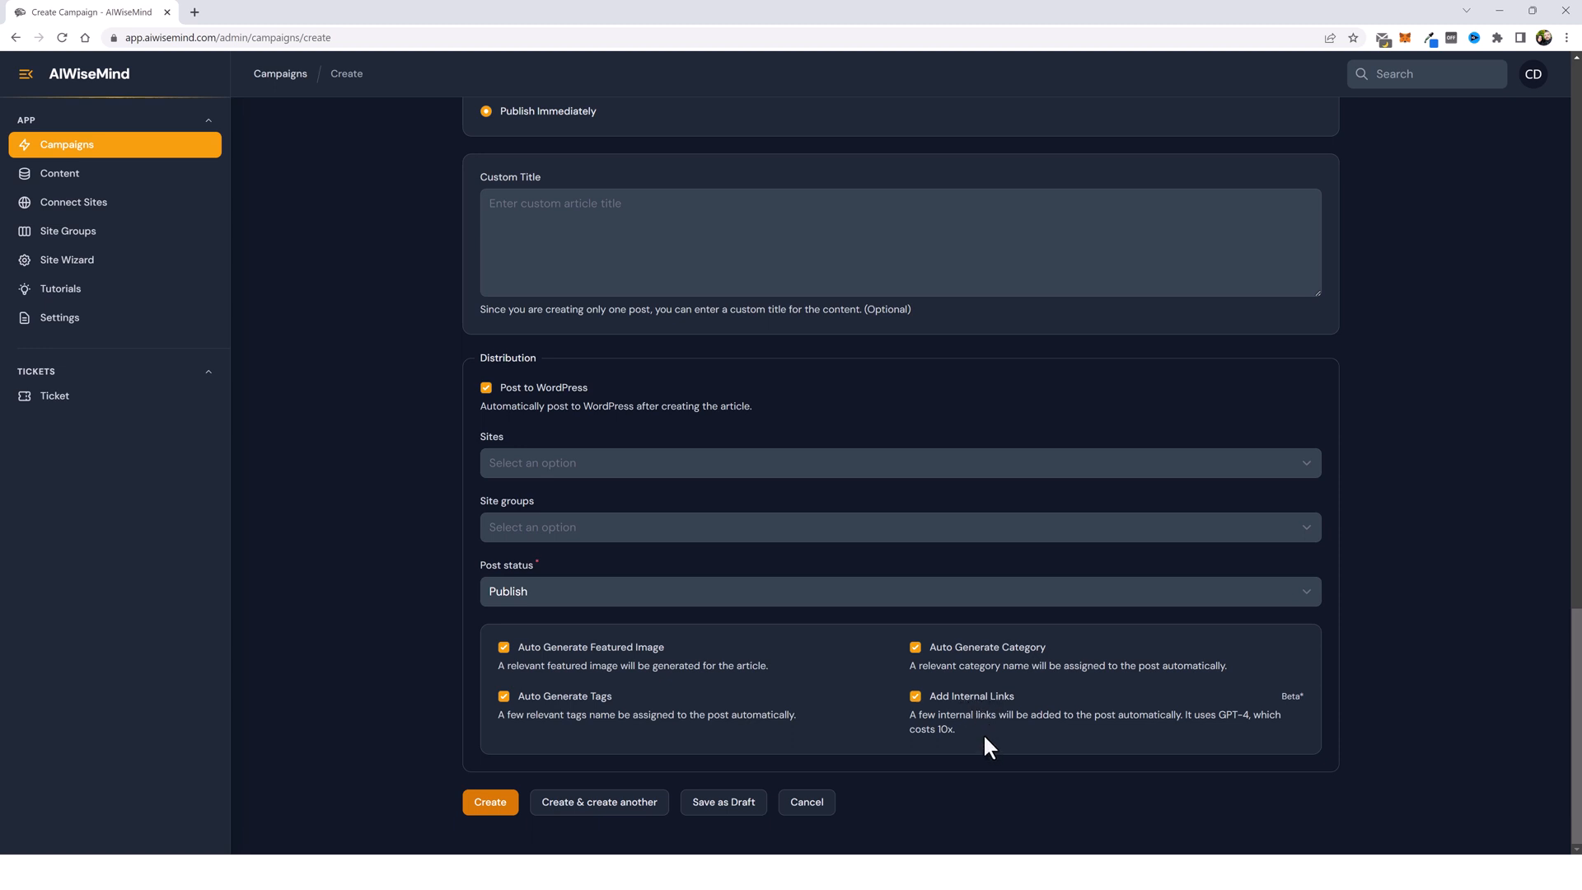
{"action": "mouse_move", "coordinate": [994, 745]}
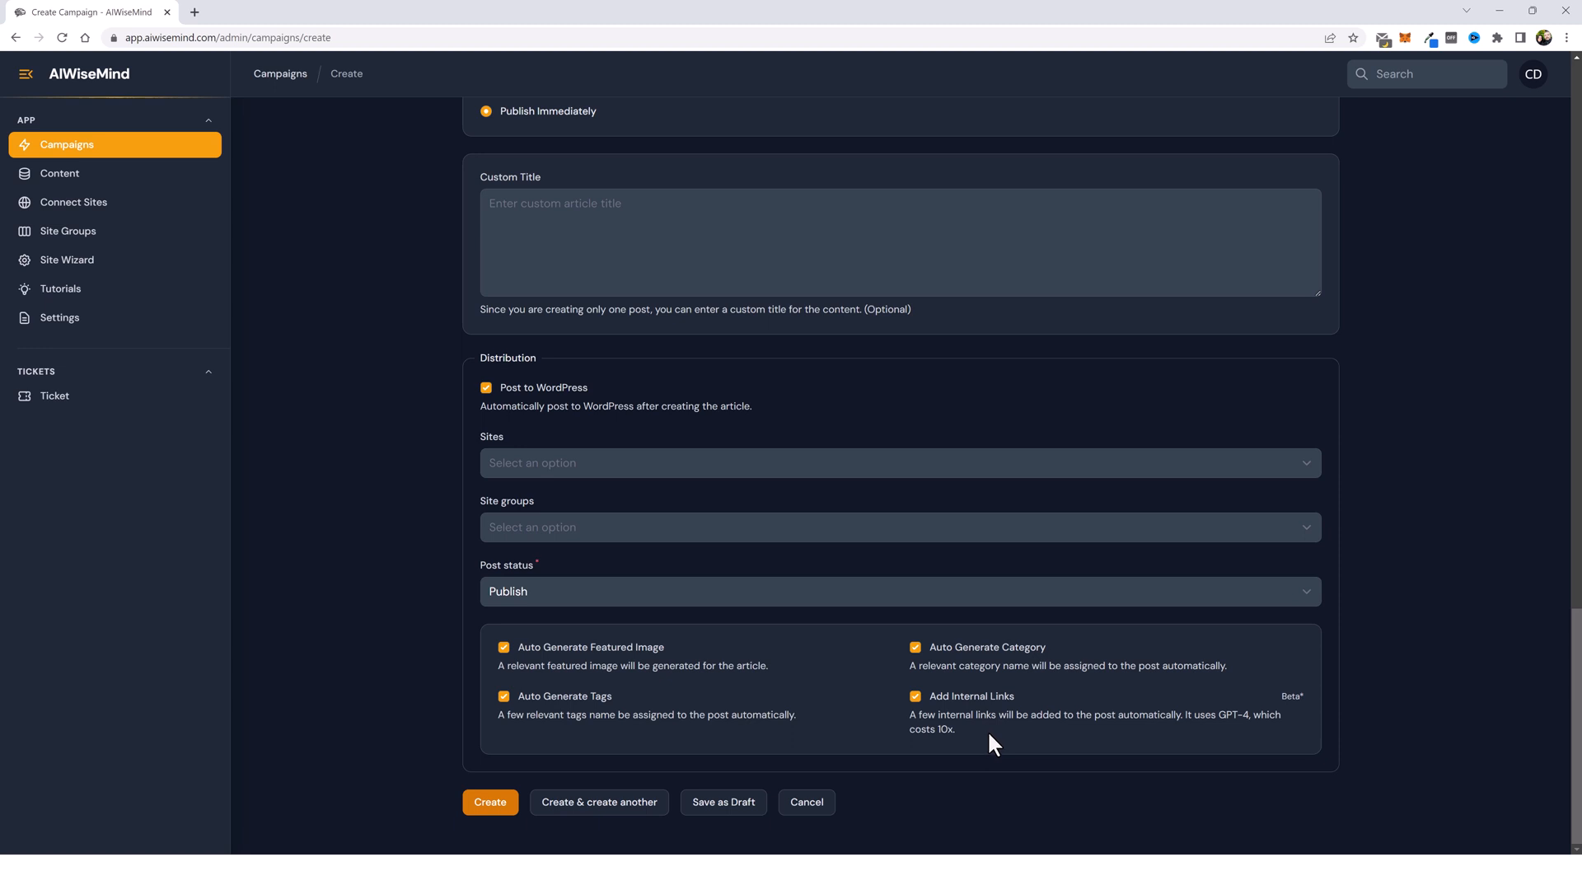
{"action": "mouse_move", "coordinate": [999, 739]}
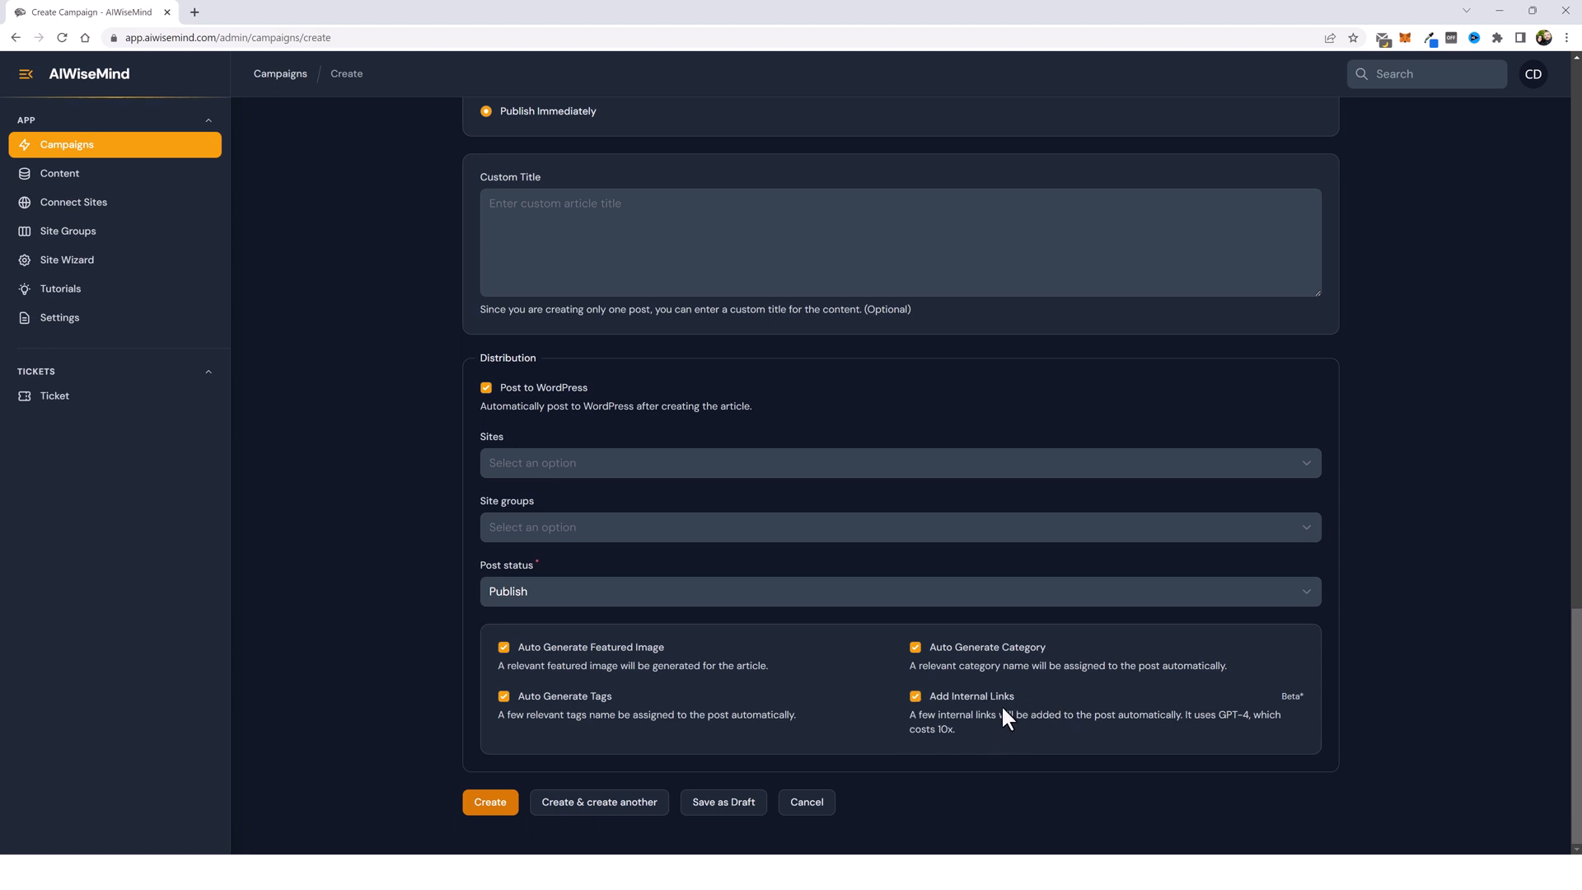
{"action": "mouse_move", "coordinate": [1140, 727]}
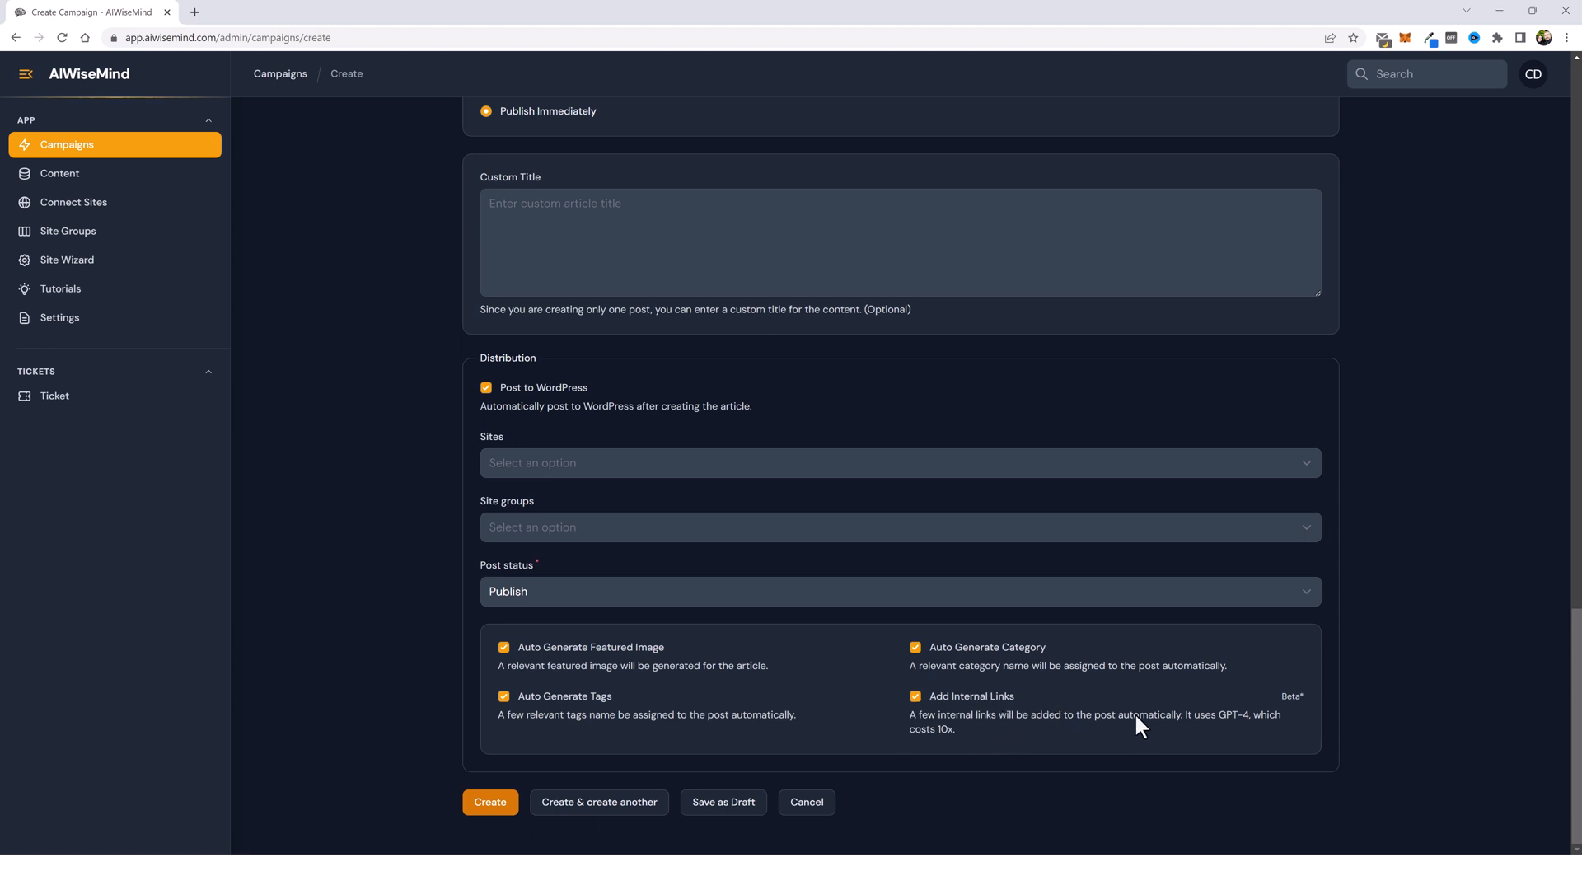
{"action": "left_click", "coordinate": [915, 696]}
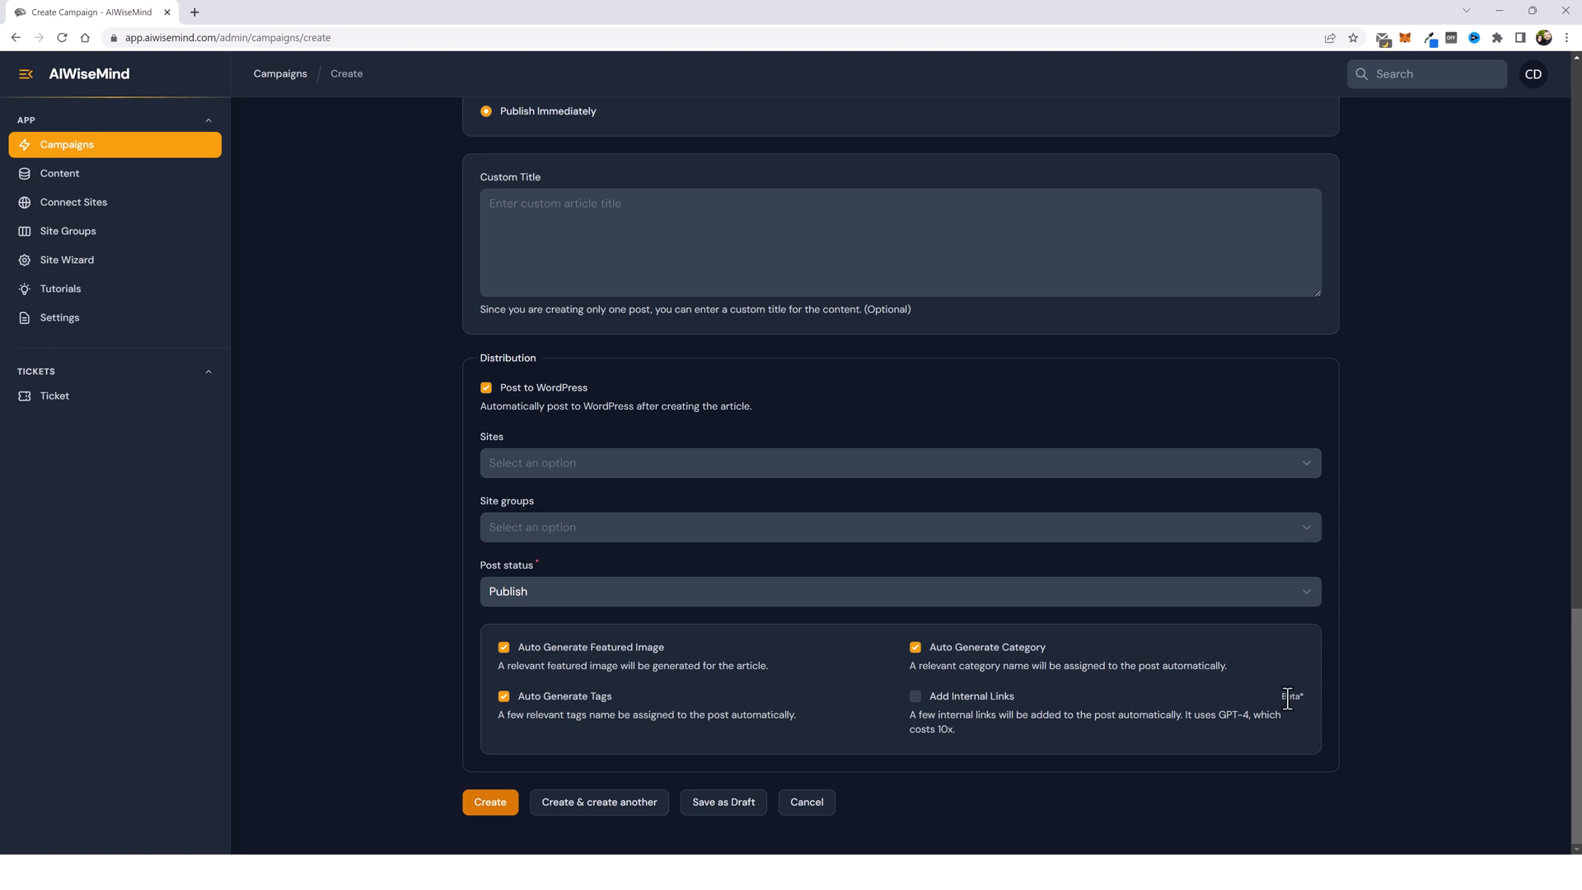